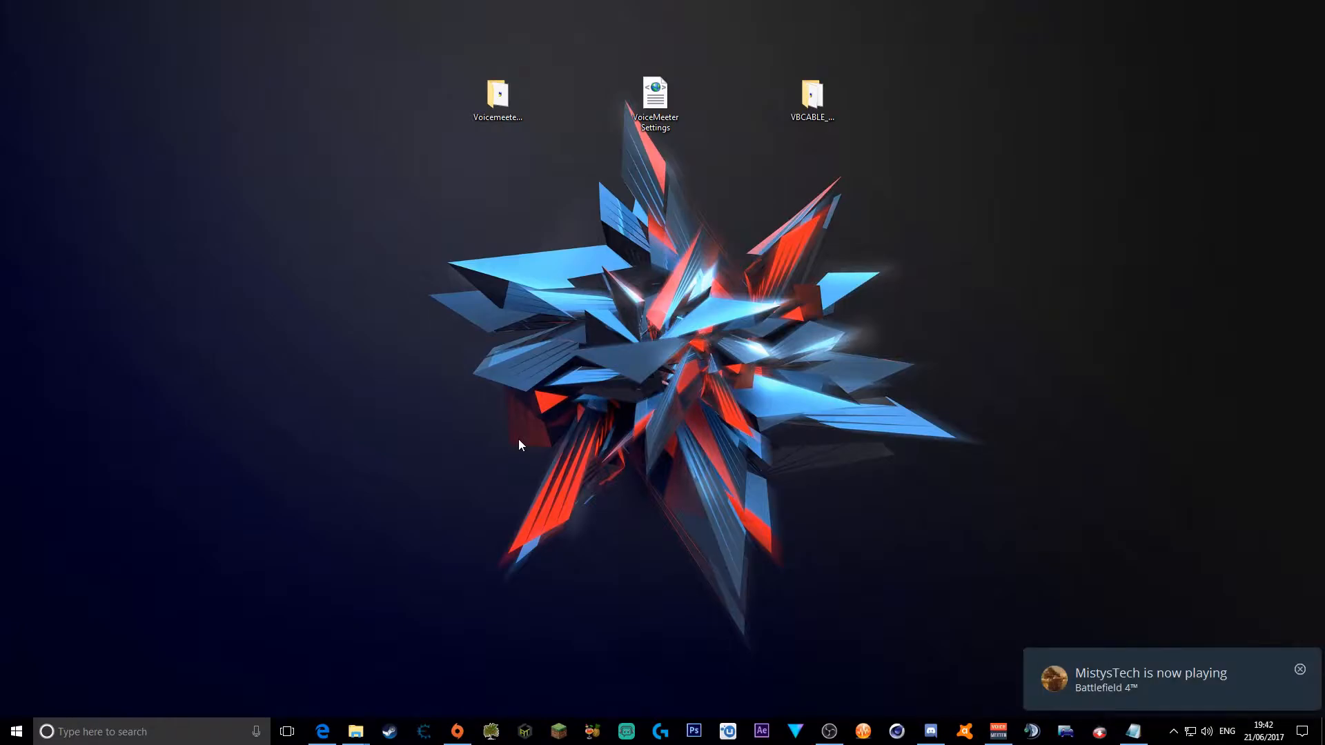
mouse_move(581, 399)
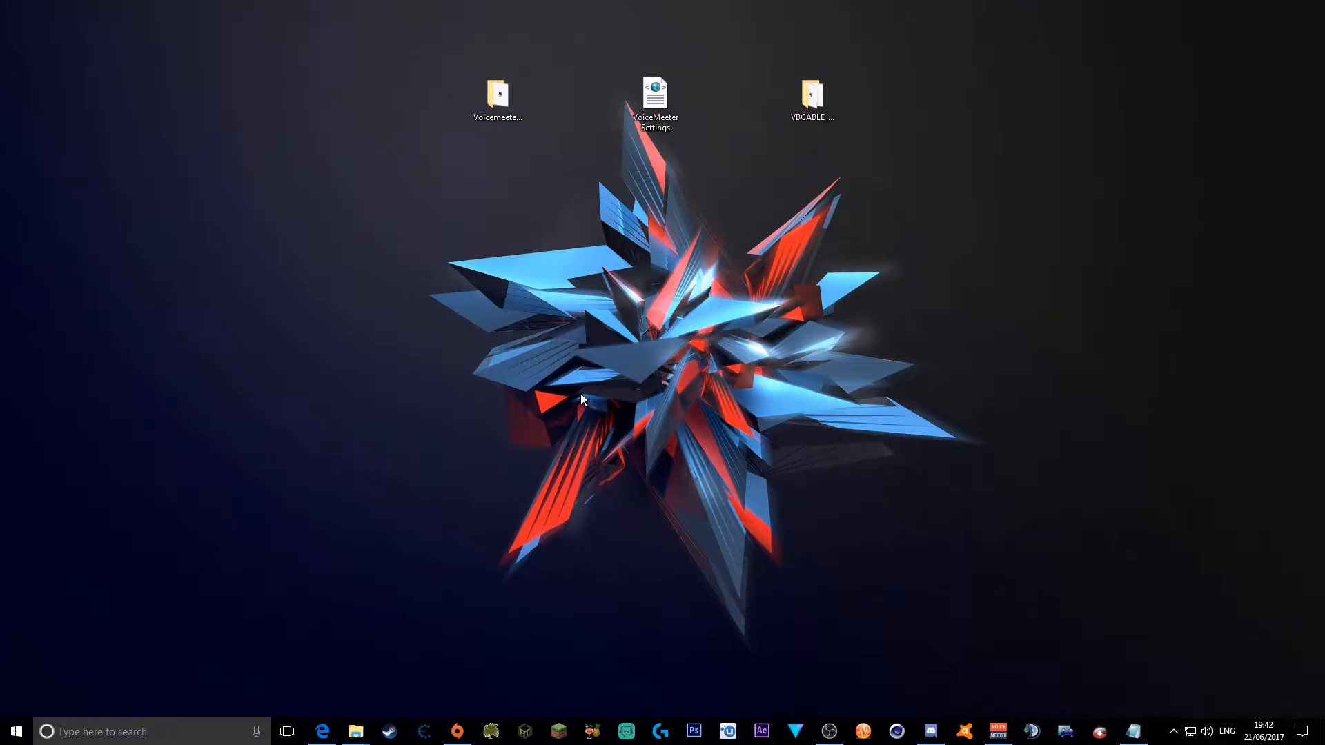
Review the VoiceMeeter and Virtual Audio Cable download pages in Edge, ending at VoiceMeeter's download section.
click(324, 732)
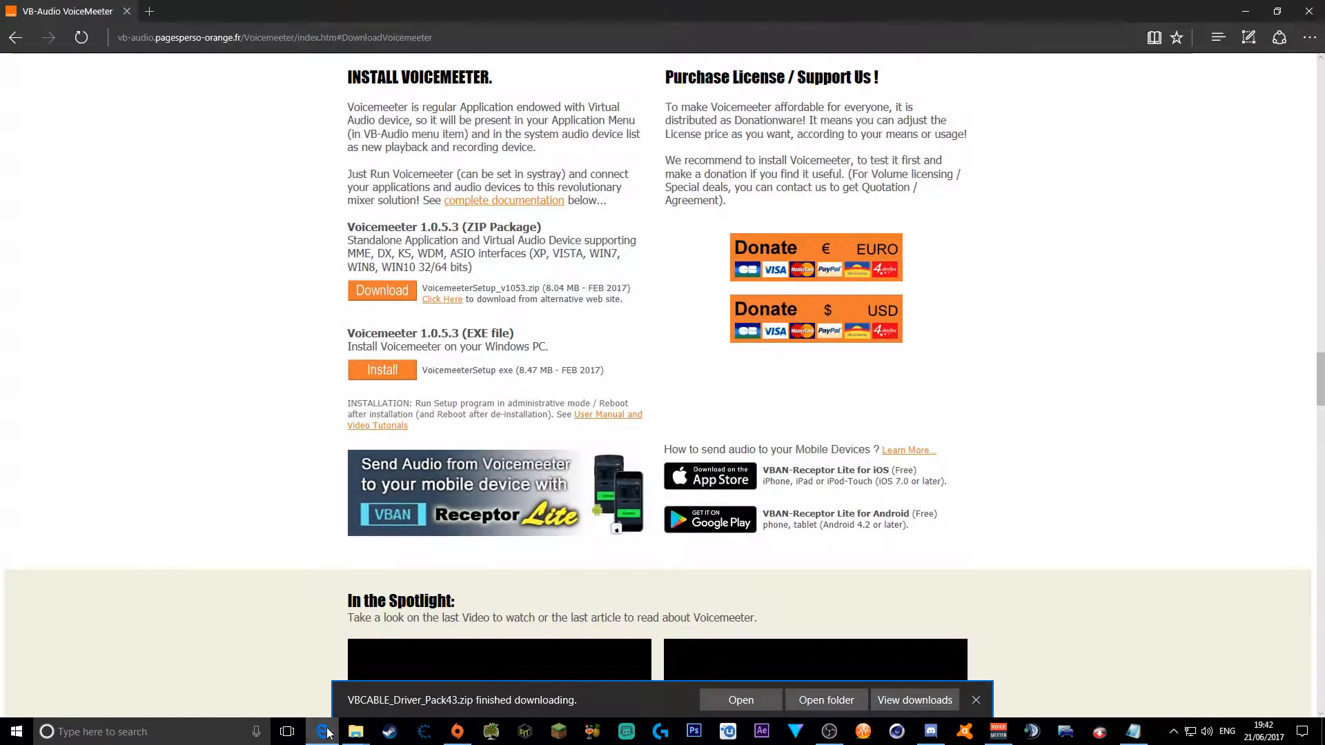
scroll(up, 3)
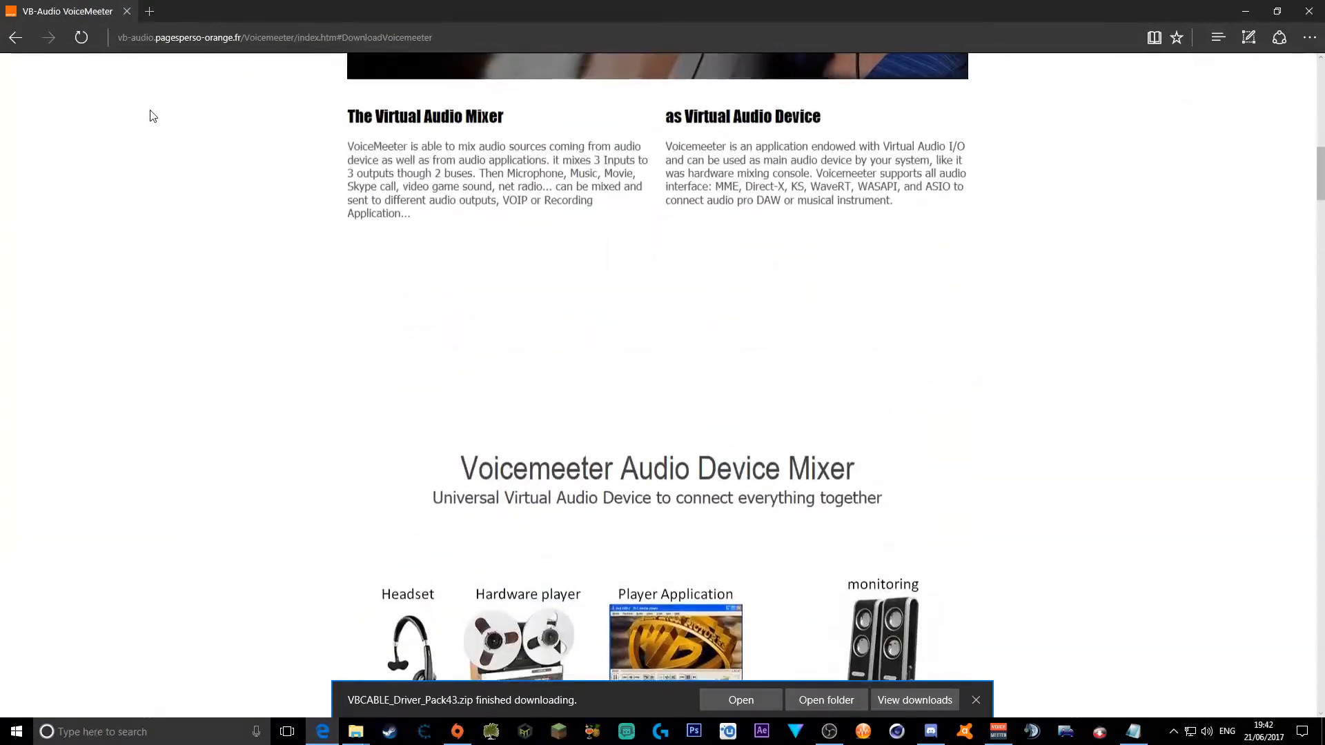
scroll(up, 3)
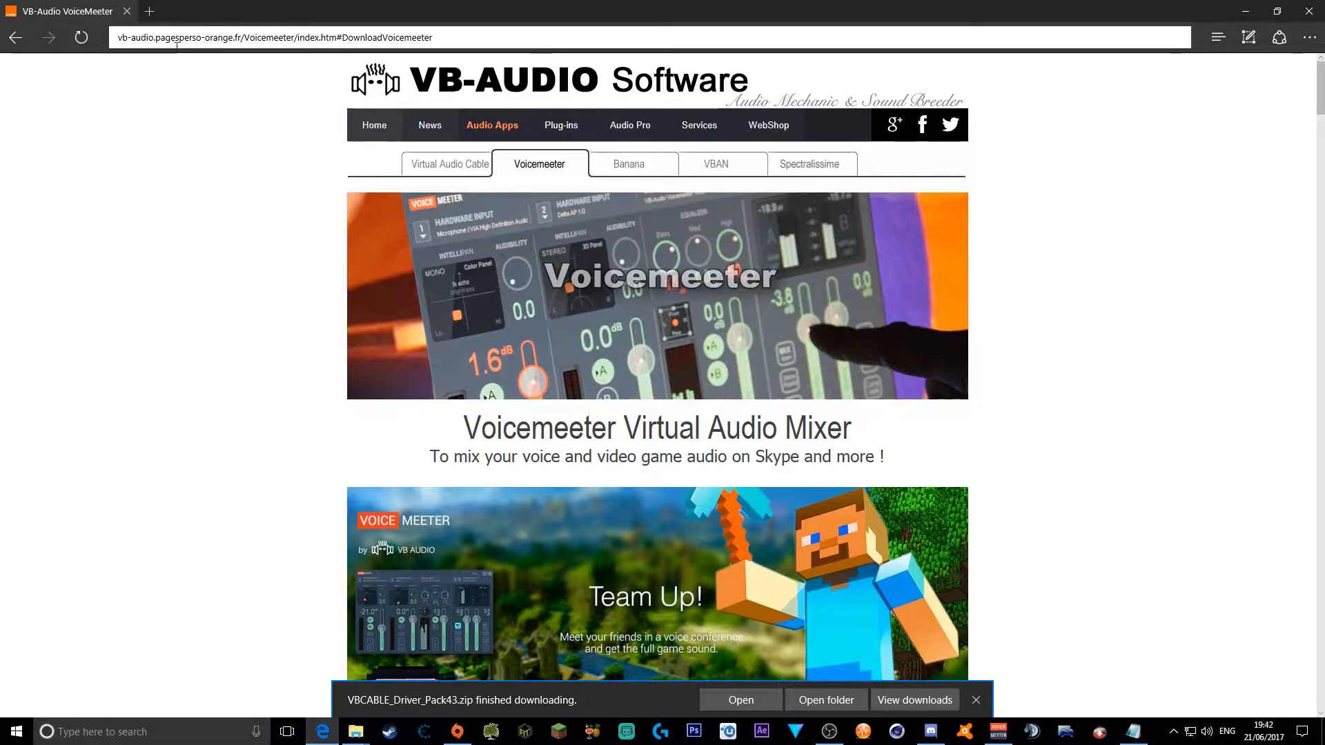
scroll(down, 3)
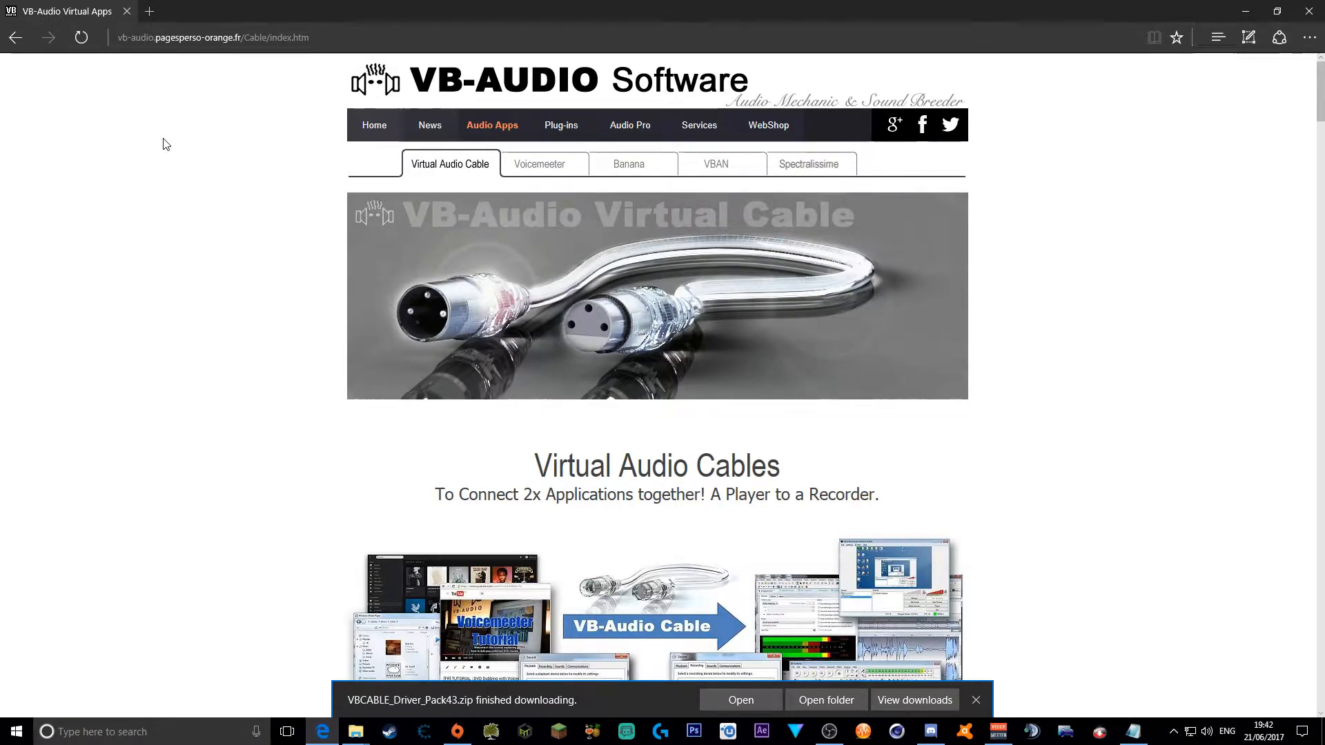
mouse_move(501, 158)
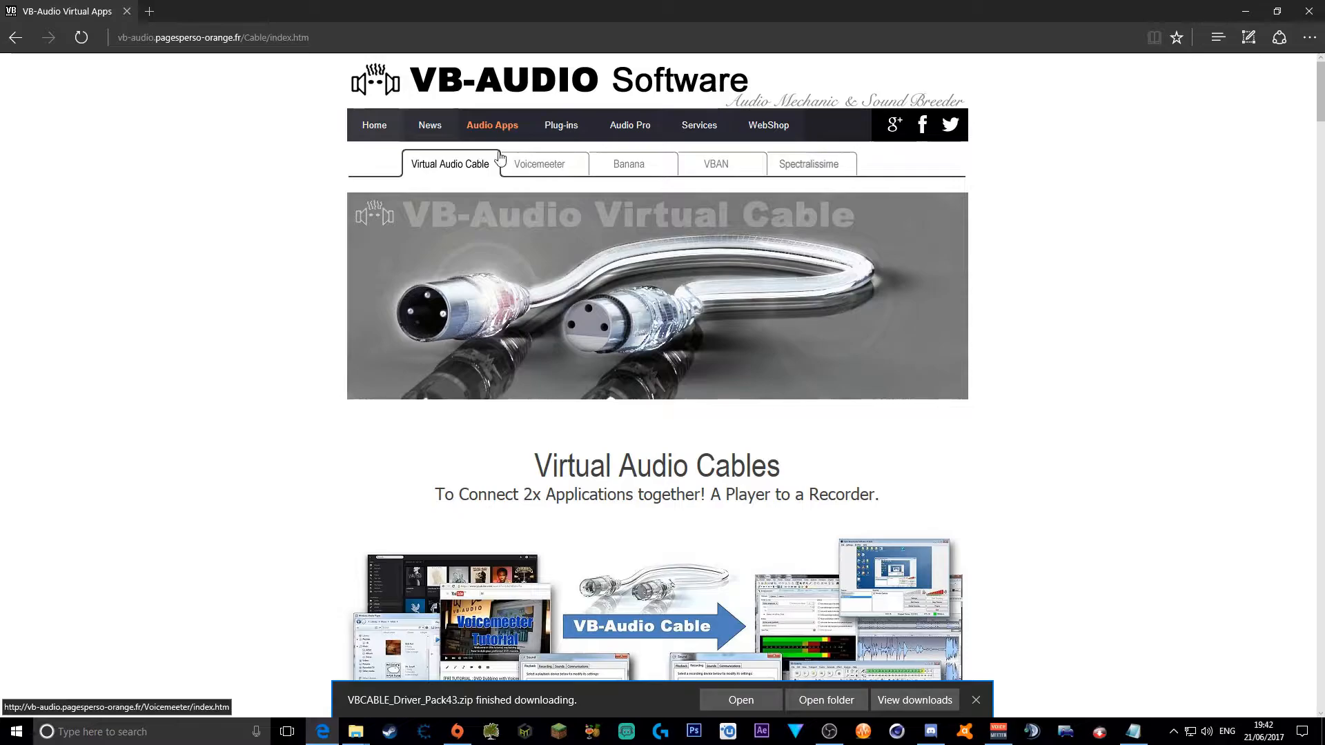
scroll(down, 3)
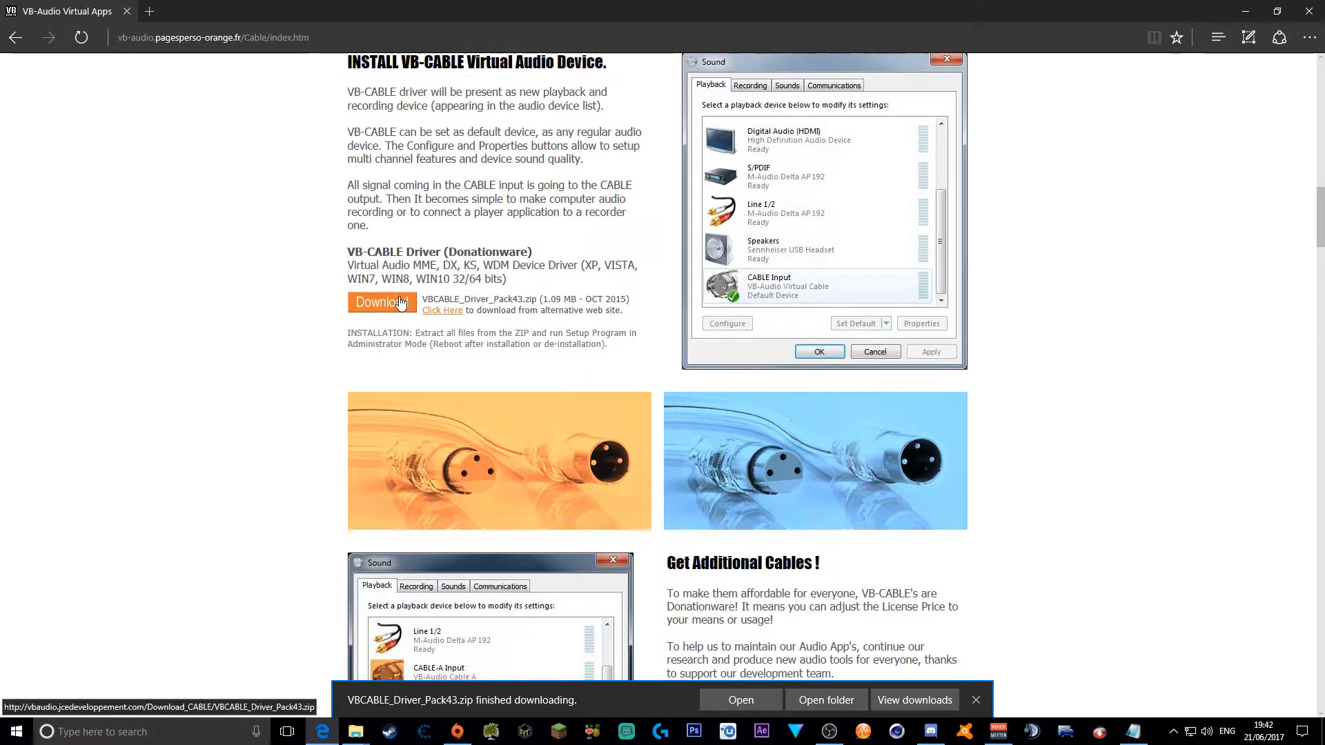
mouse_move(741, 700)
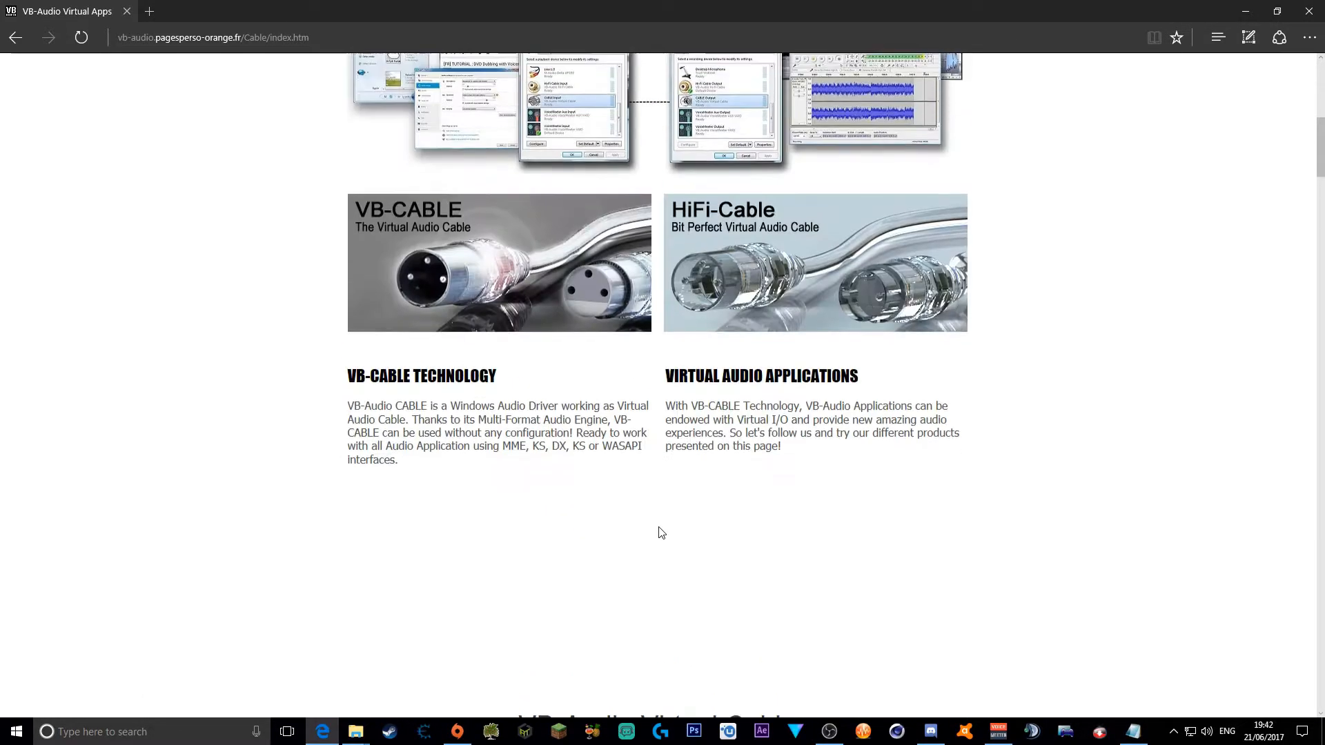
click(539, 165)
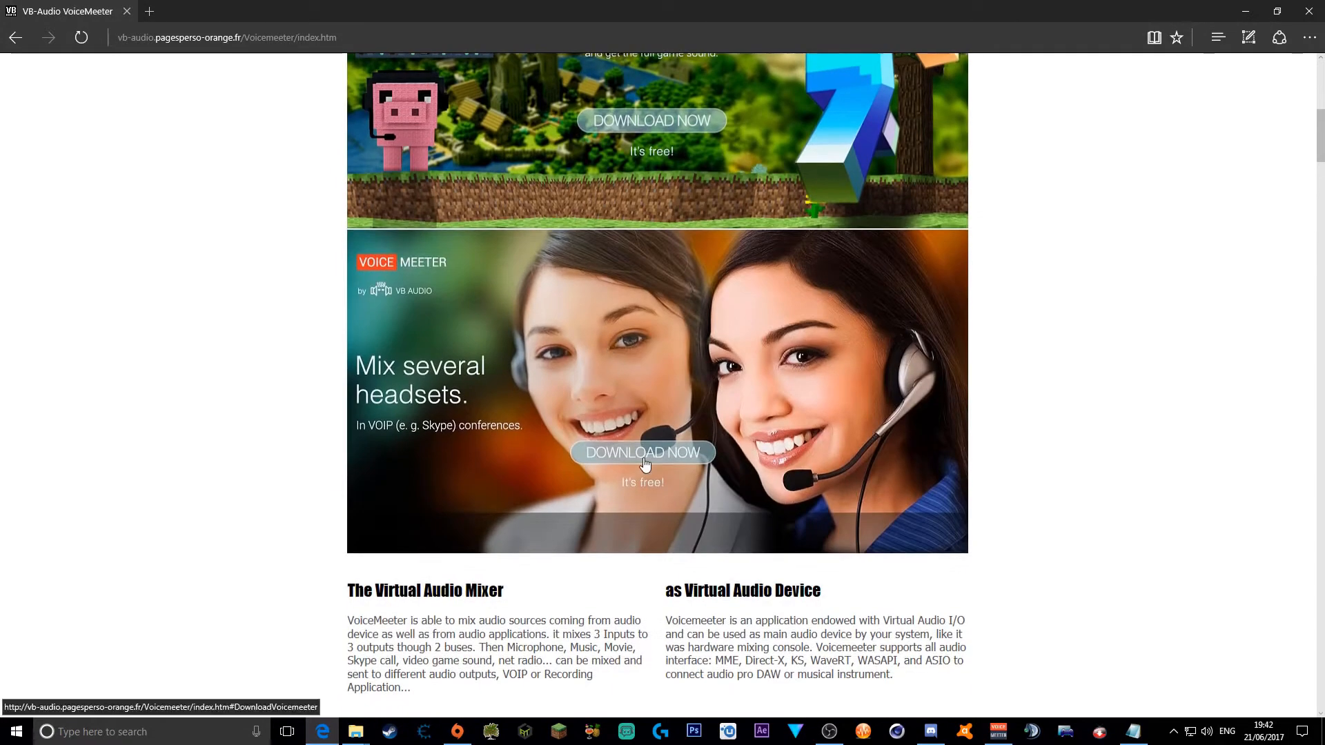
click(643, 452)
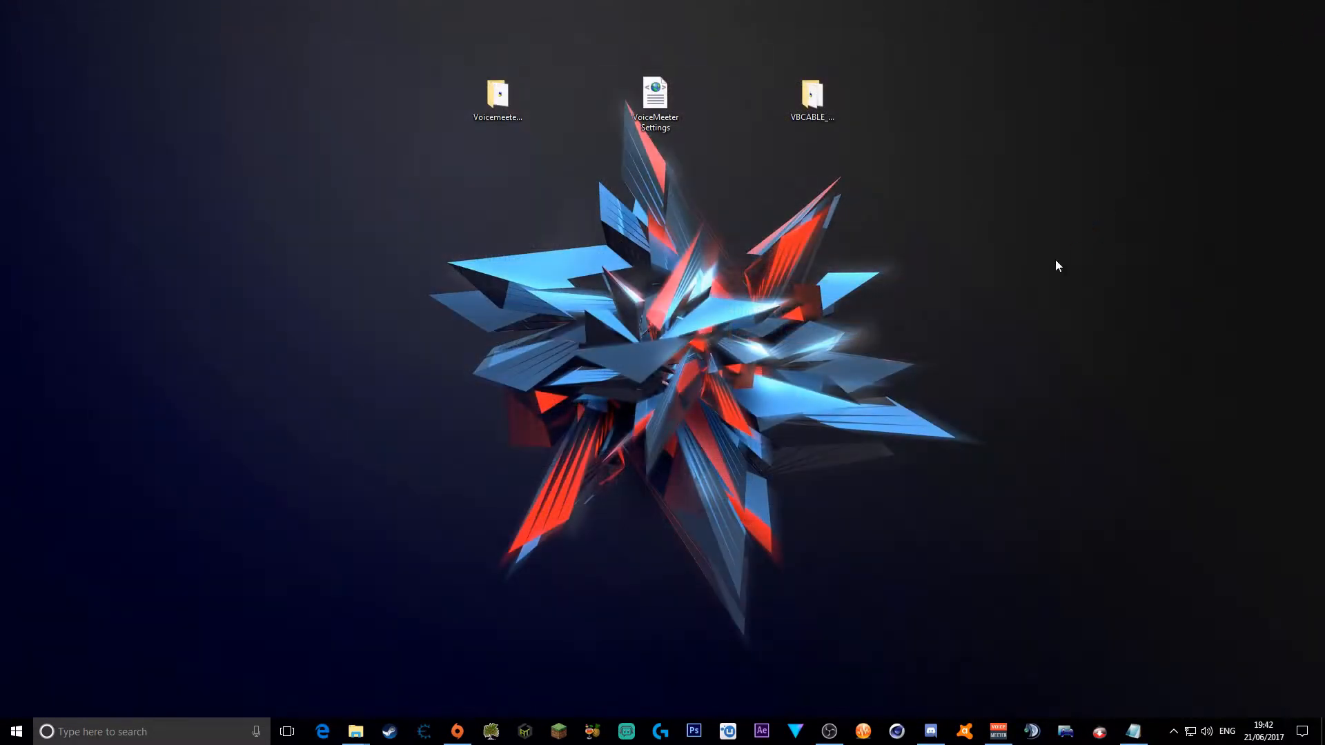
Select the Voicemeeter folder on the desktop.
click(497, 94)
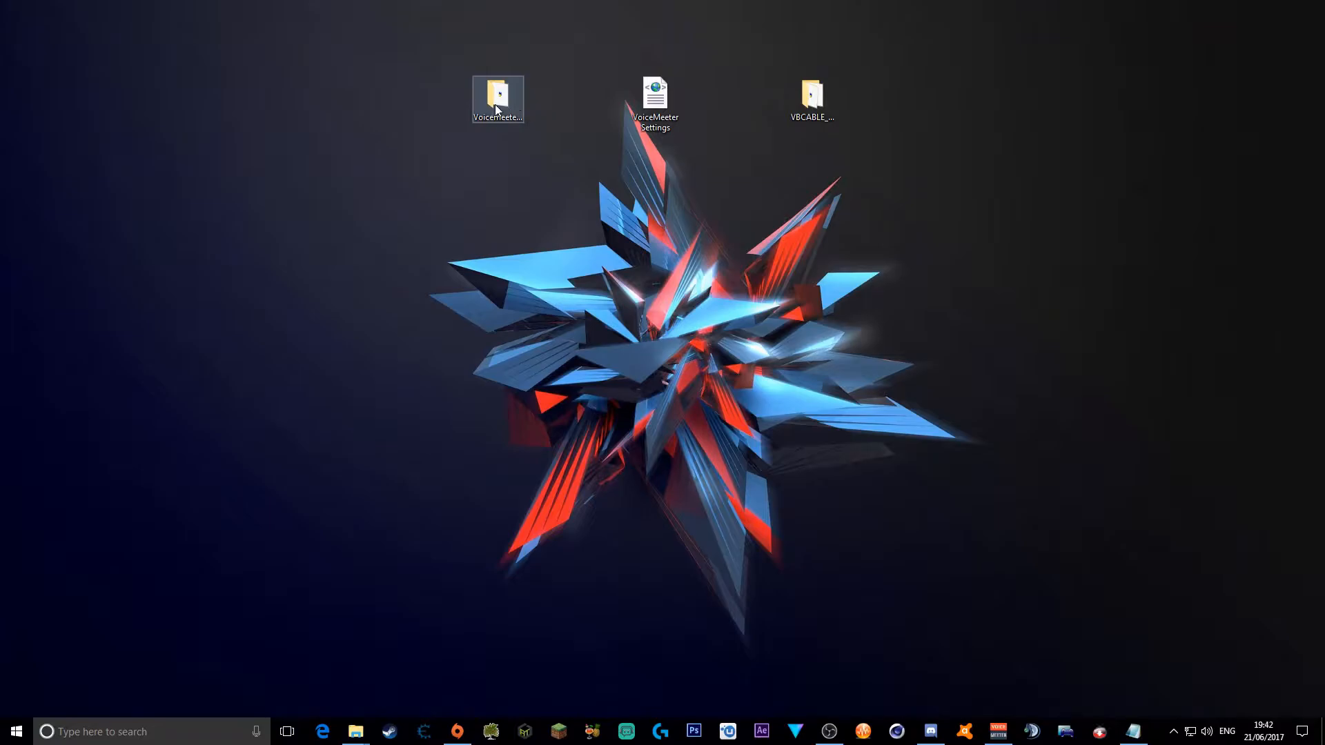
mouse_move(496, 101)
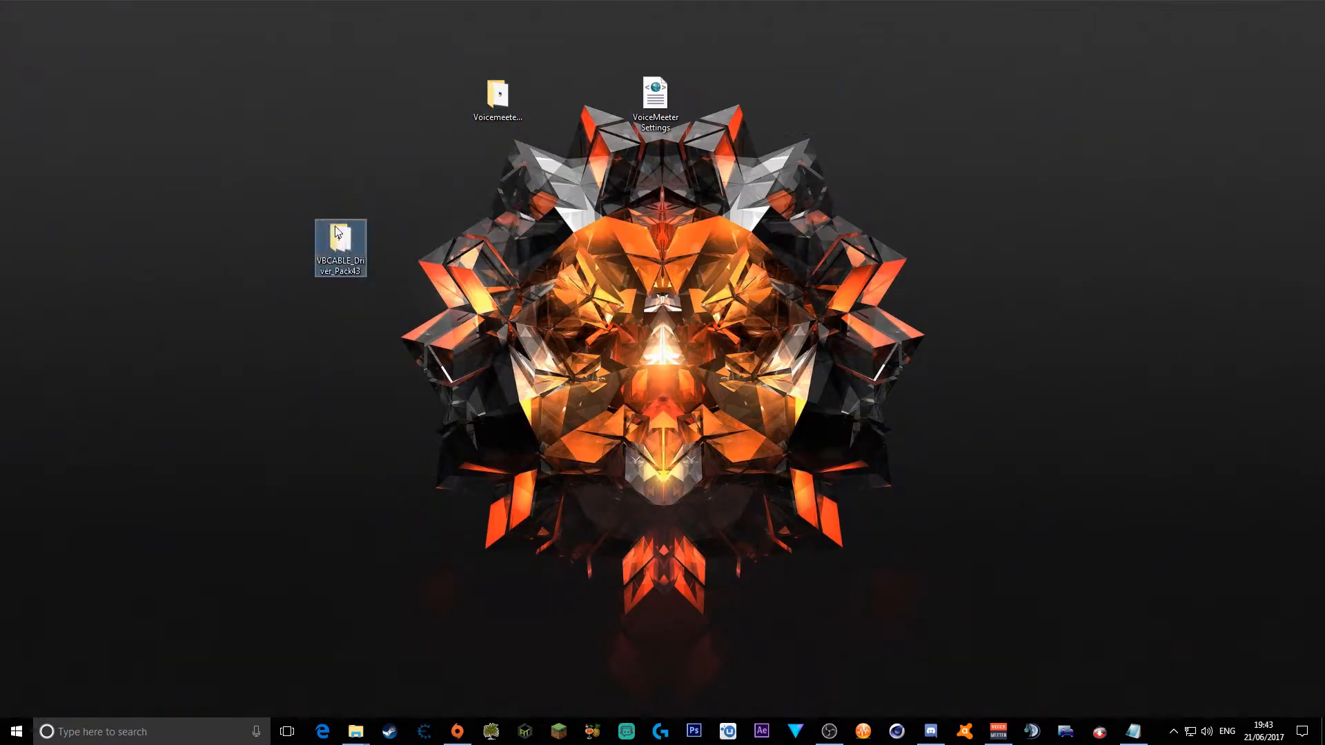
mouse_move(339, 237)
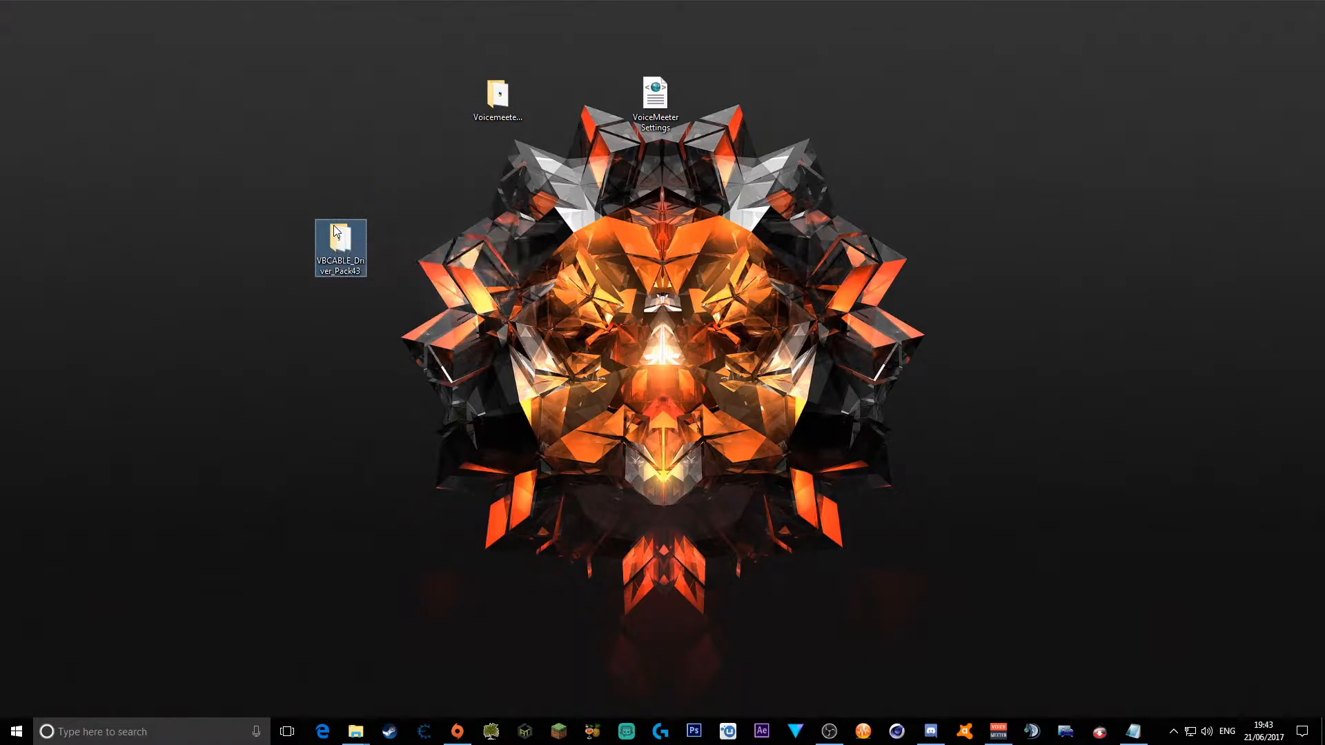
Open VBCABLE_Driver_Pack43 and run VBCABLE_Setup_x64 as administrator.
double_click(340, 247)
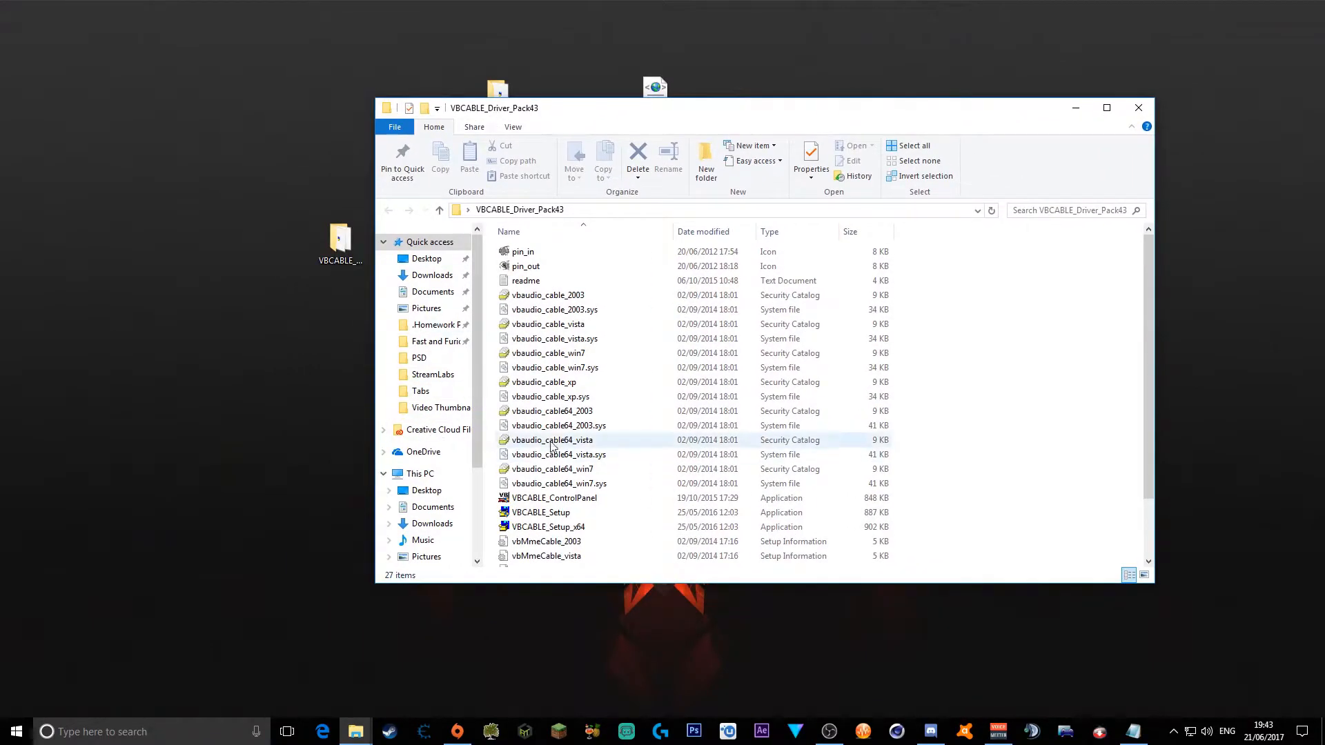
scroll(down, 3)
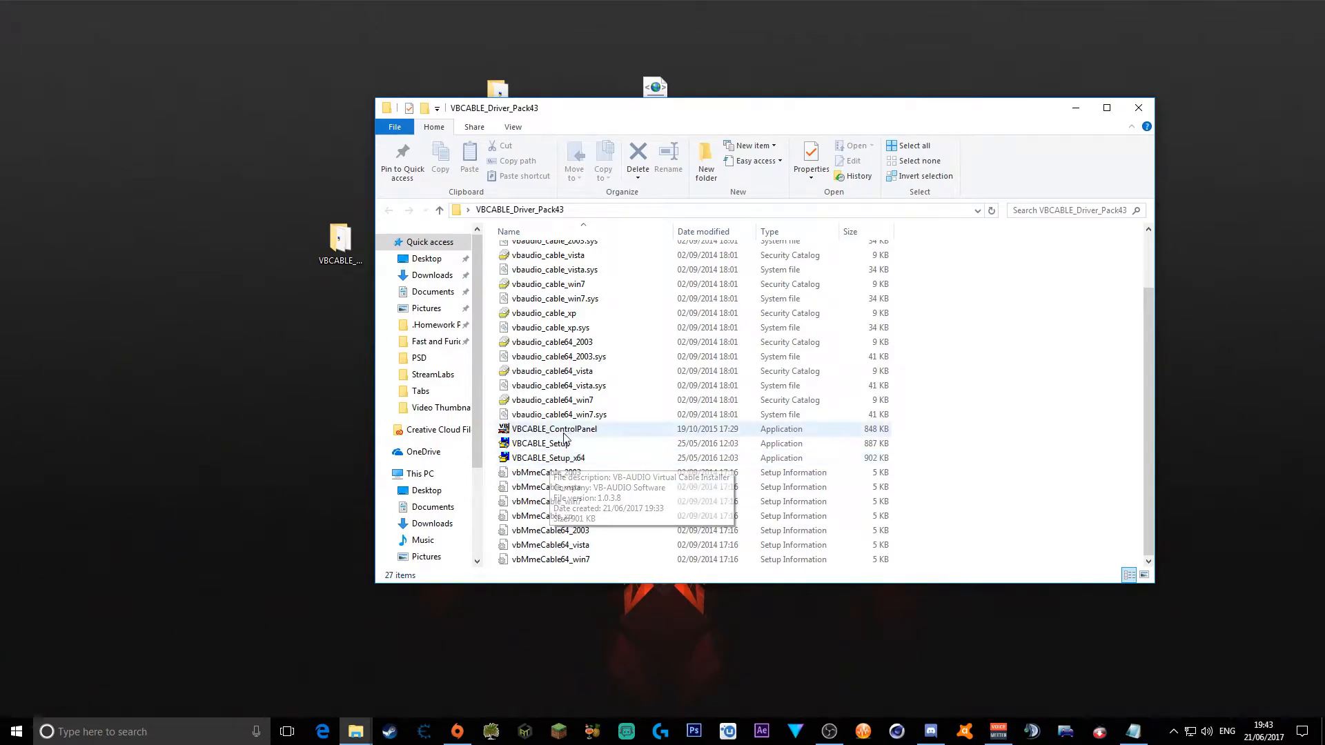
mouse_move(594, 459)
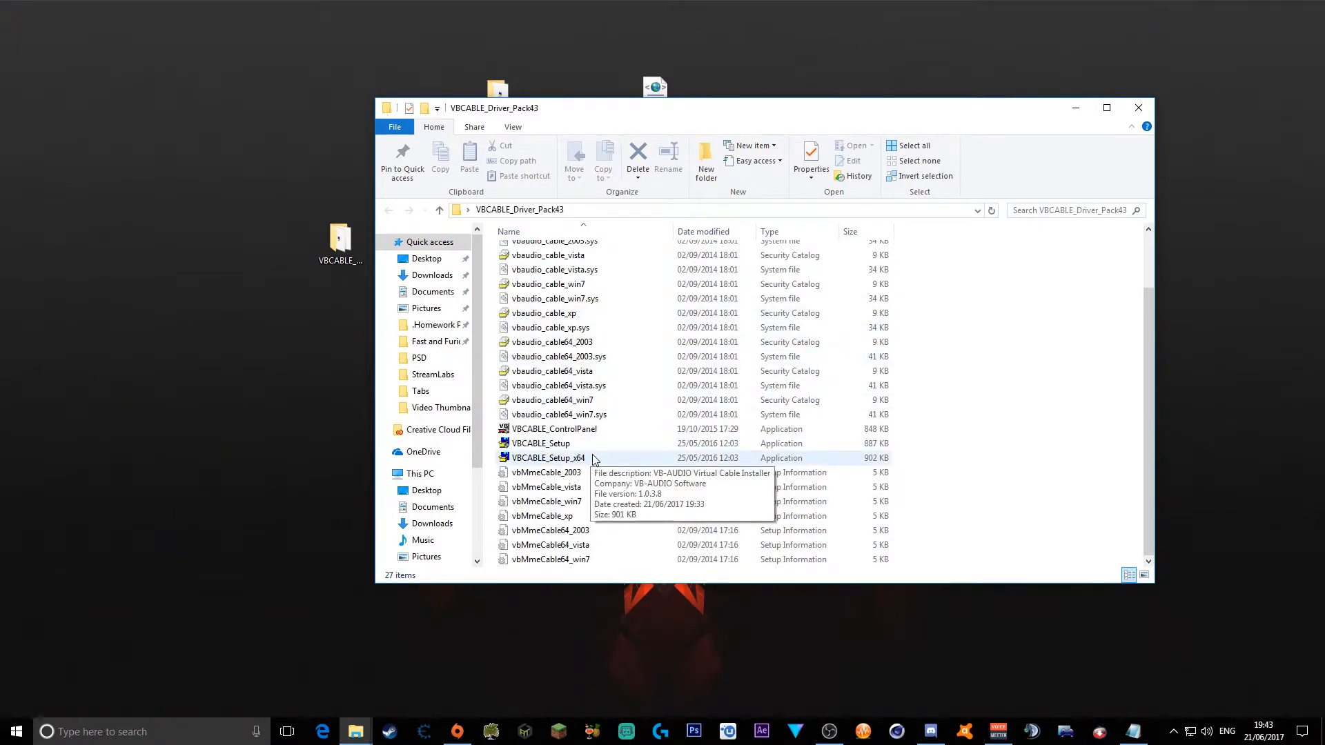
mouse_move(540, 443)
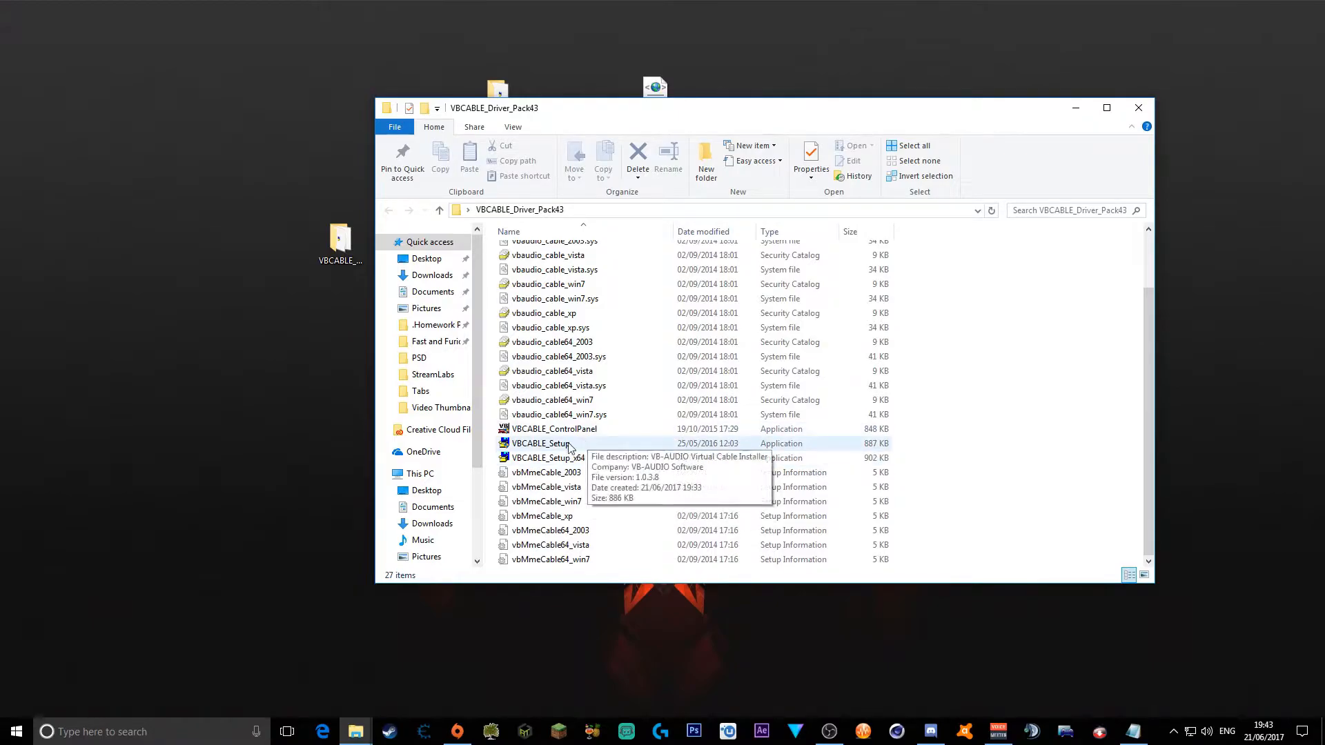
mouse_move(555, 448)
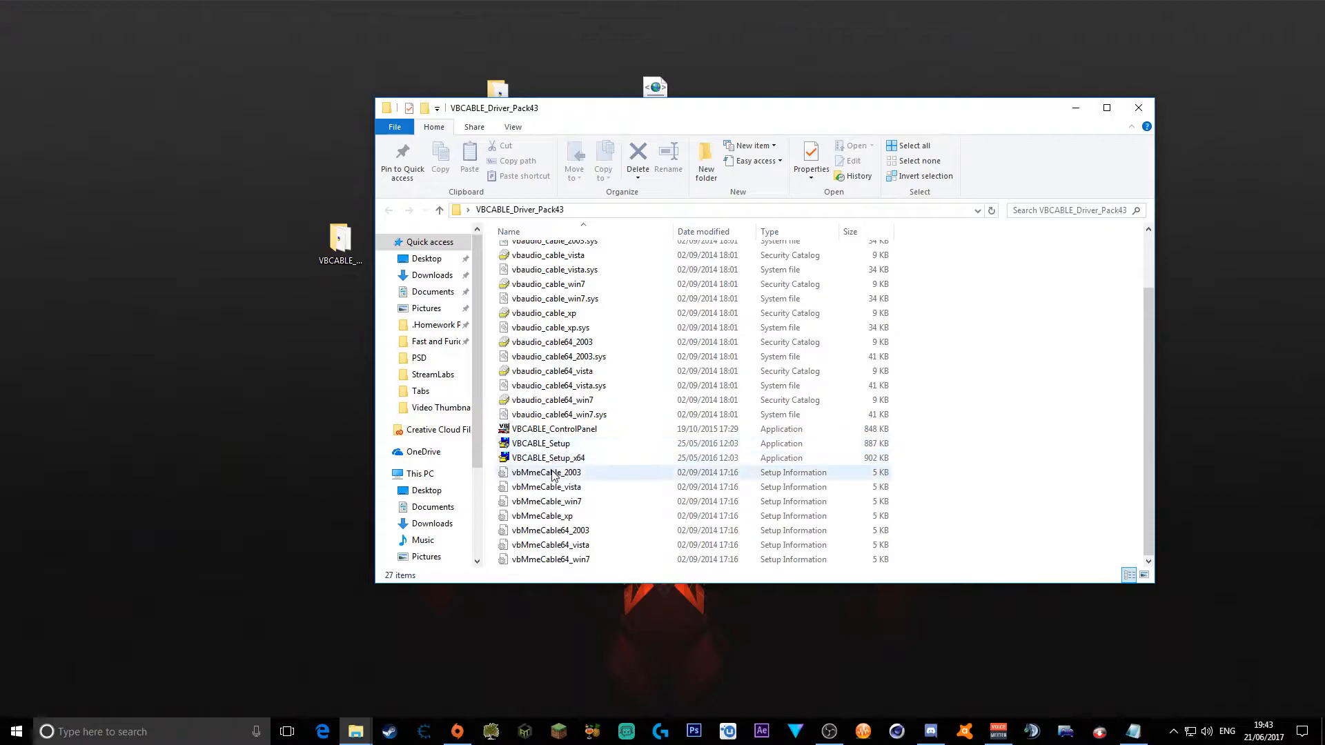
click(547, 457)
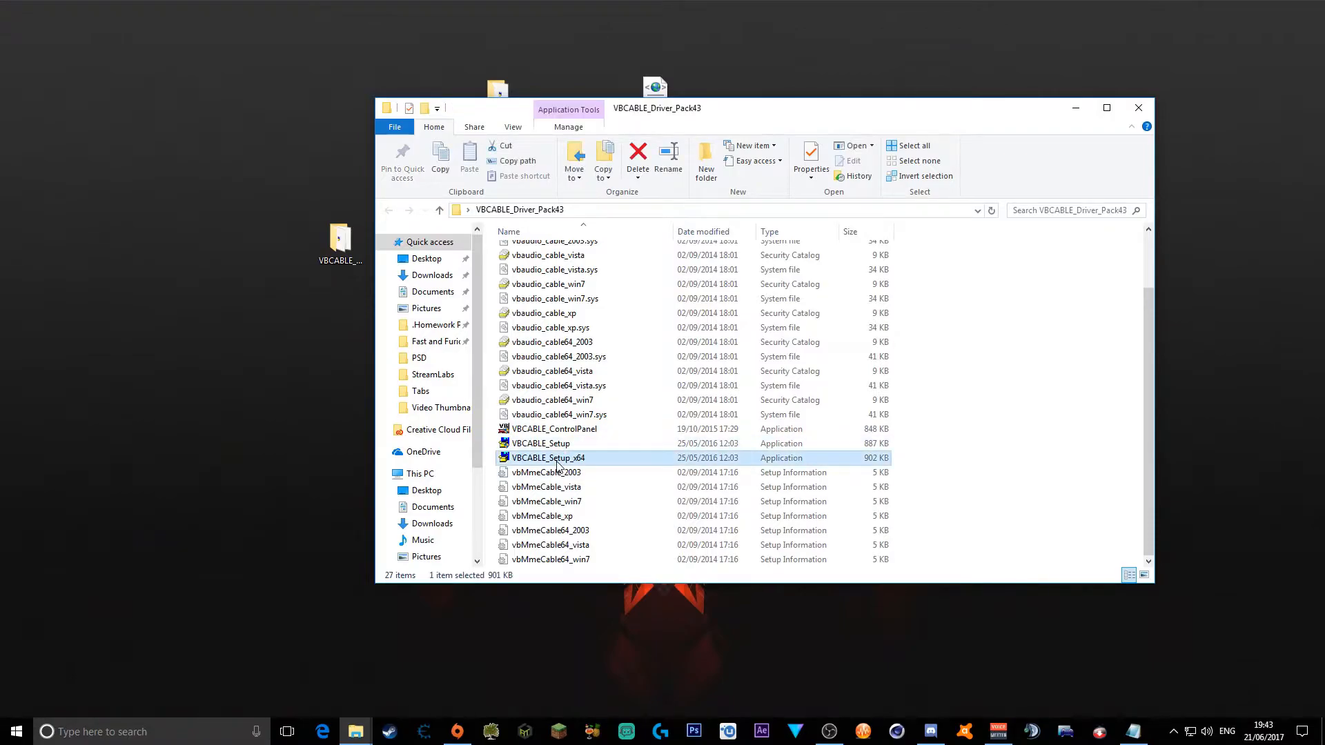
right_click(549, 457)
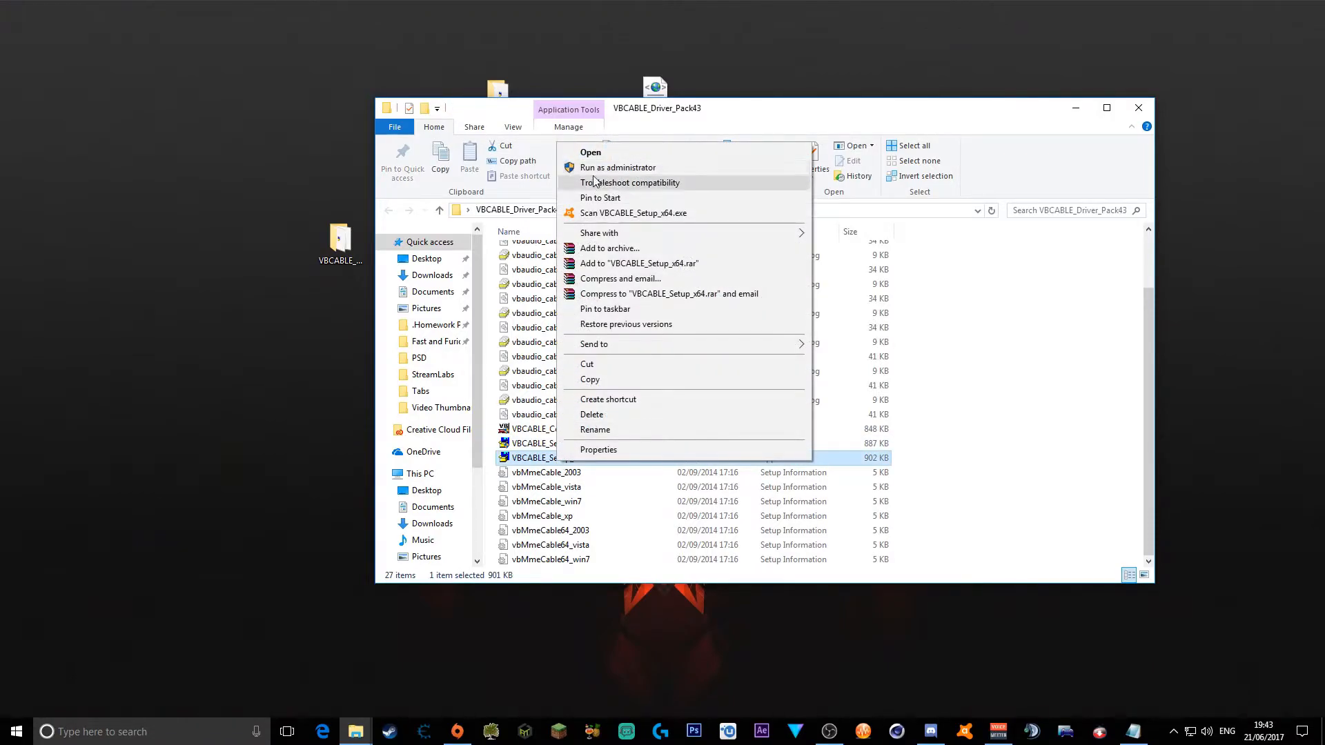
click(589, 152)
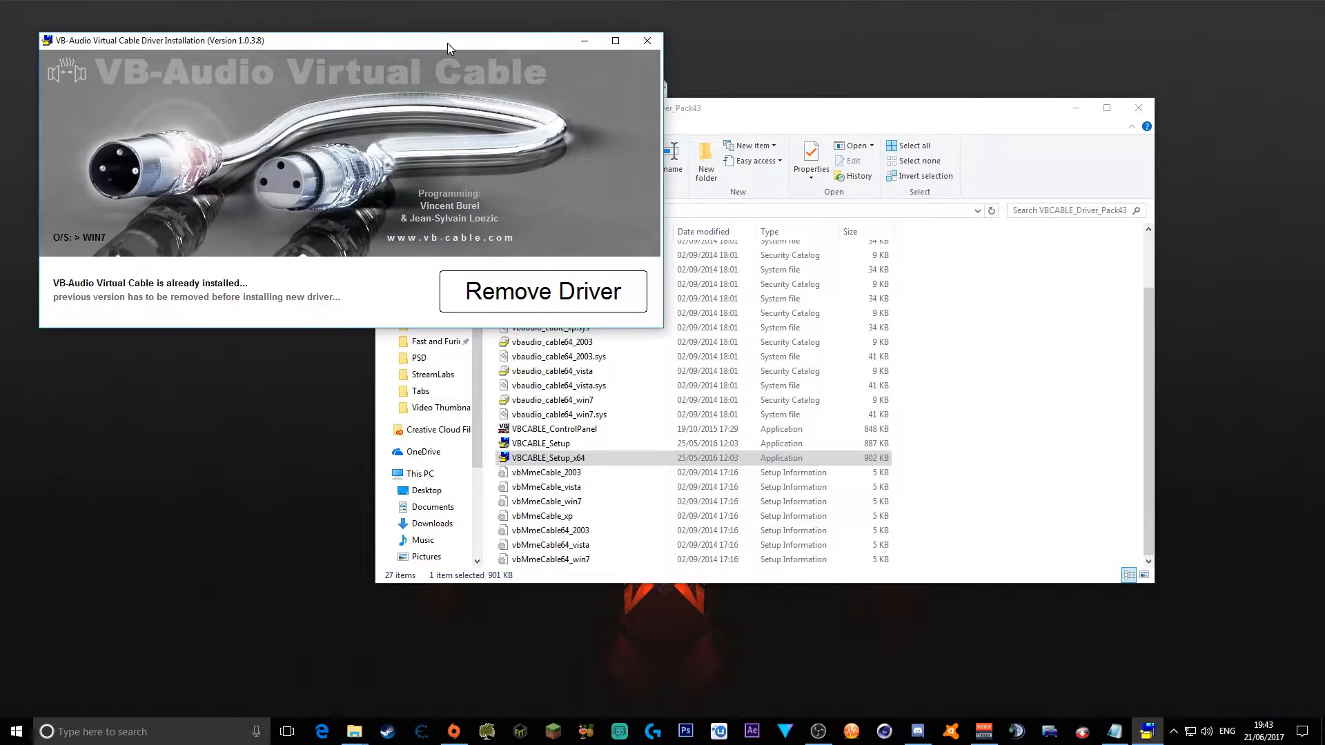
mouse_move(518, 42)
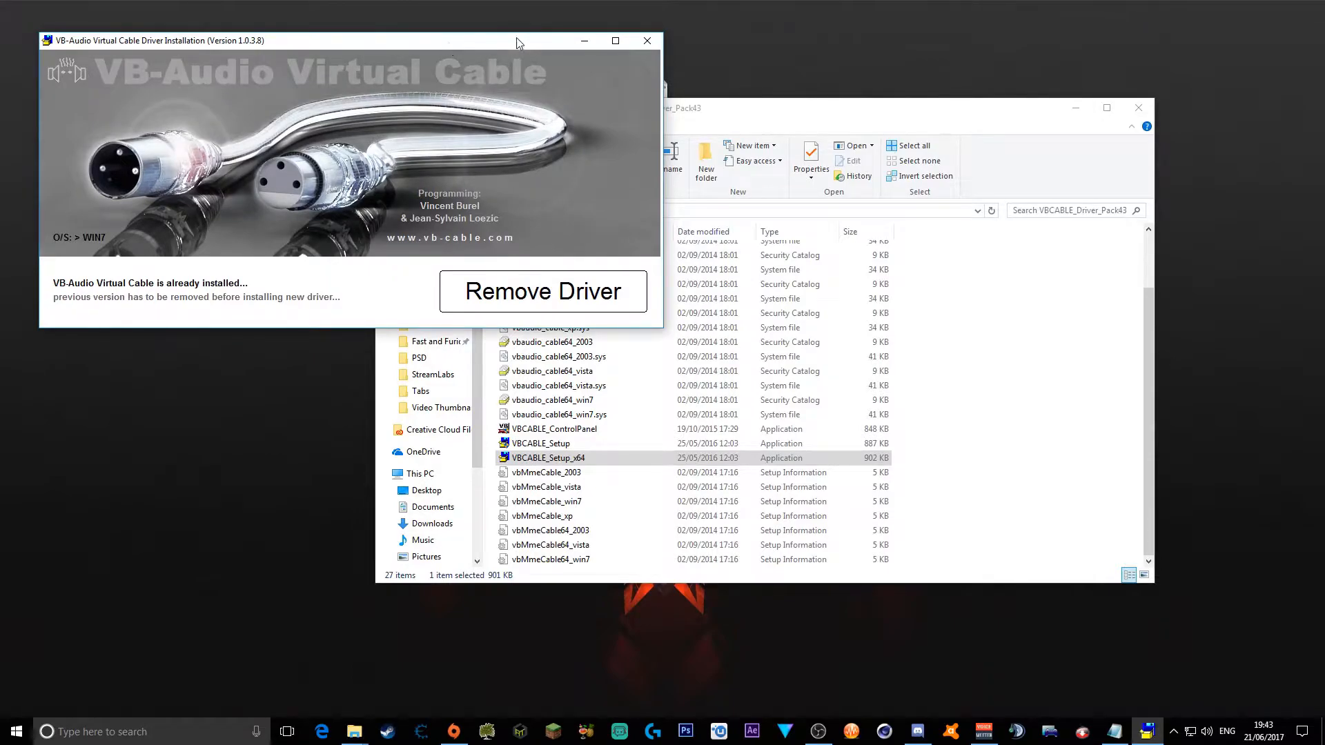
mouse_move(646, 41)
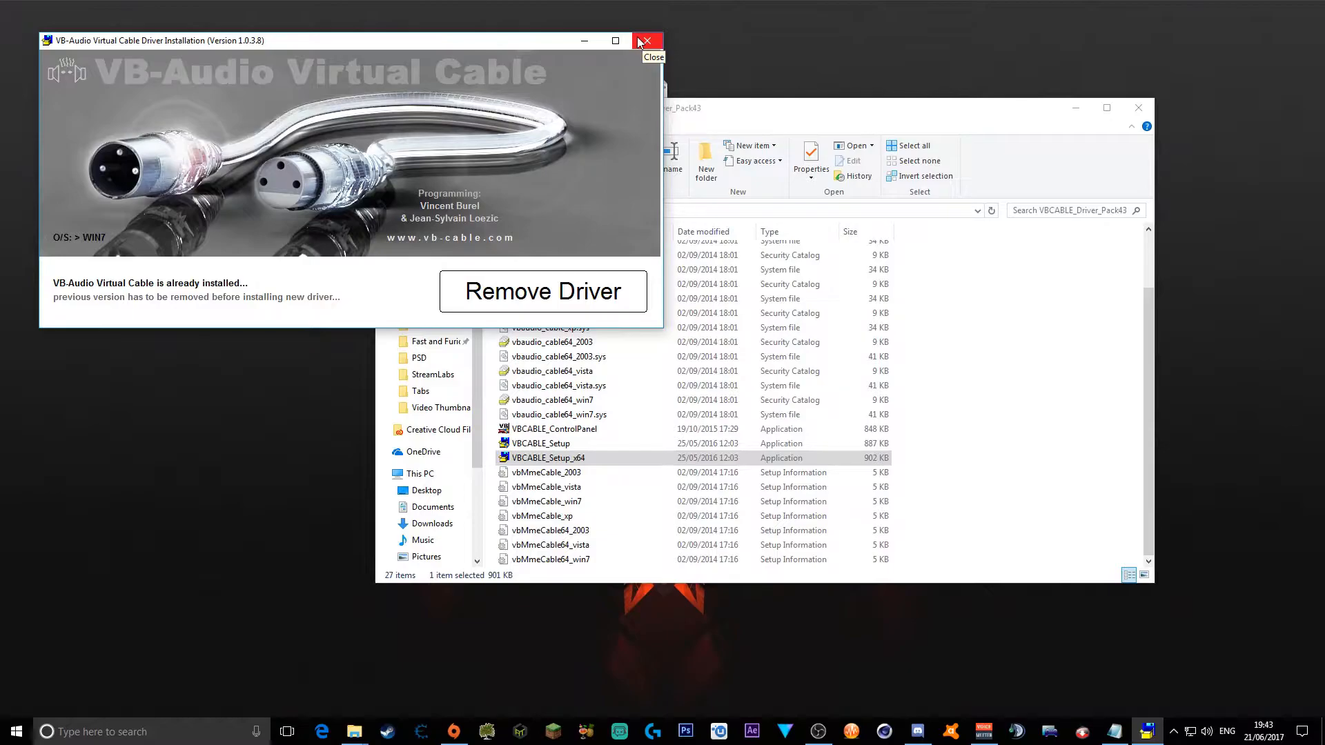
mouse_move(643, 42)
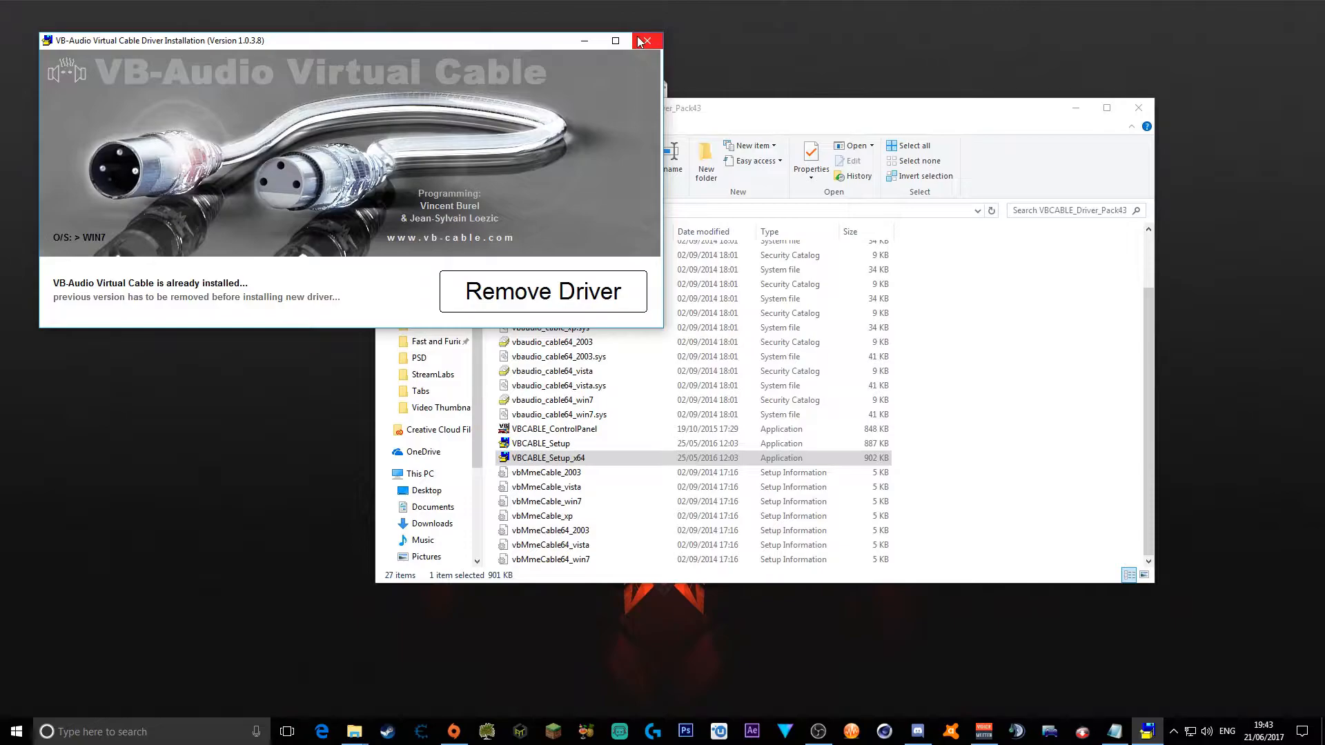
Close the VB-Cable installer, keeping the already-installed driver.
click(646, 40)
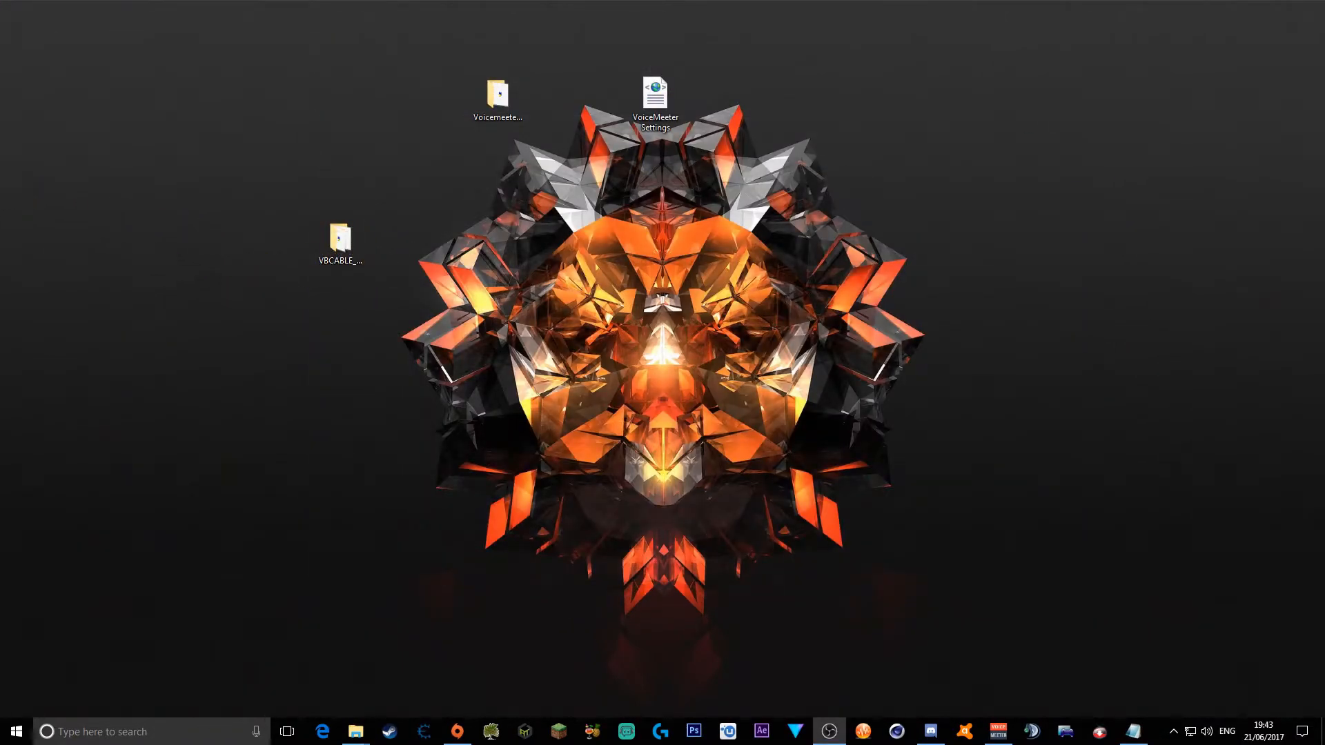
right_click(1190, 731)
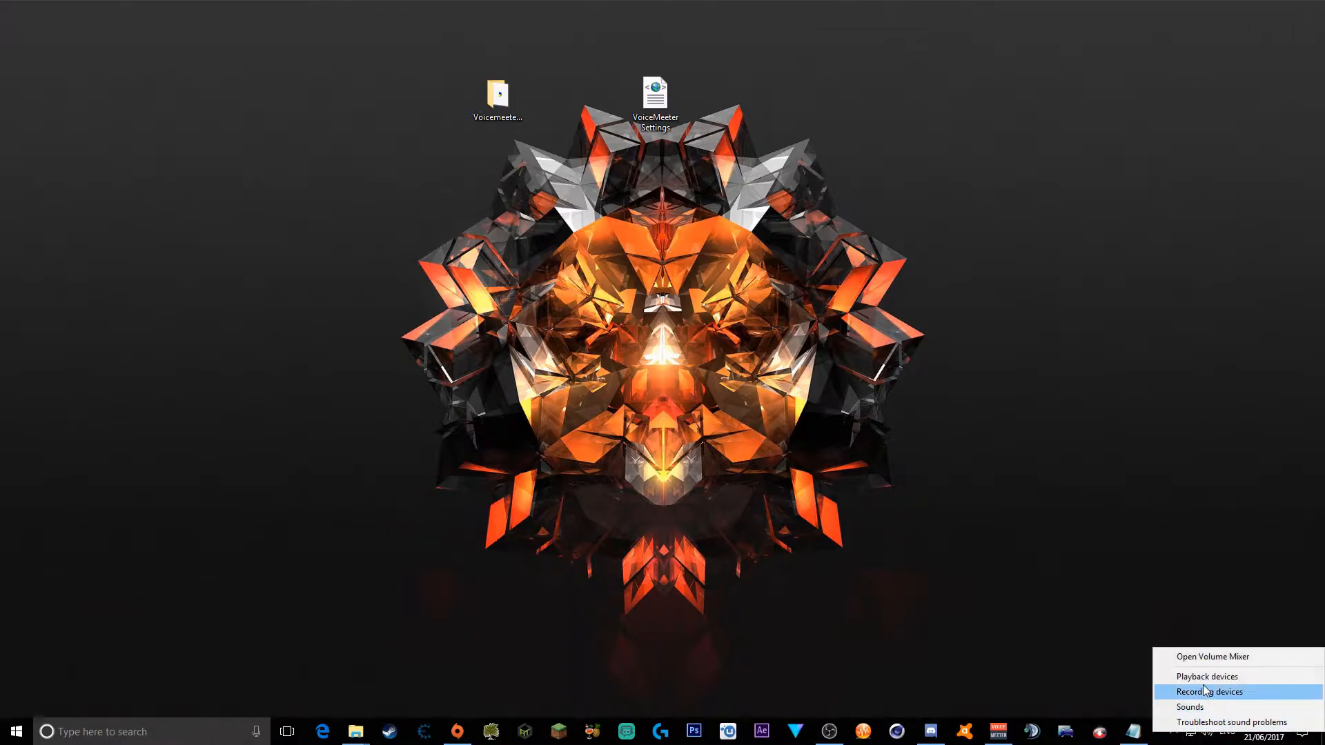
click(1205, 676)
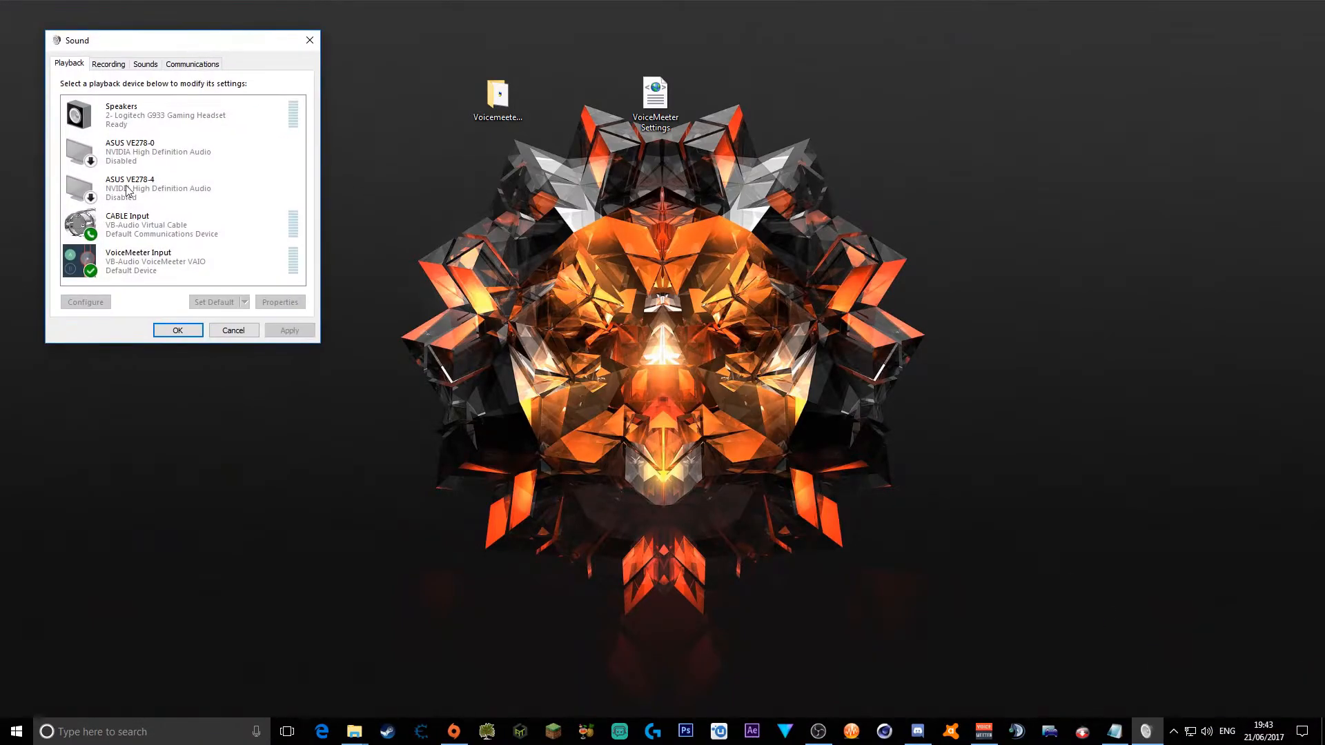
mouse_move(80, 69)
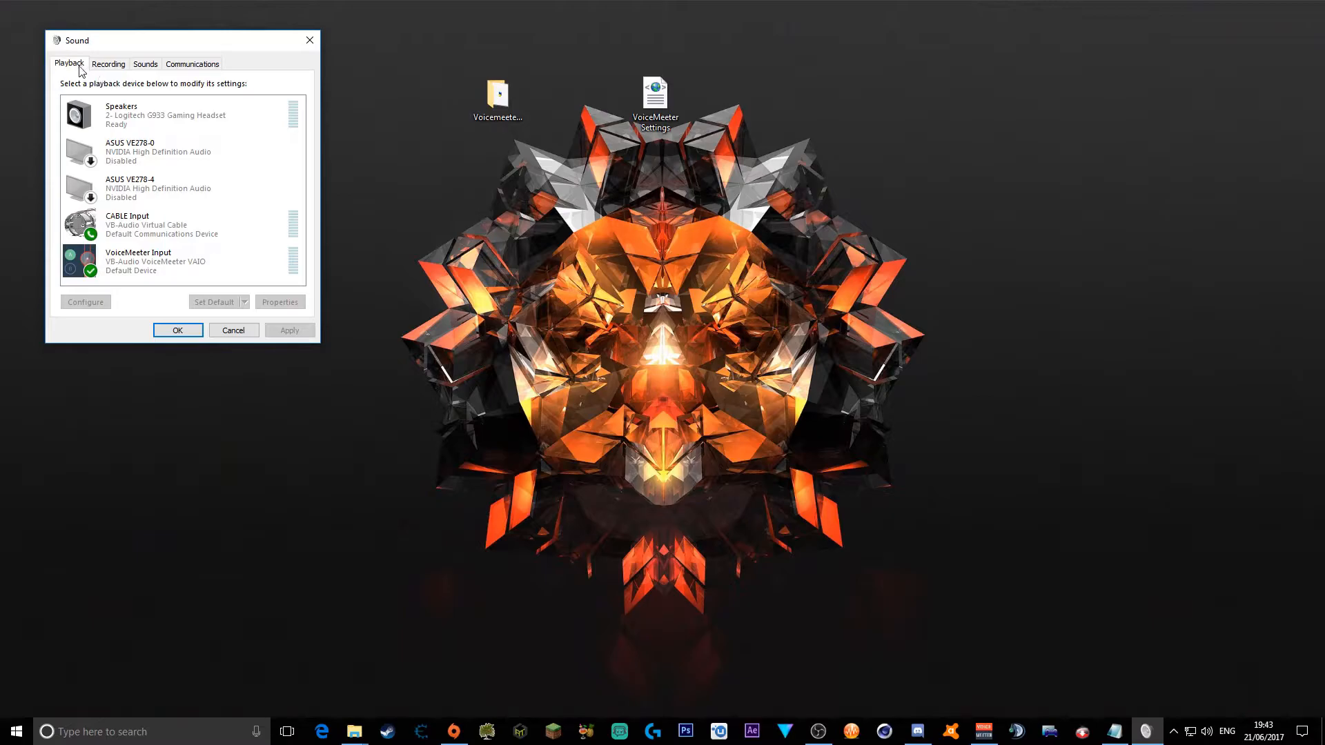
click(109, 64)
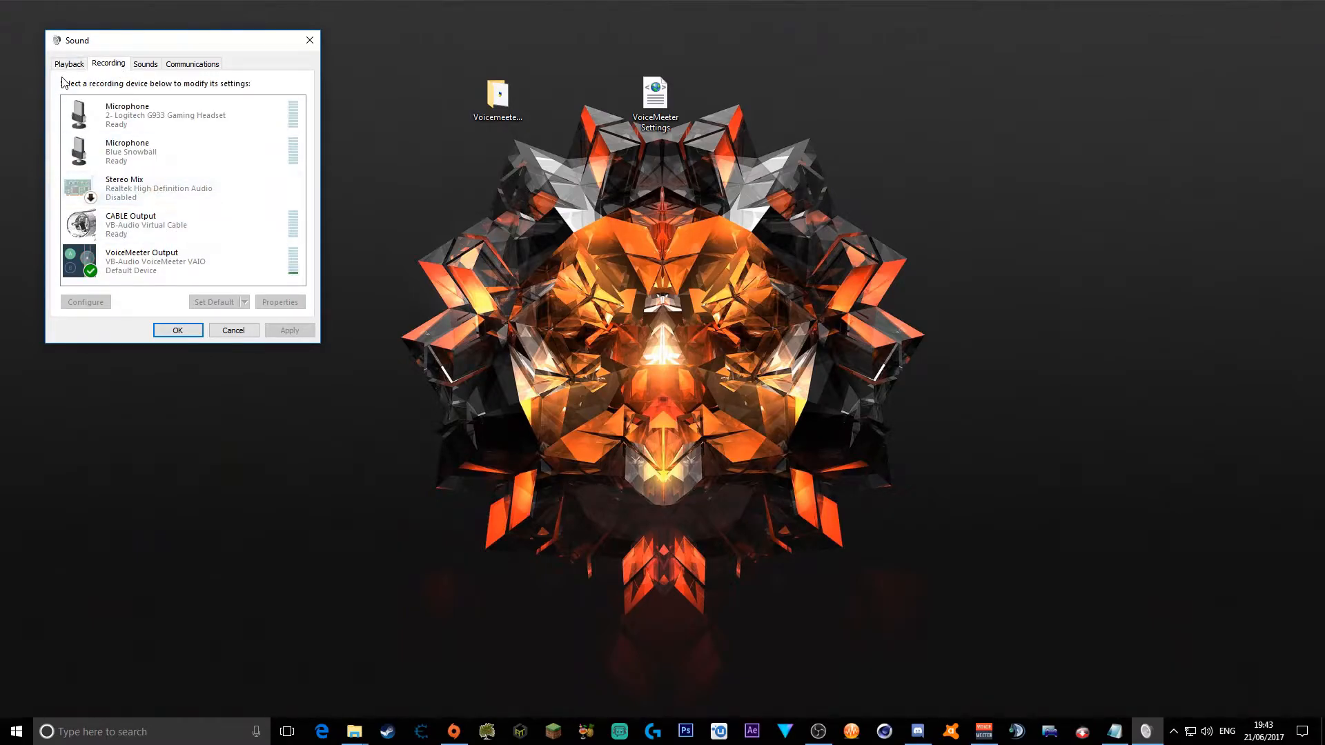
click(177, 330)
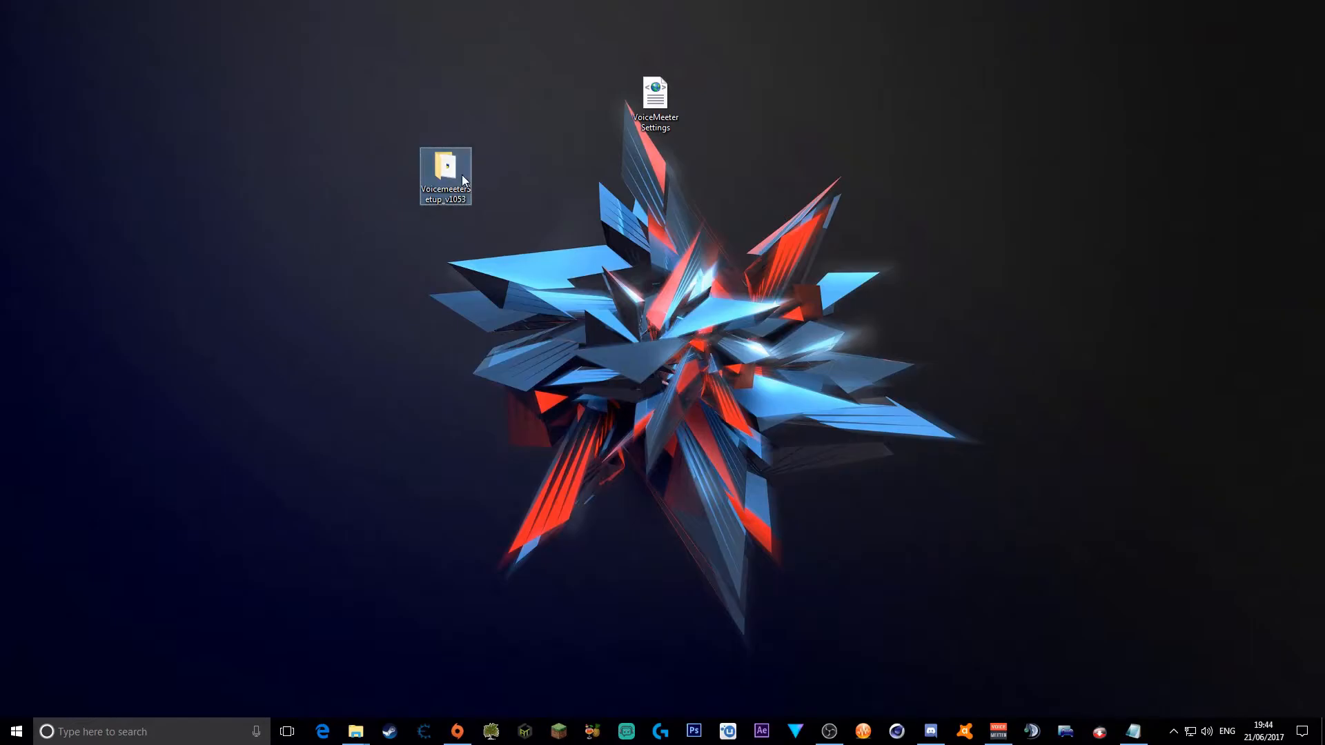
double_click(446, 164)
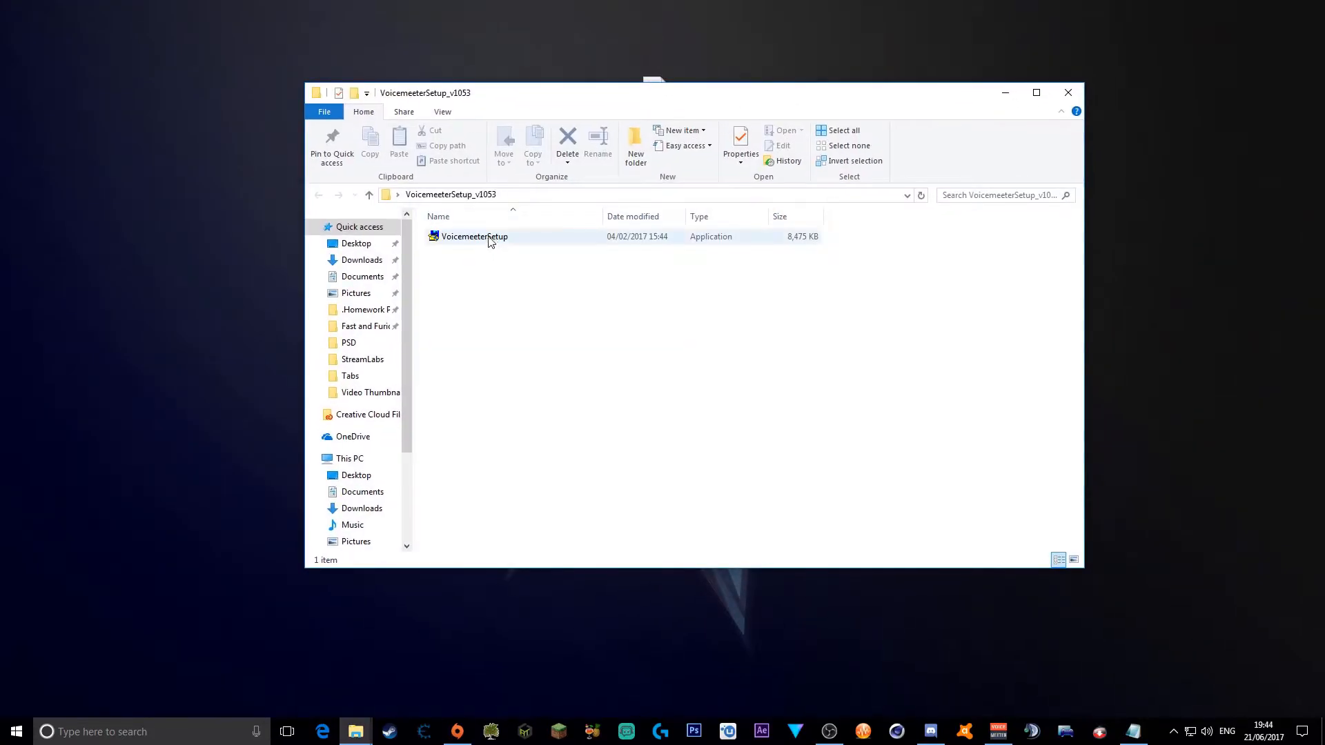
click(591, 380)
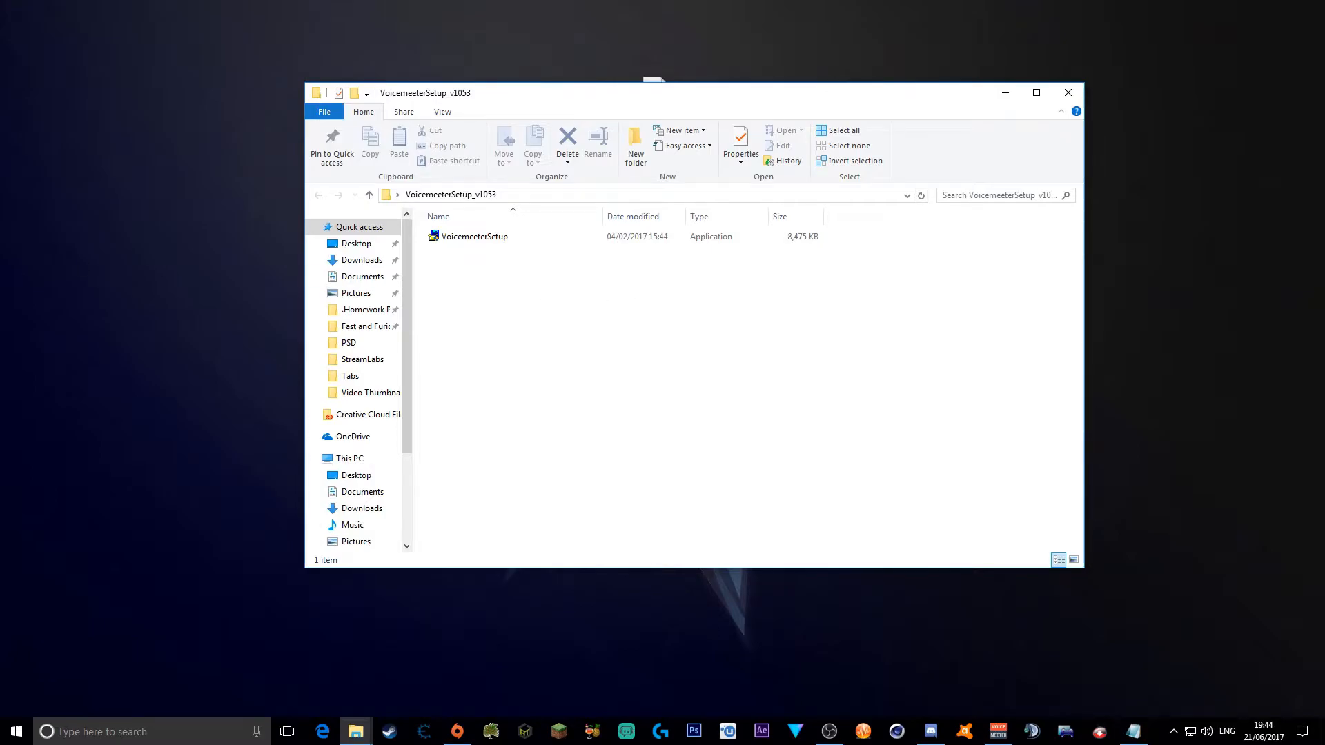
mouse_move(1068, 92)
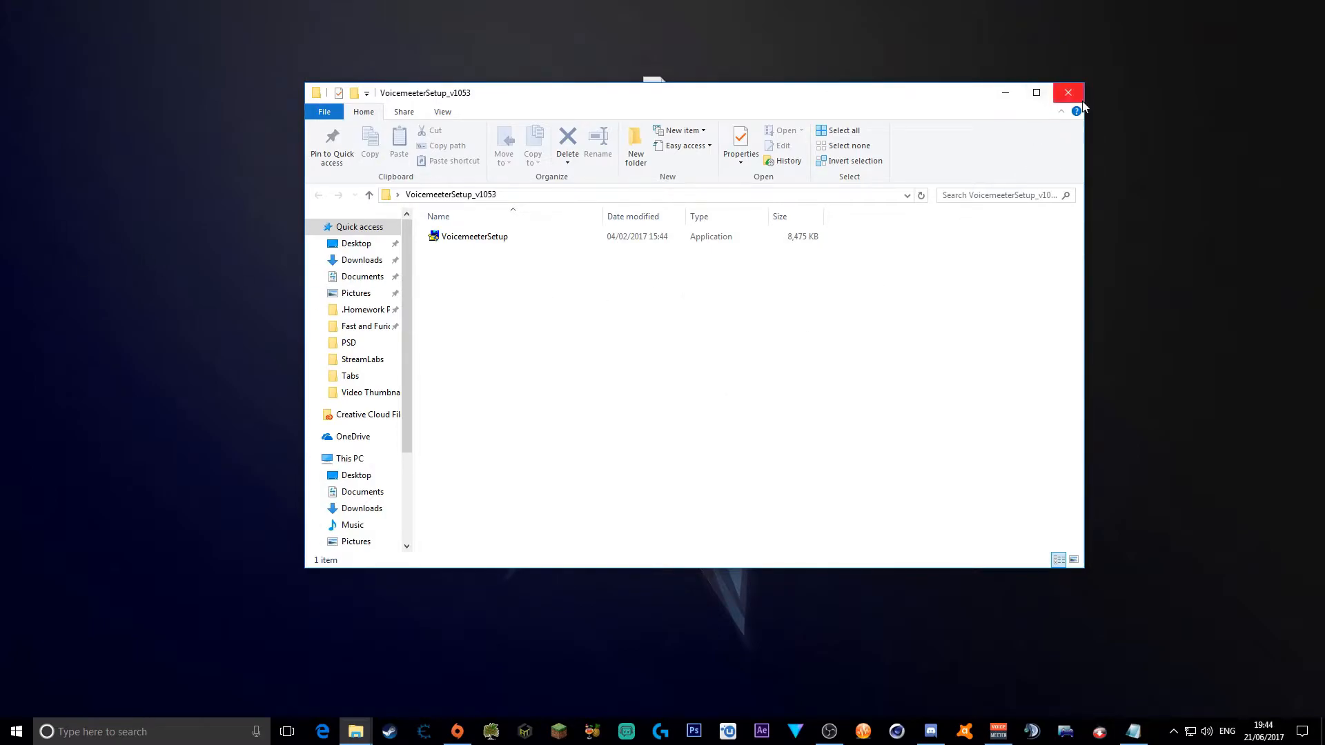
click(1068, 92)
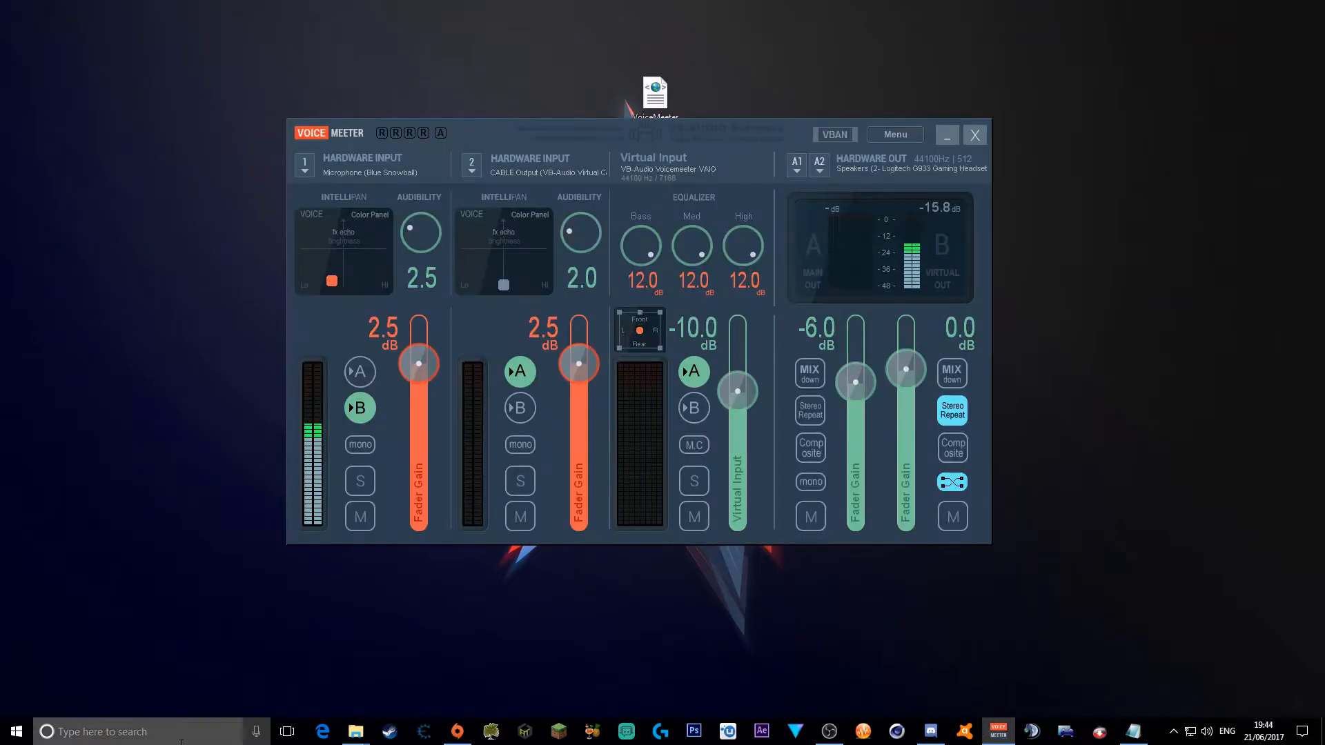
Launch Voicemeeter from Start search and show its Menu options.
text(voicem)
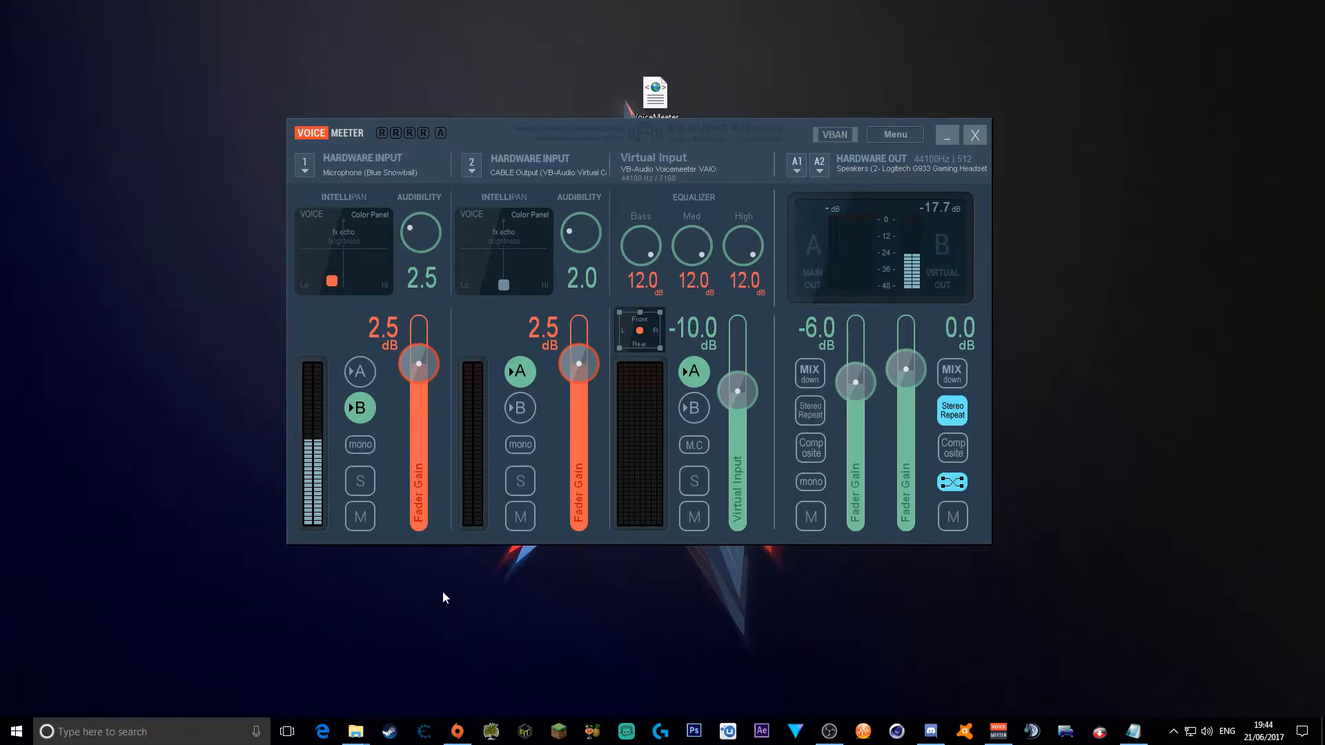
click(893, 134)
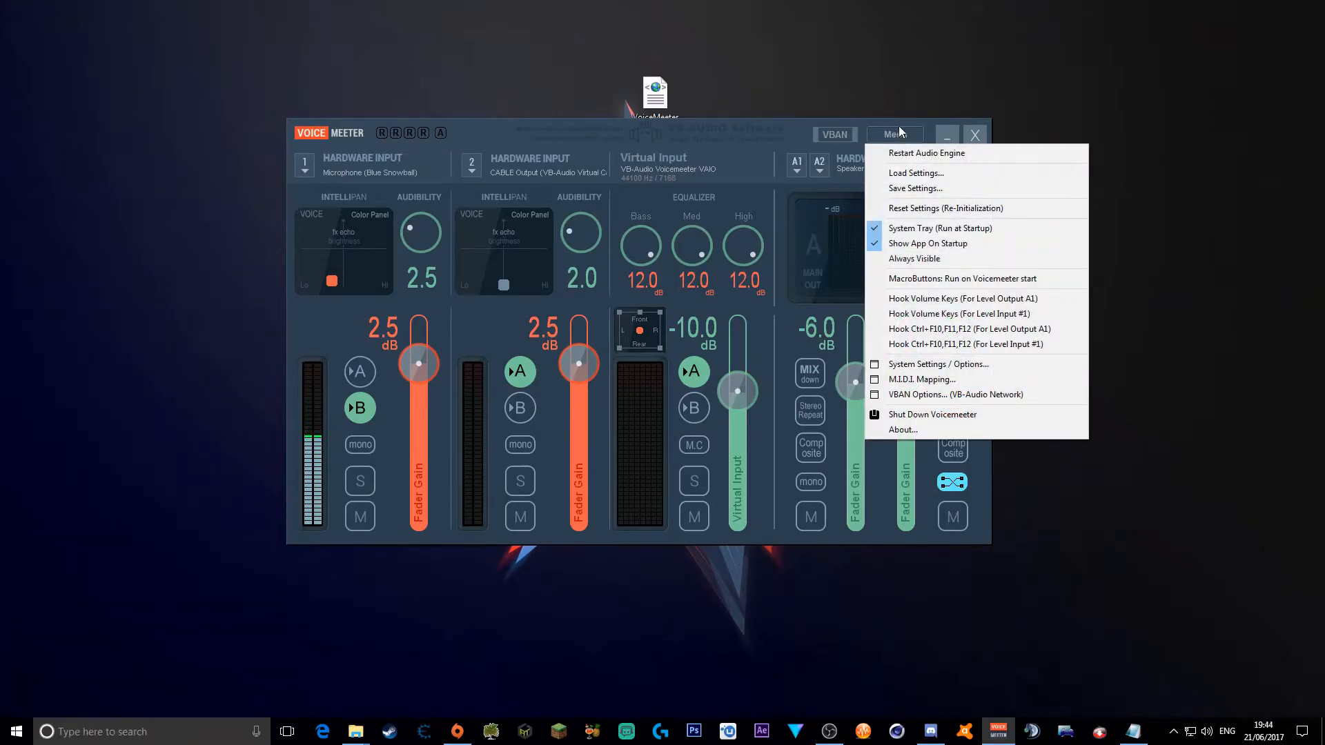
mouse_move(803, 203)
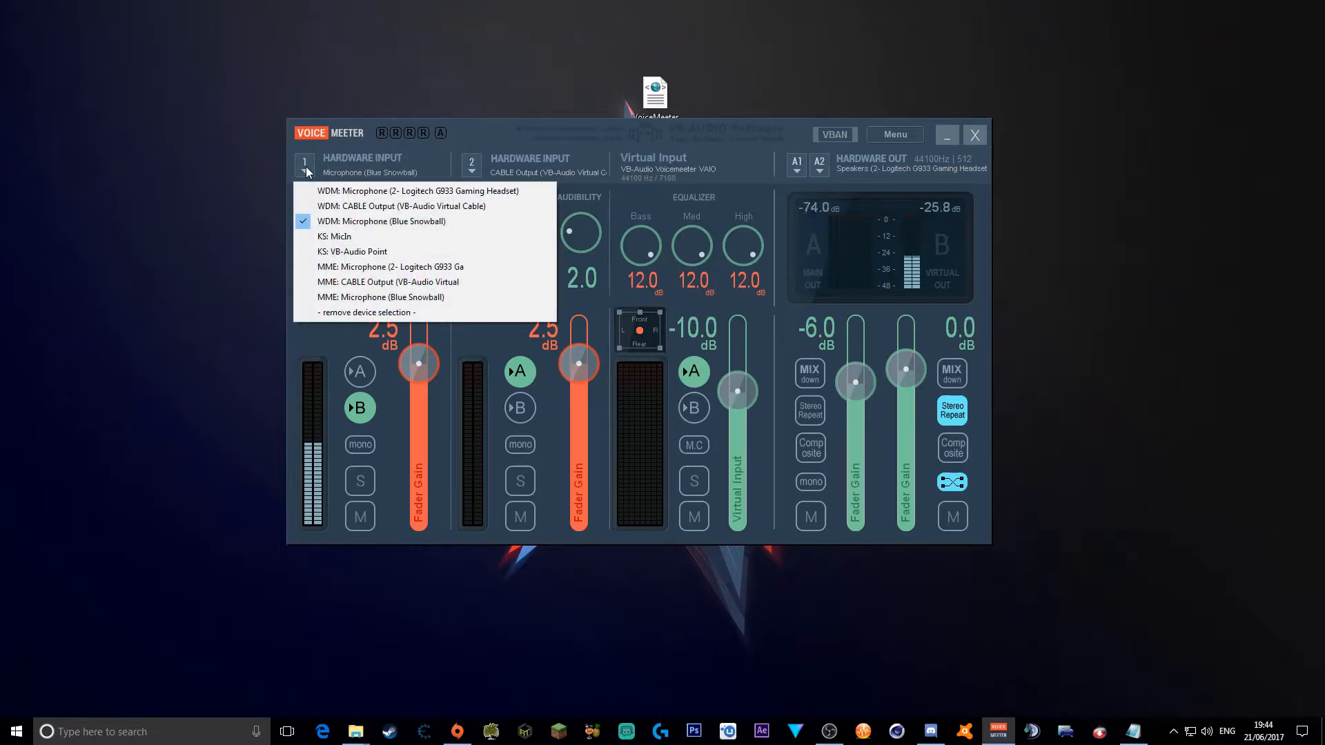
mouse_move(381, 221)
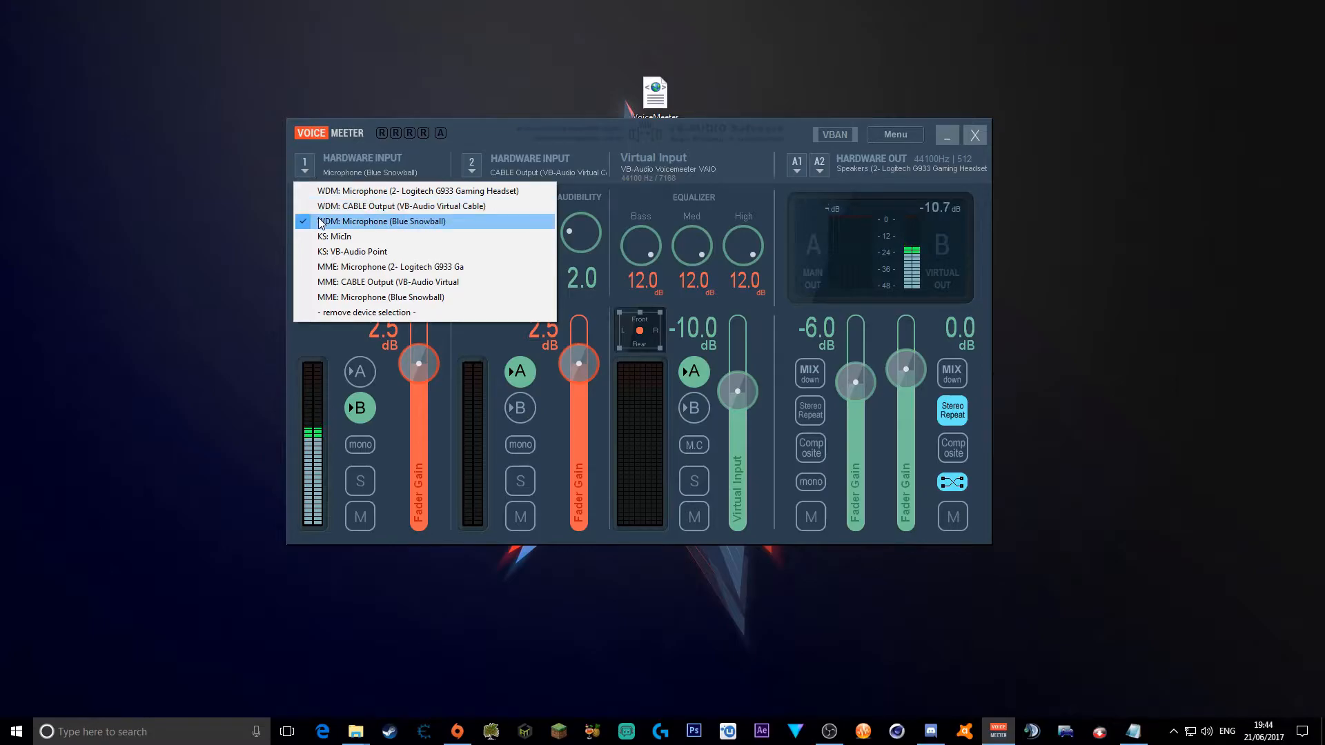
mouse_move(364, 191)
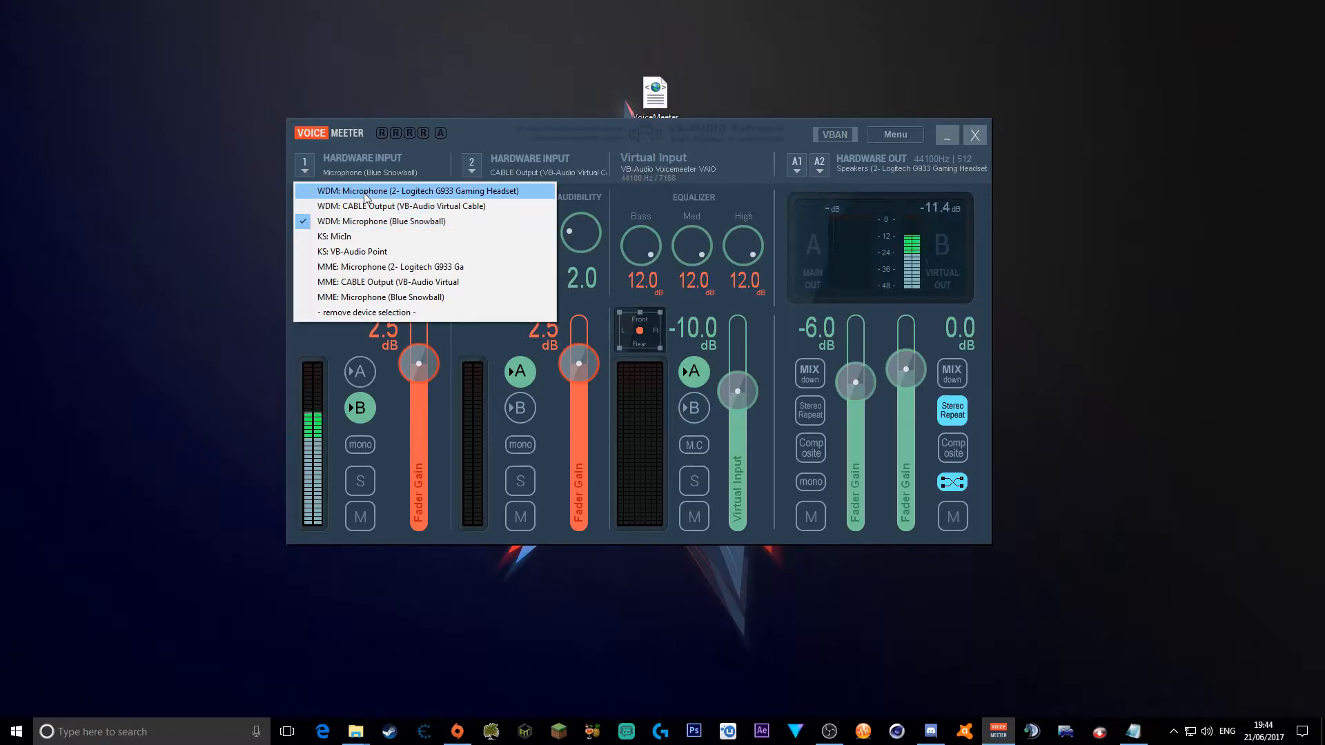
mouse_move(381, 221)
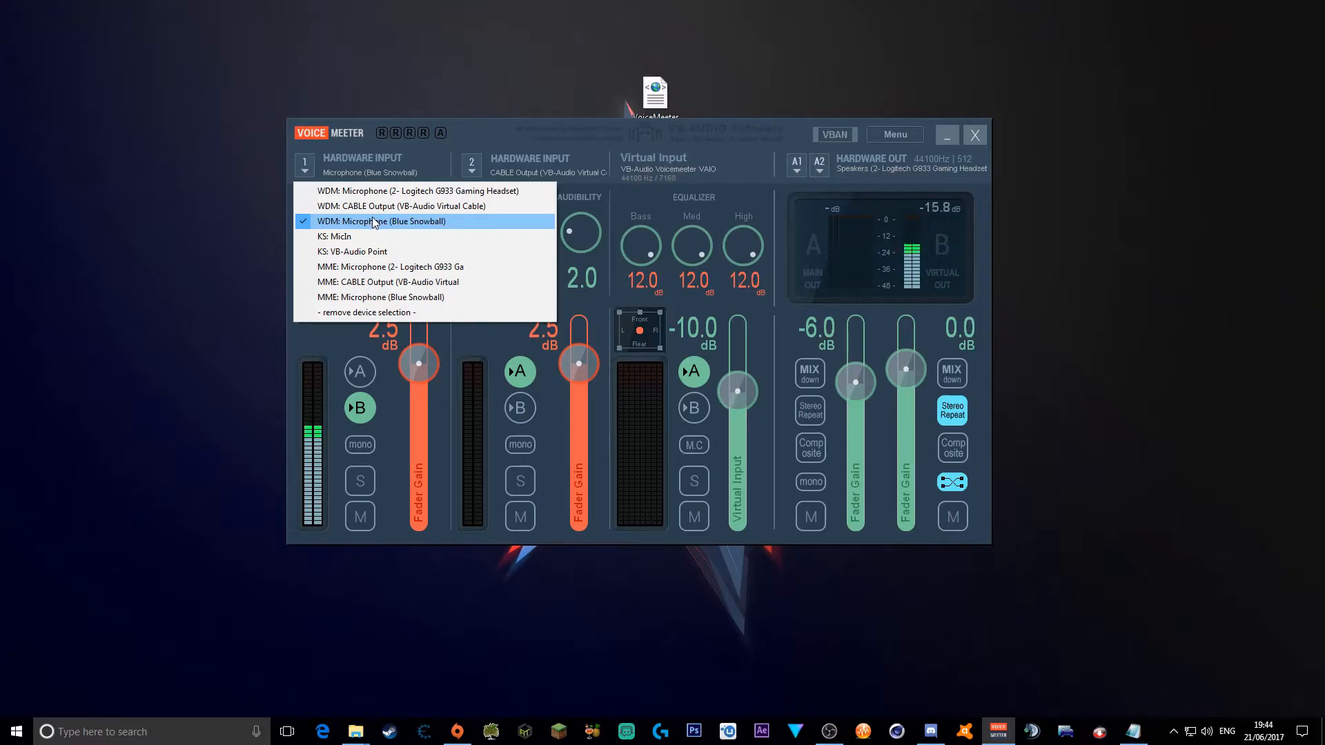
Select WDM: Microphone (Blue Snowball) for Hardware Input 1.
click(380, 221)
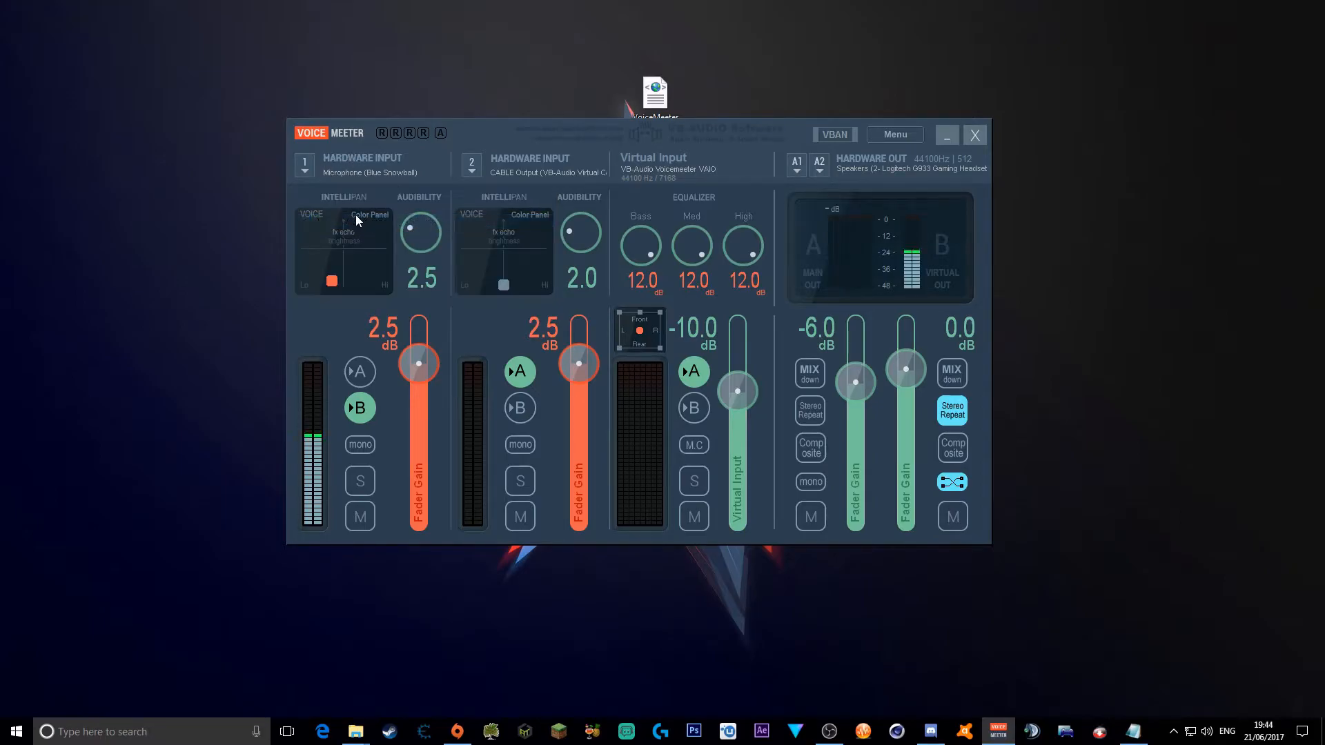
mouse_move(344, 264)
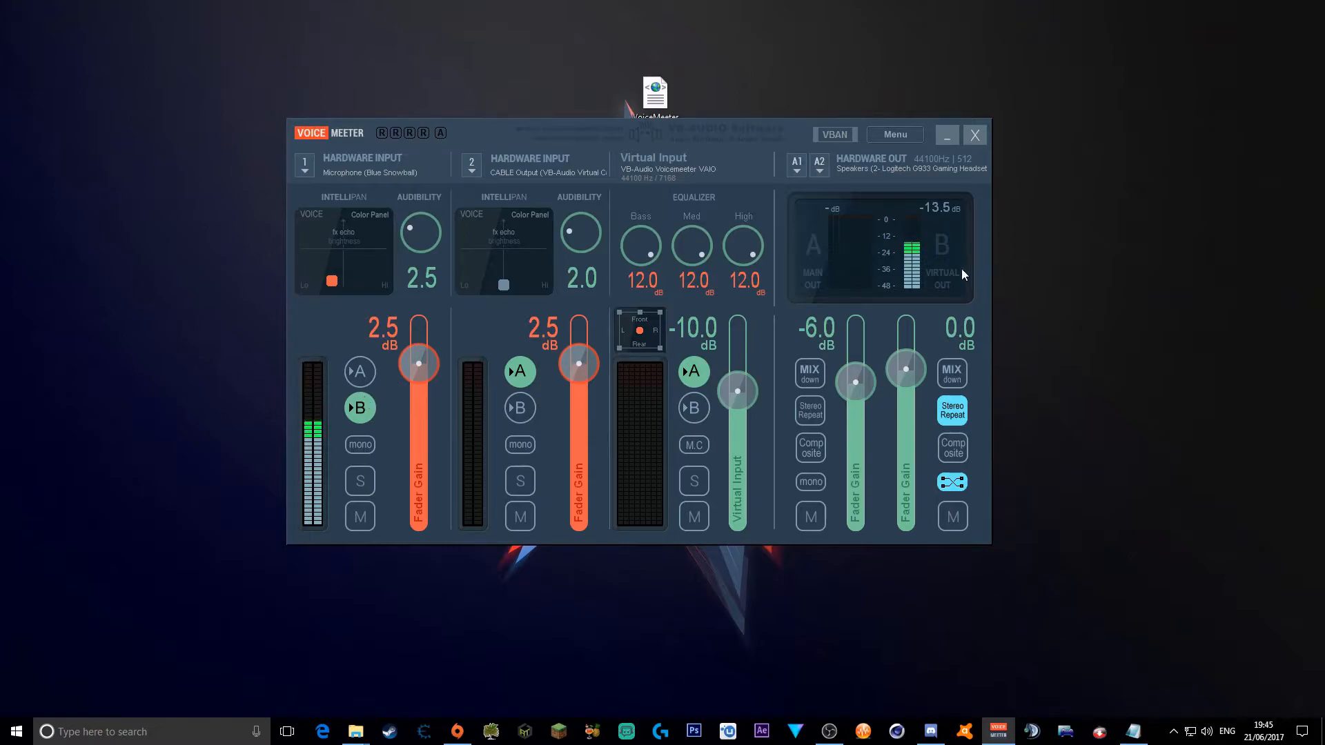
mouse_move(330, 421)
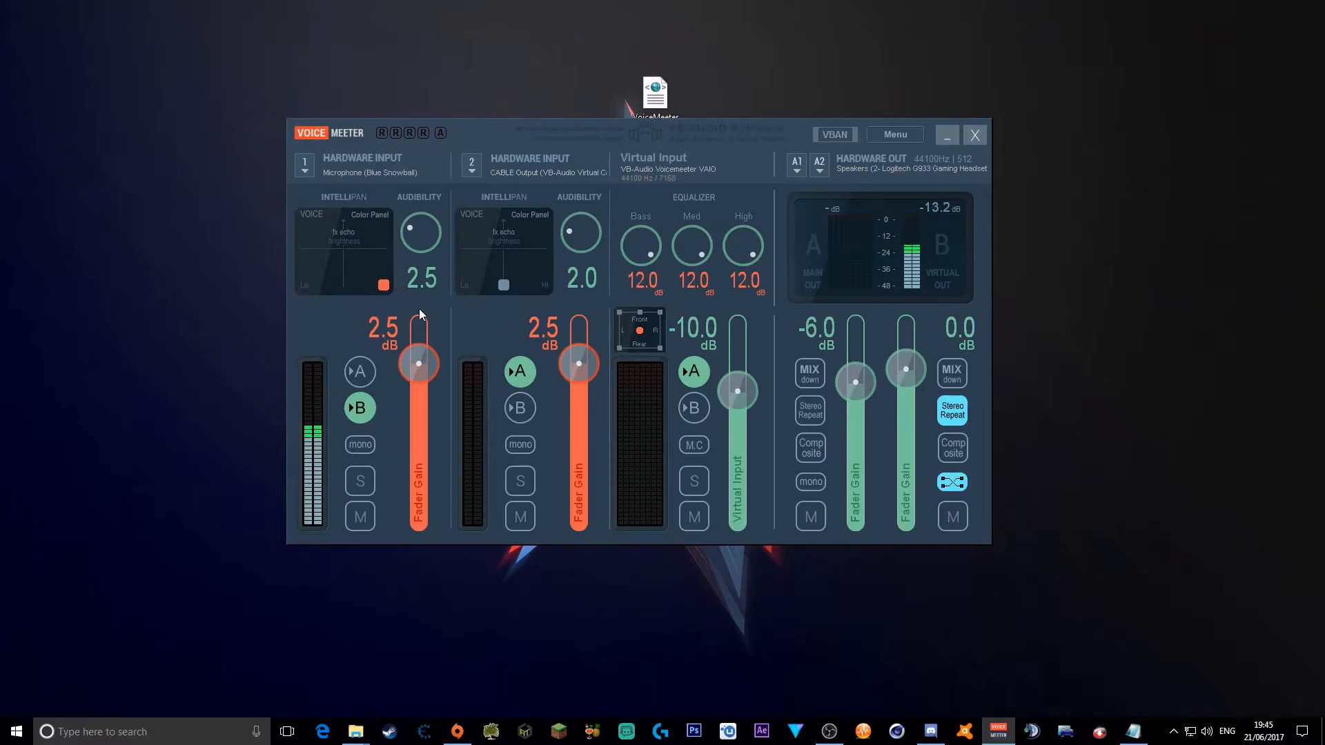
mouse_move(369, 253)
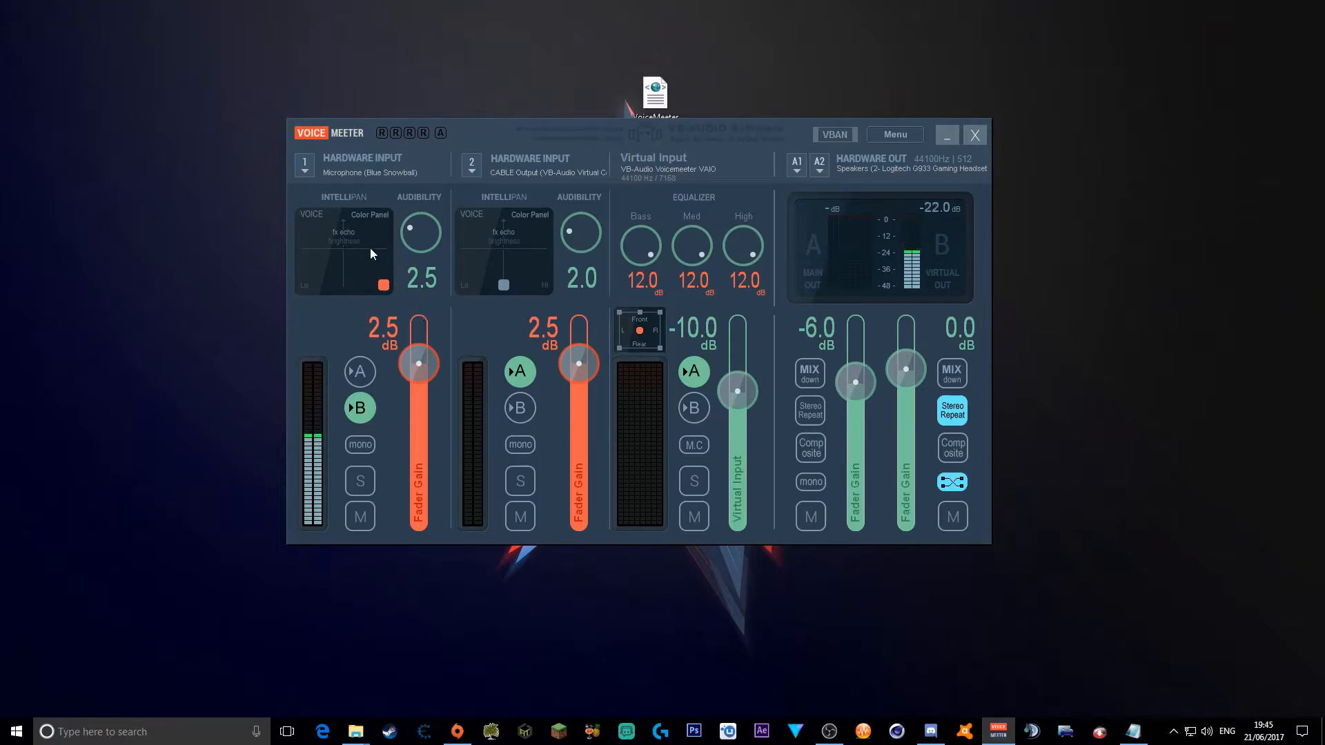
mouse_move(331, 289)
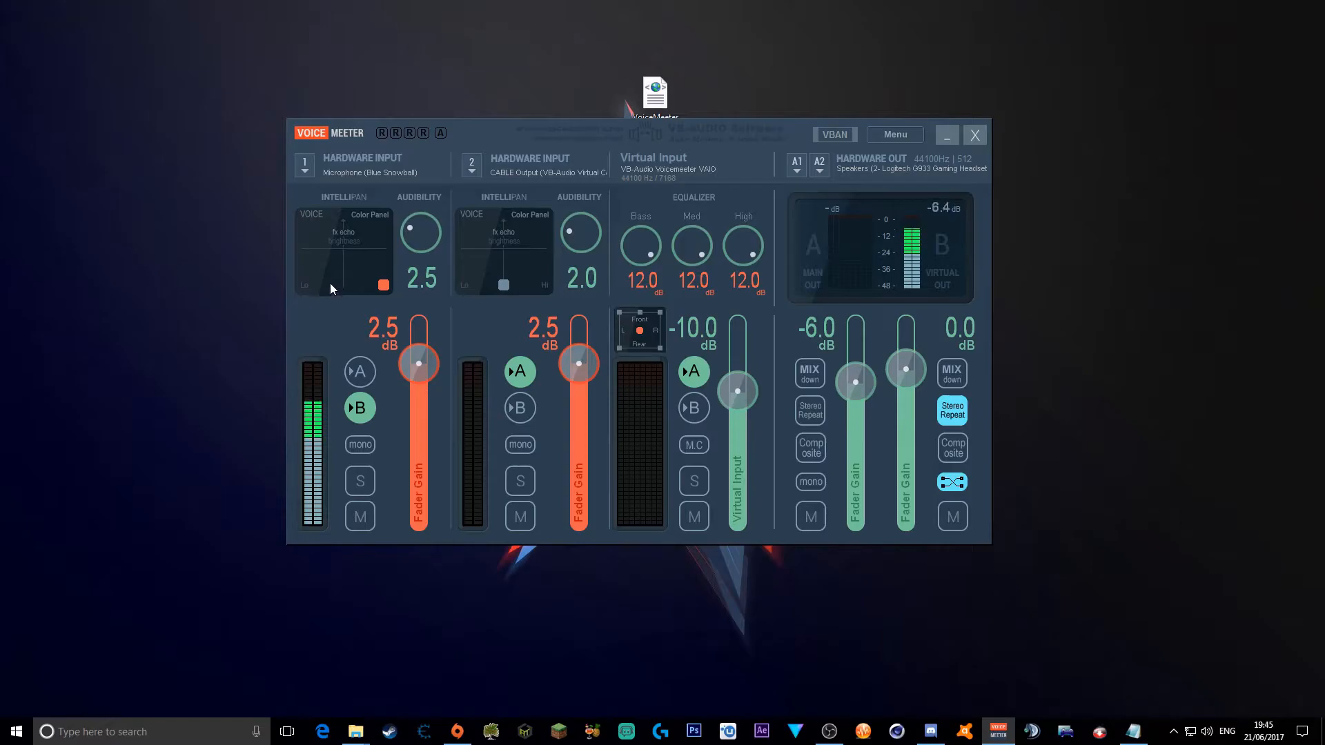
drag(382, 284, 330, 284)
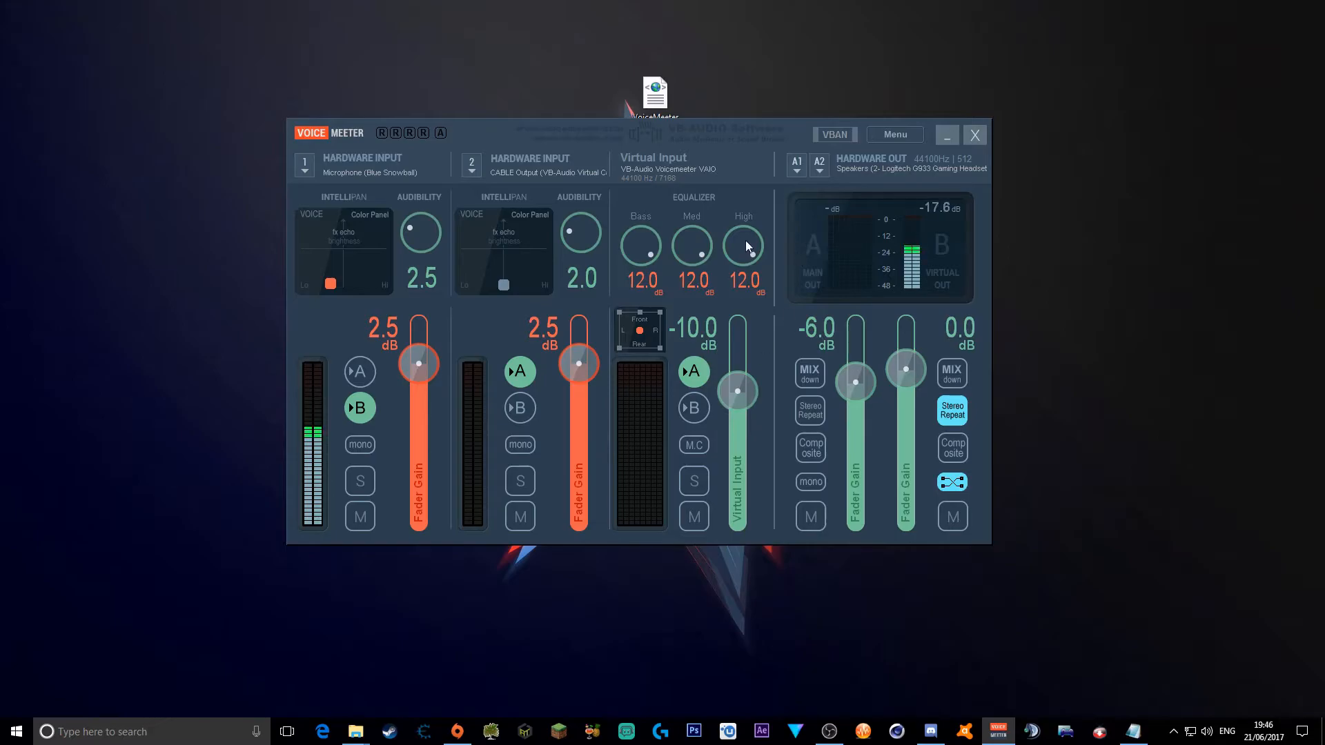
mouse_move(957, 310)
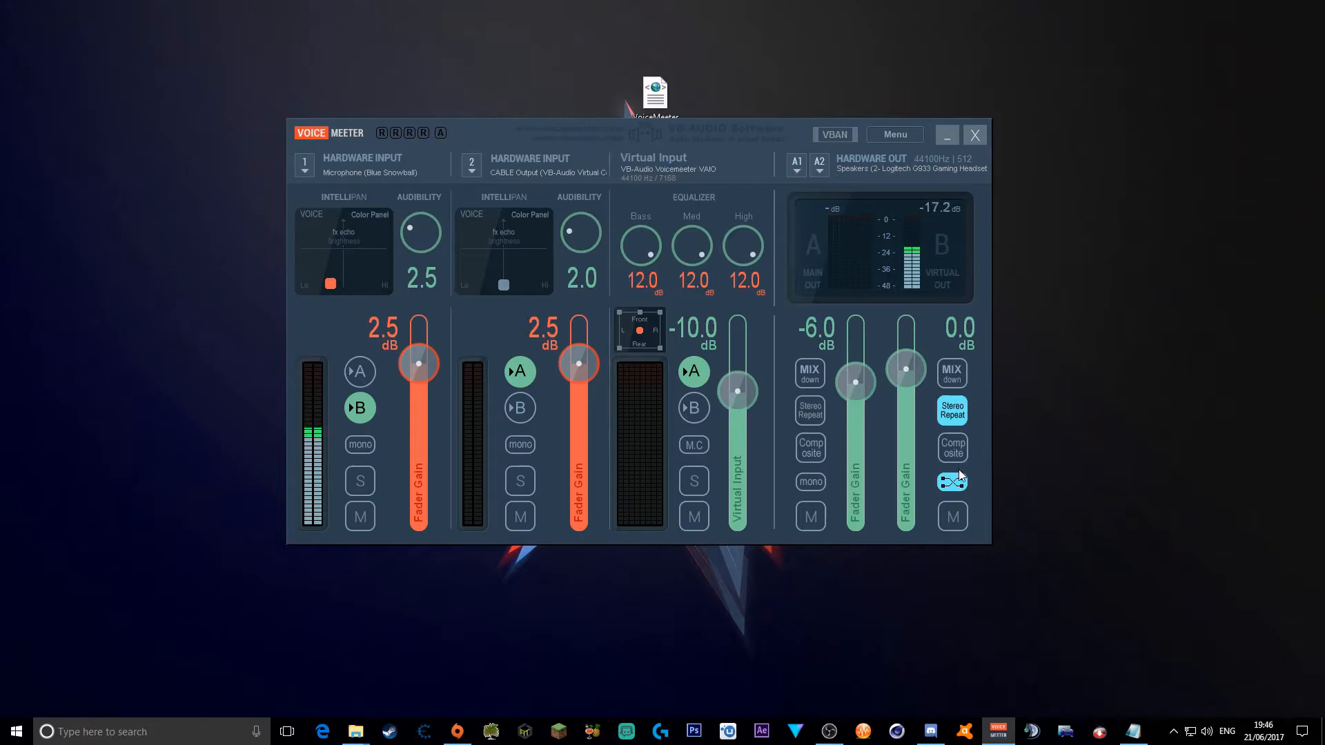
mouse_move(765, 114)
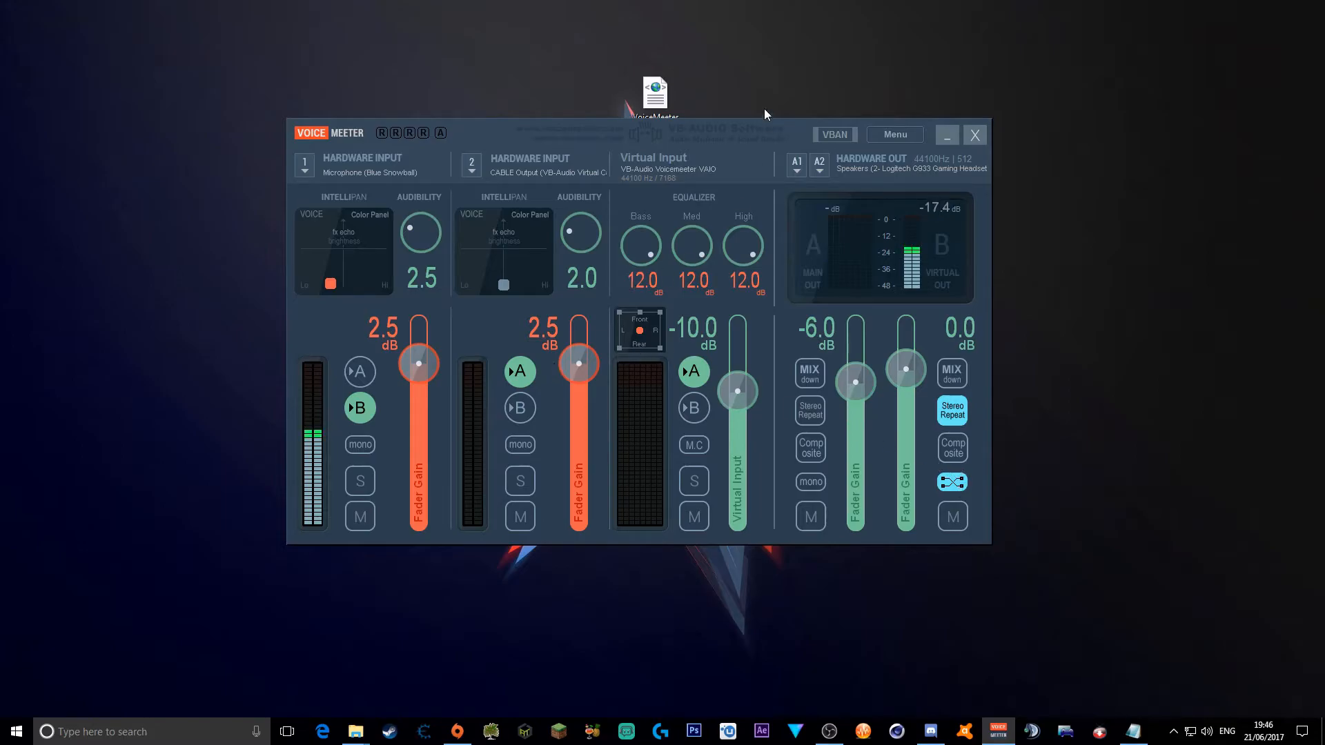
click(795, 162)
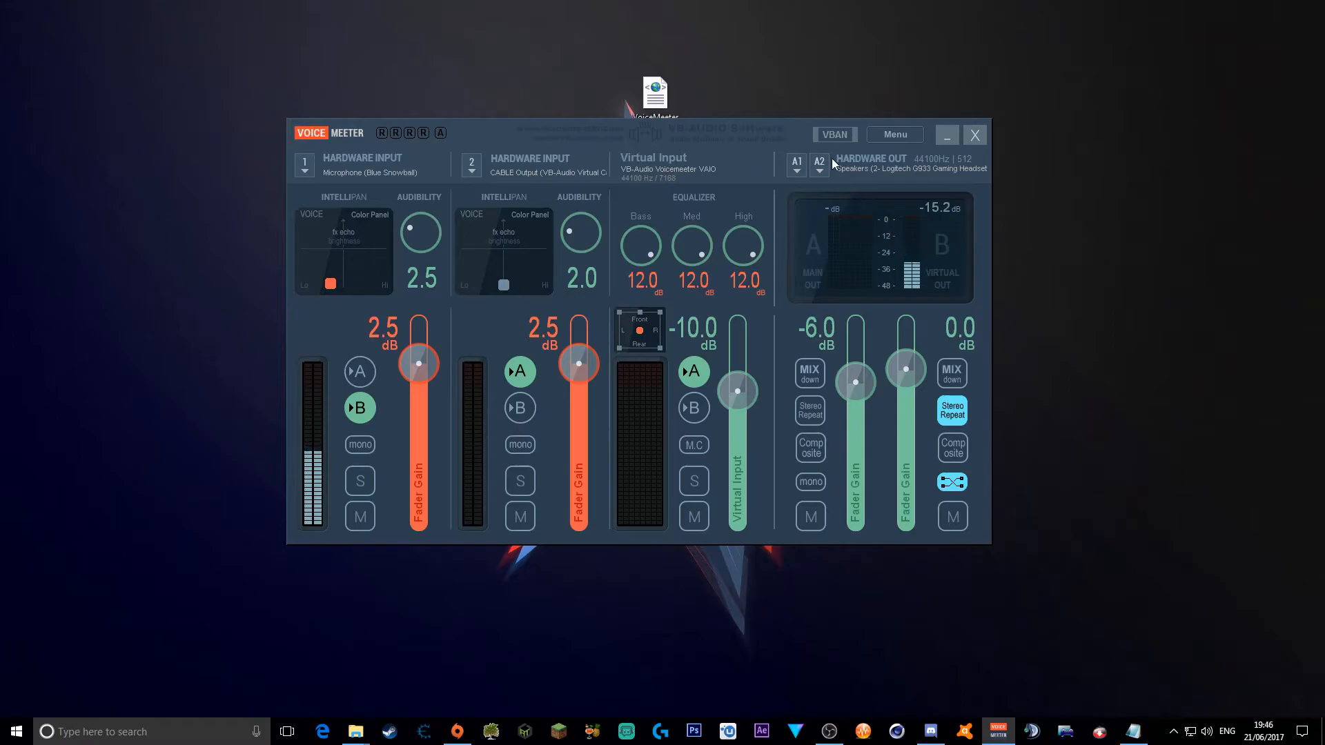
mouse_move(763, 200)
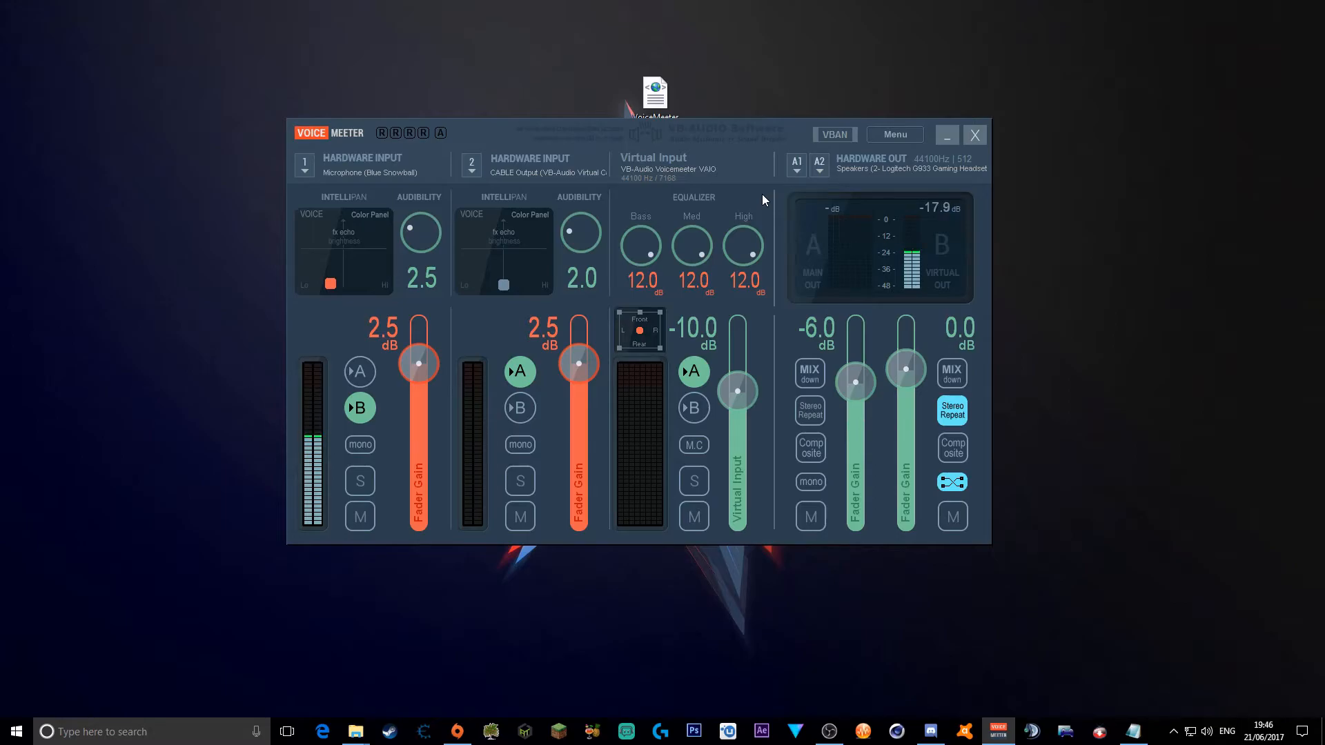
click(795, 162)
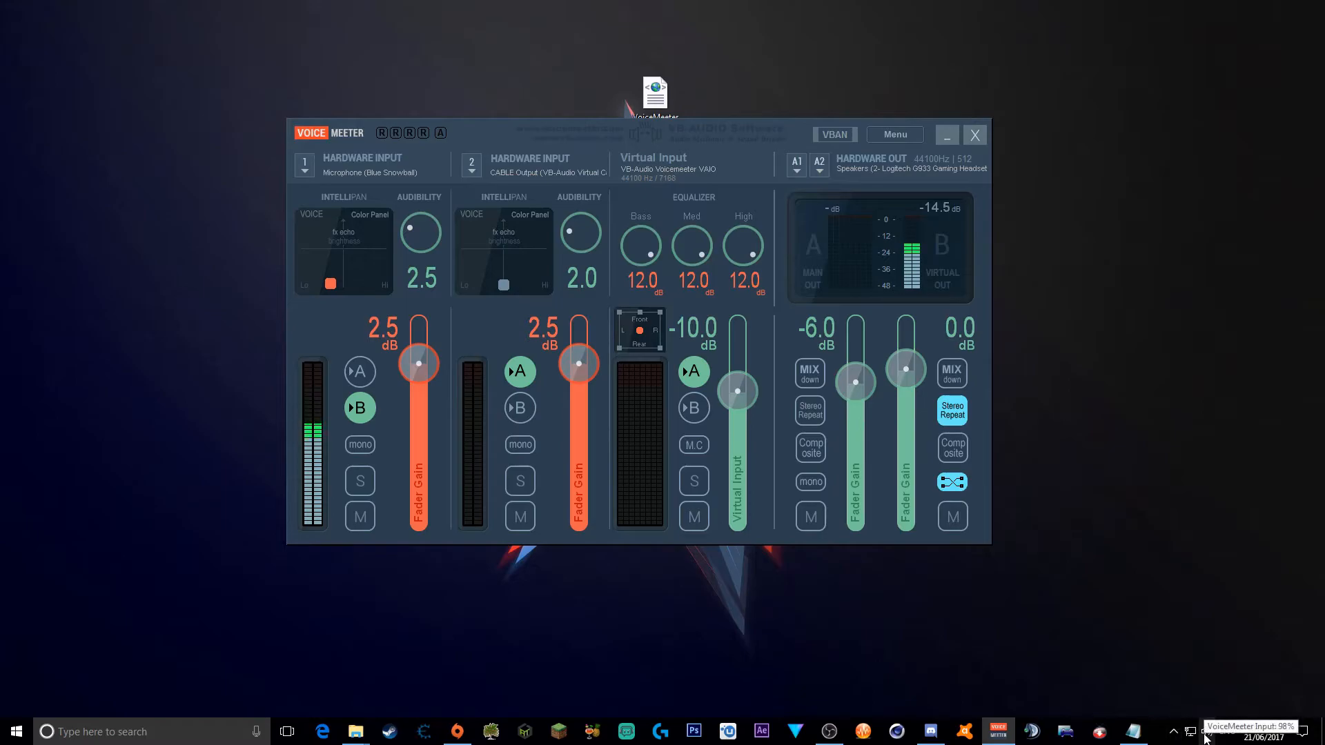
right_click(1204, 730)
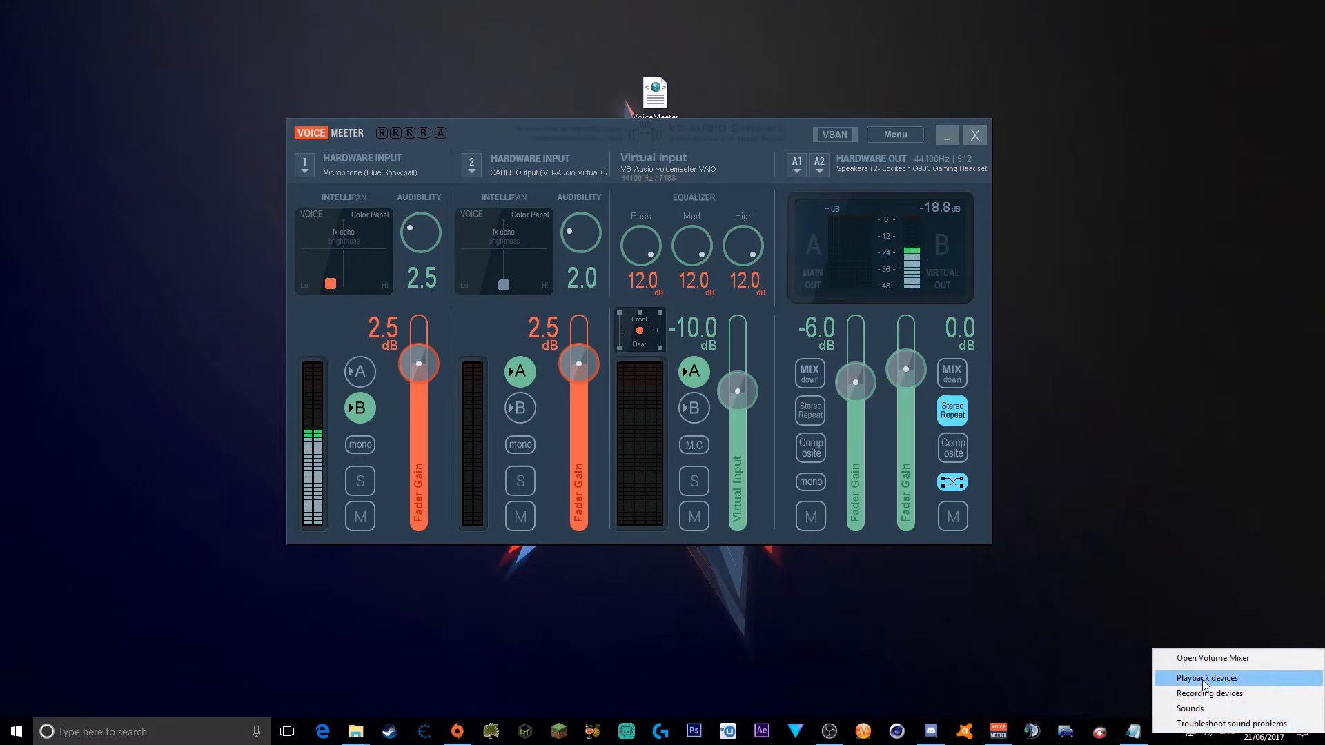
click(1207, 678)
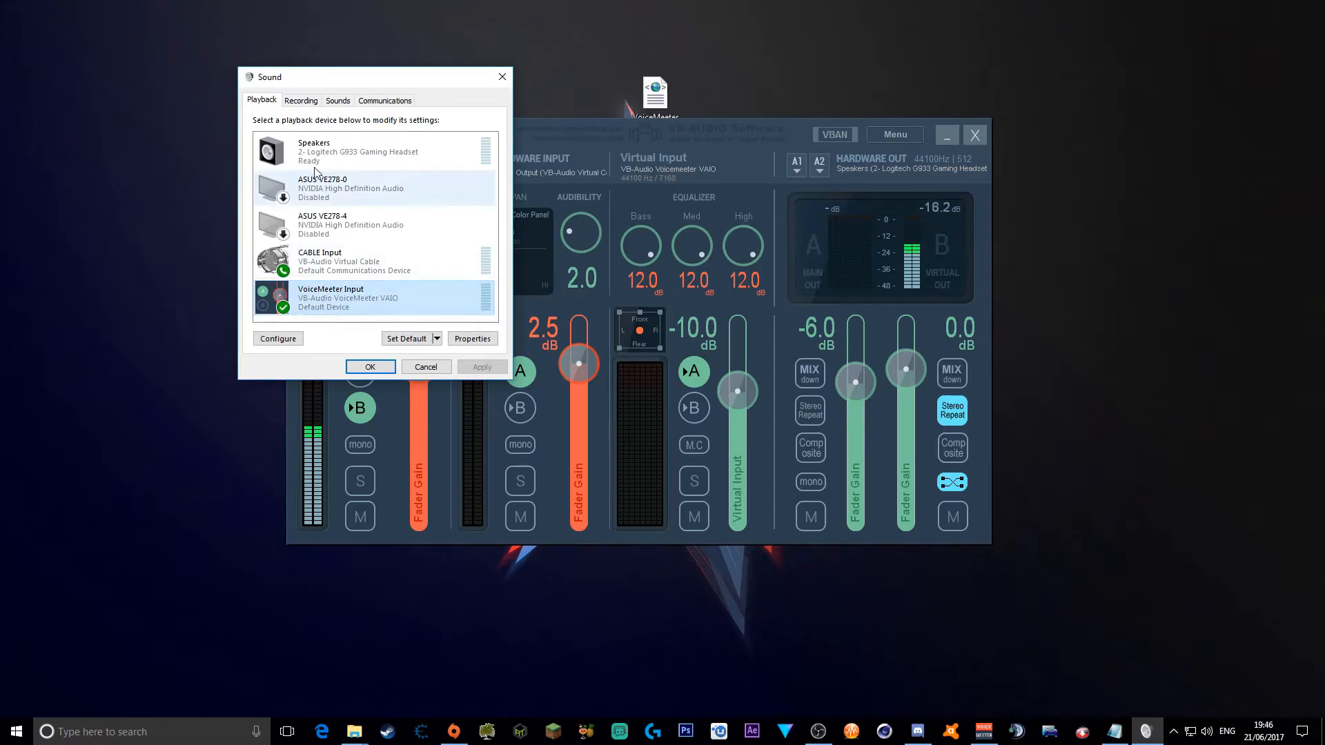
click(372, 262)
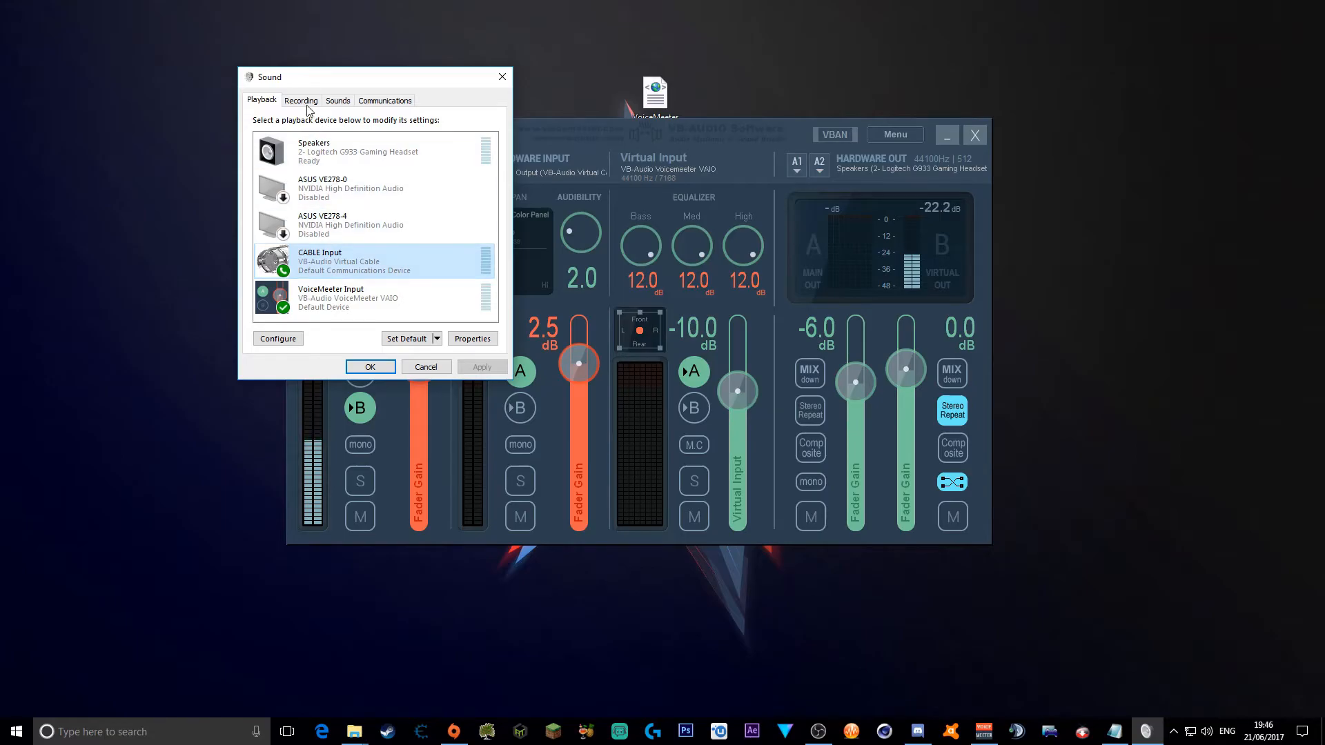
click(301, 100)
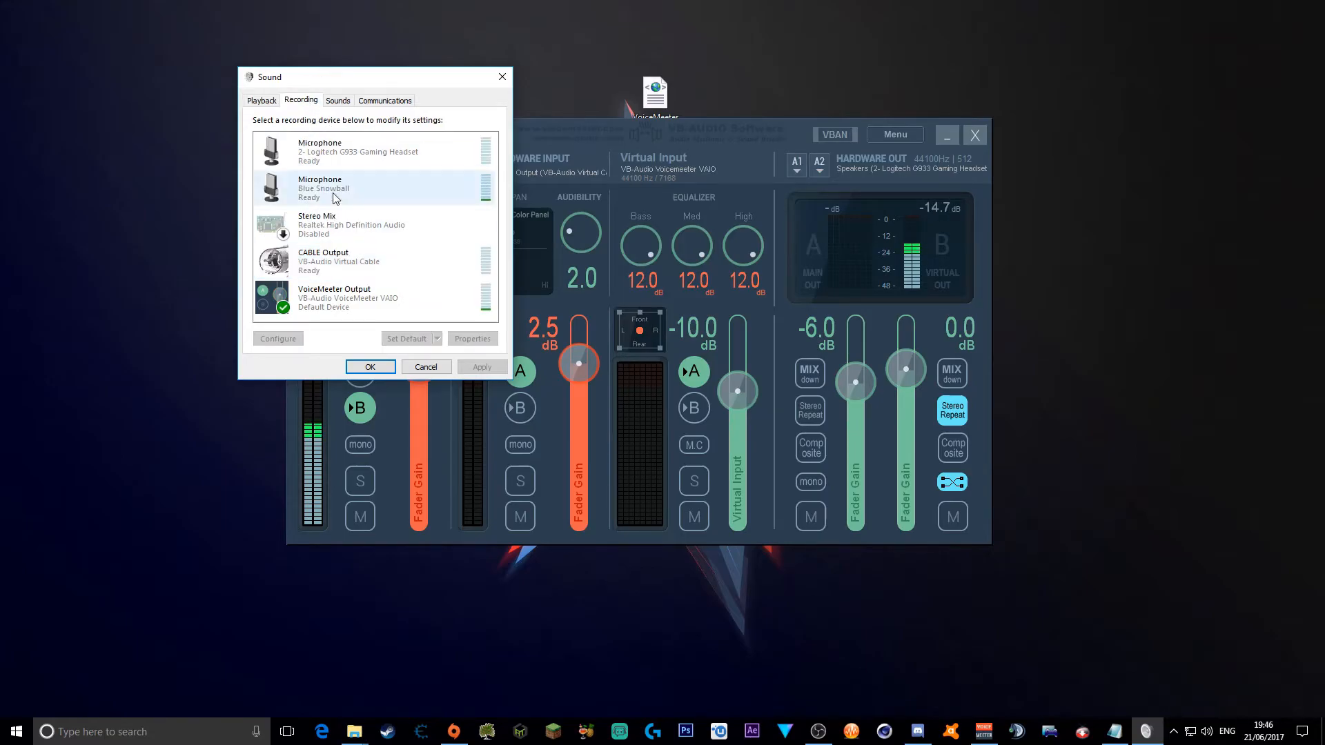
click(347, 298)
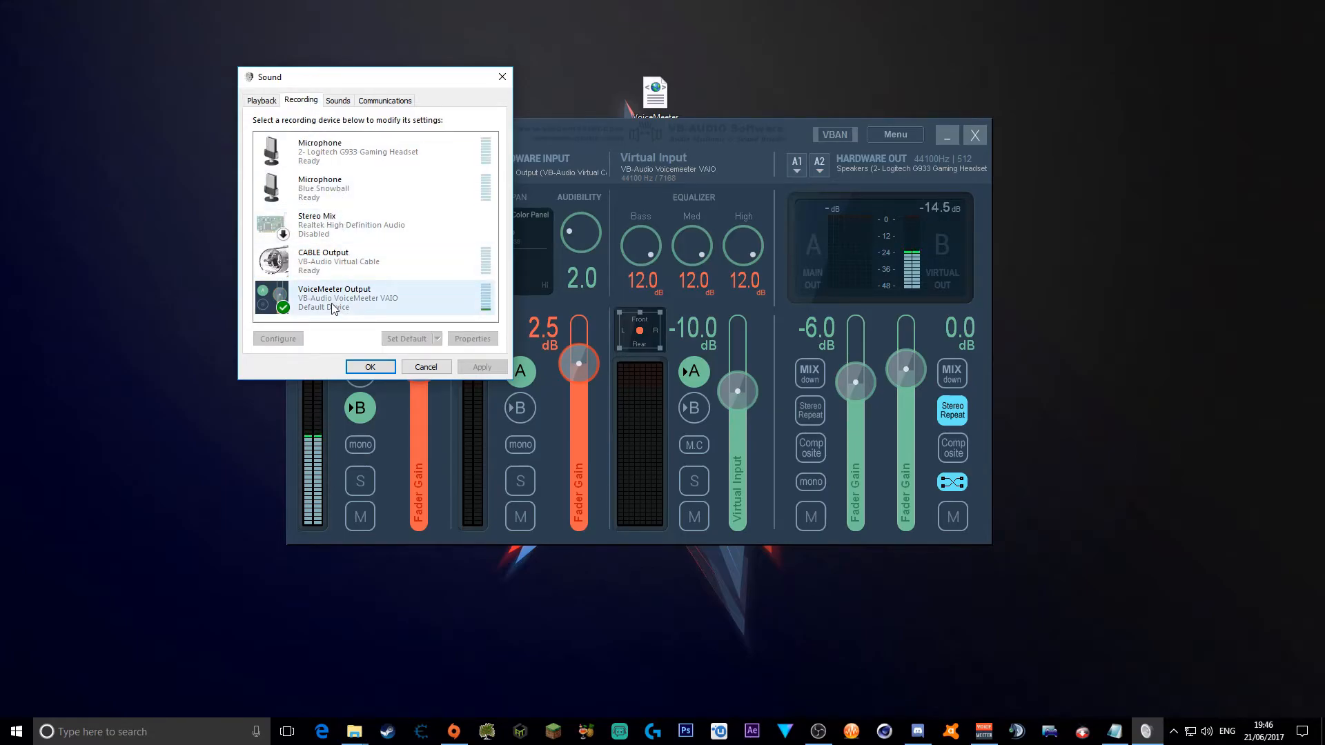
click(364, 188)
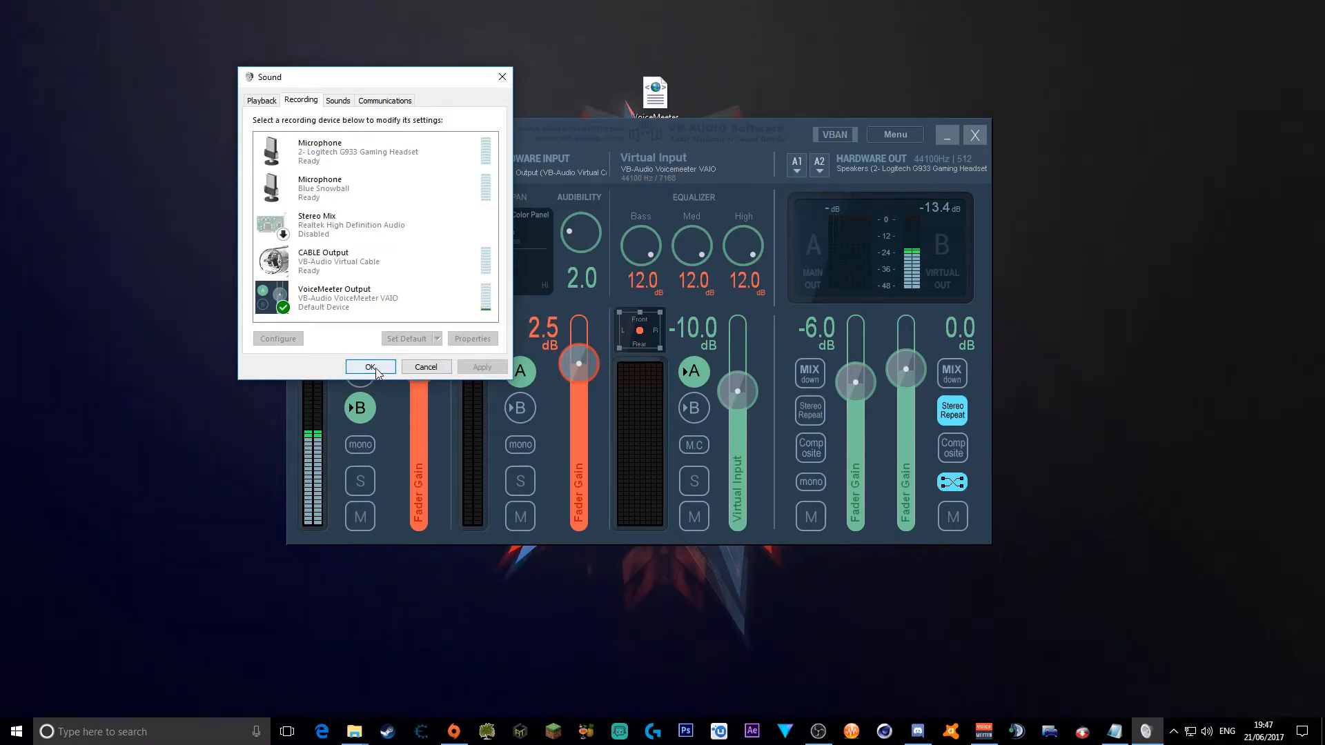
click(370, 366)
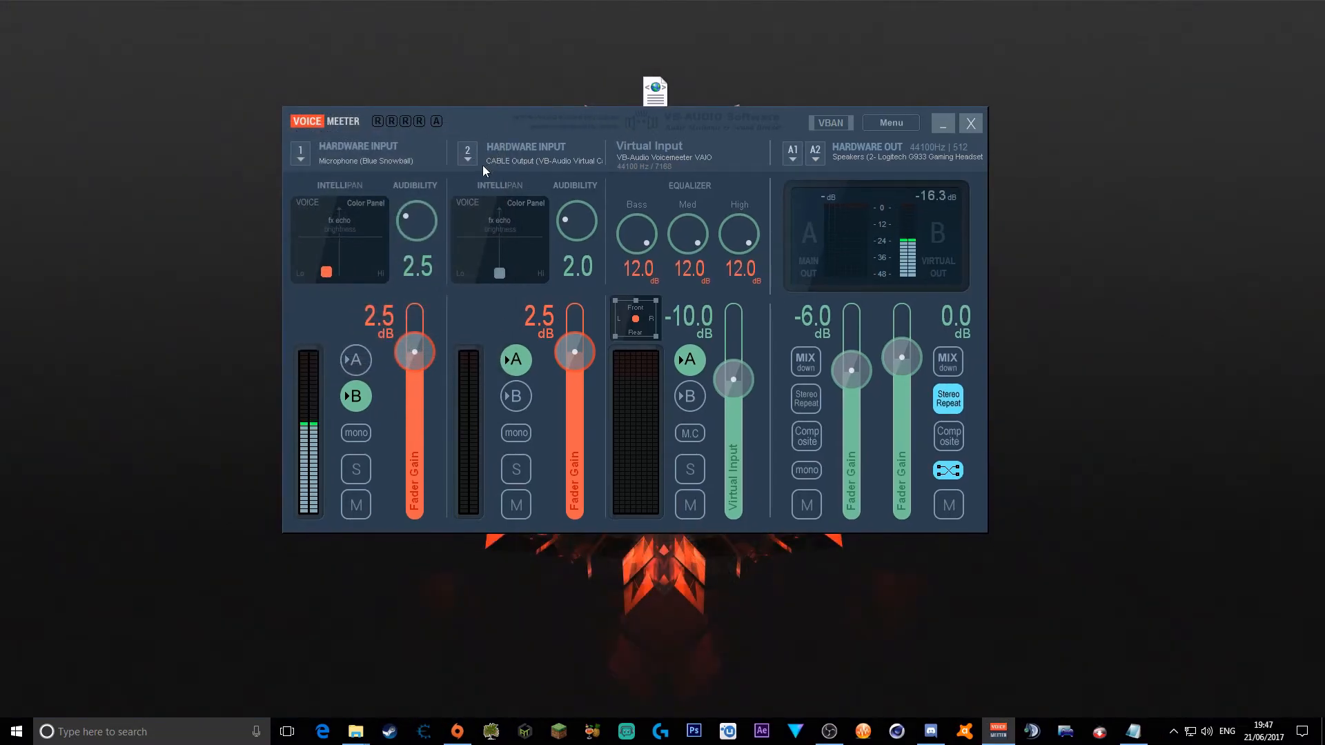
click(467, 154)
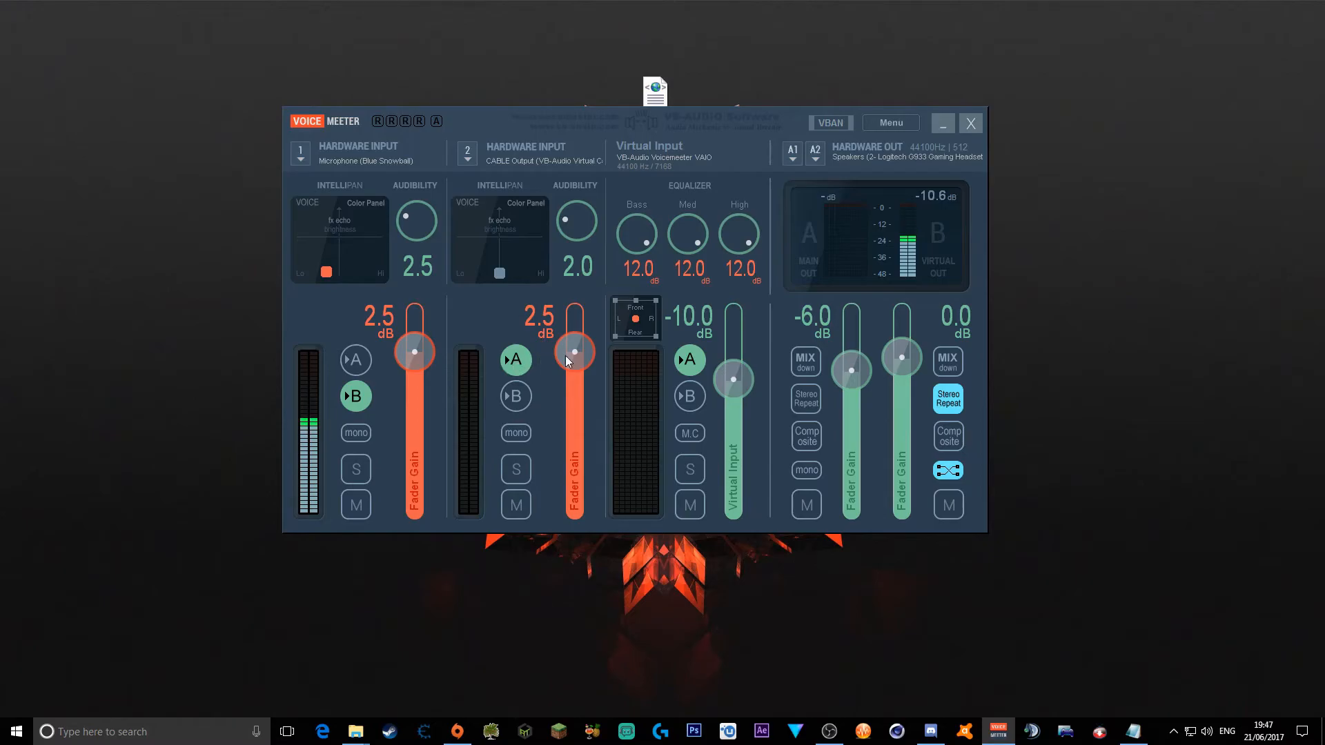
mouse_move(509, 372)
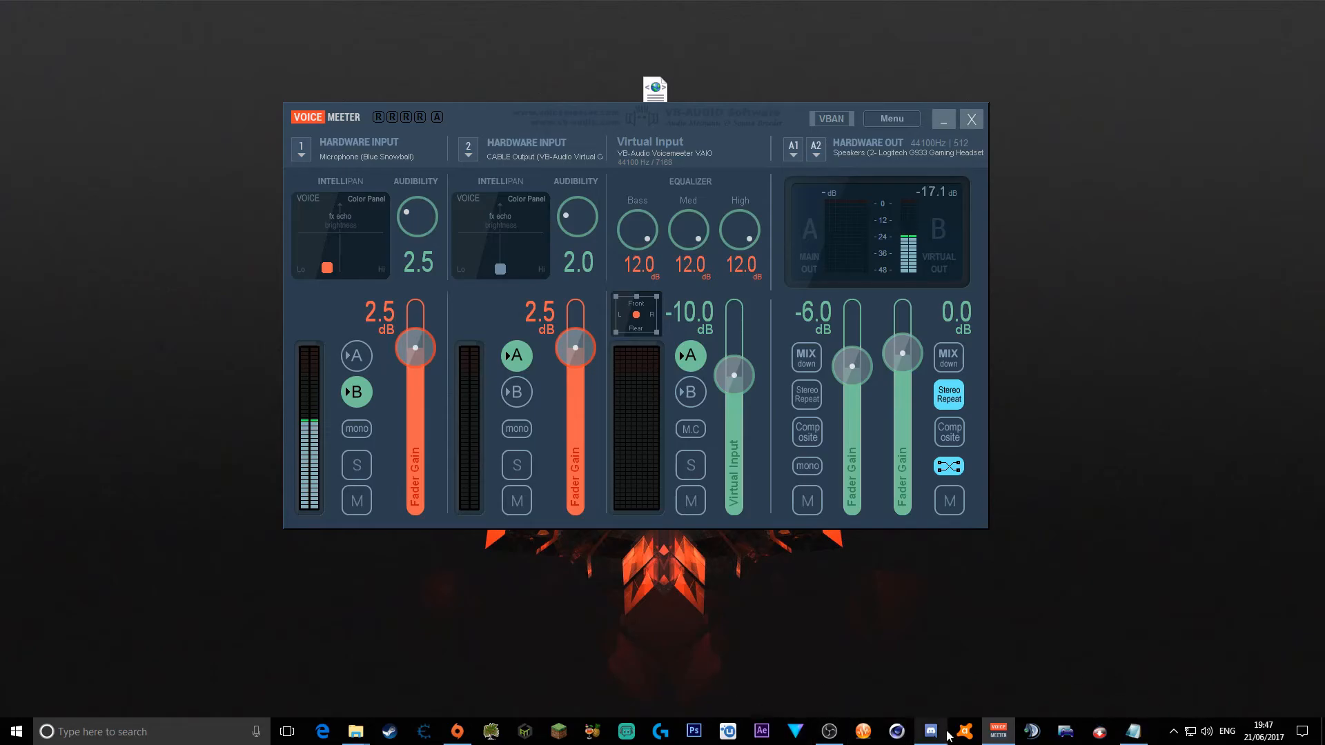
Show Discord's Voice settings with VoiceMeeter Output input and CABLE Input output.
click(930, 731)
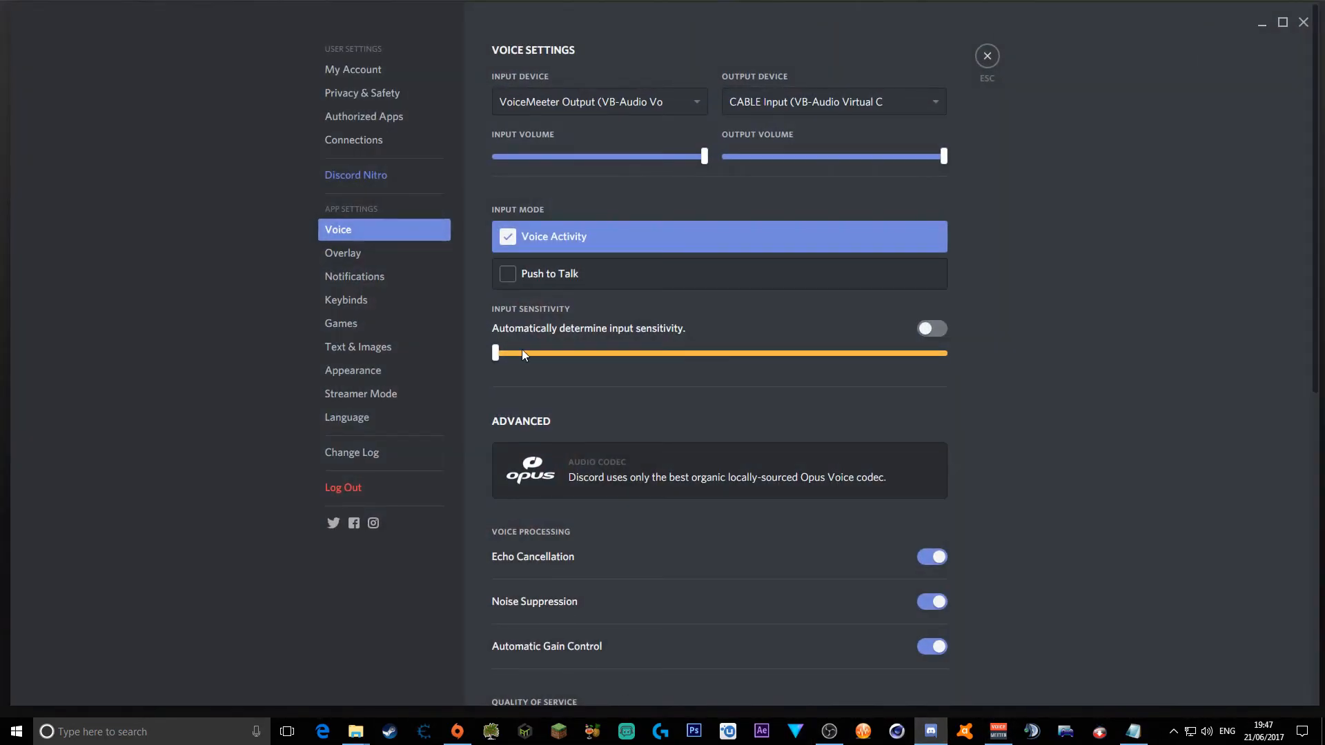
mouse_move(373, 234)
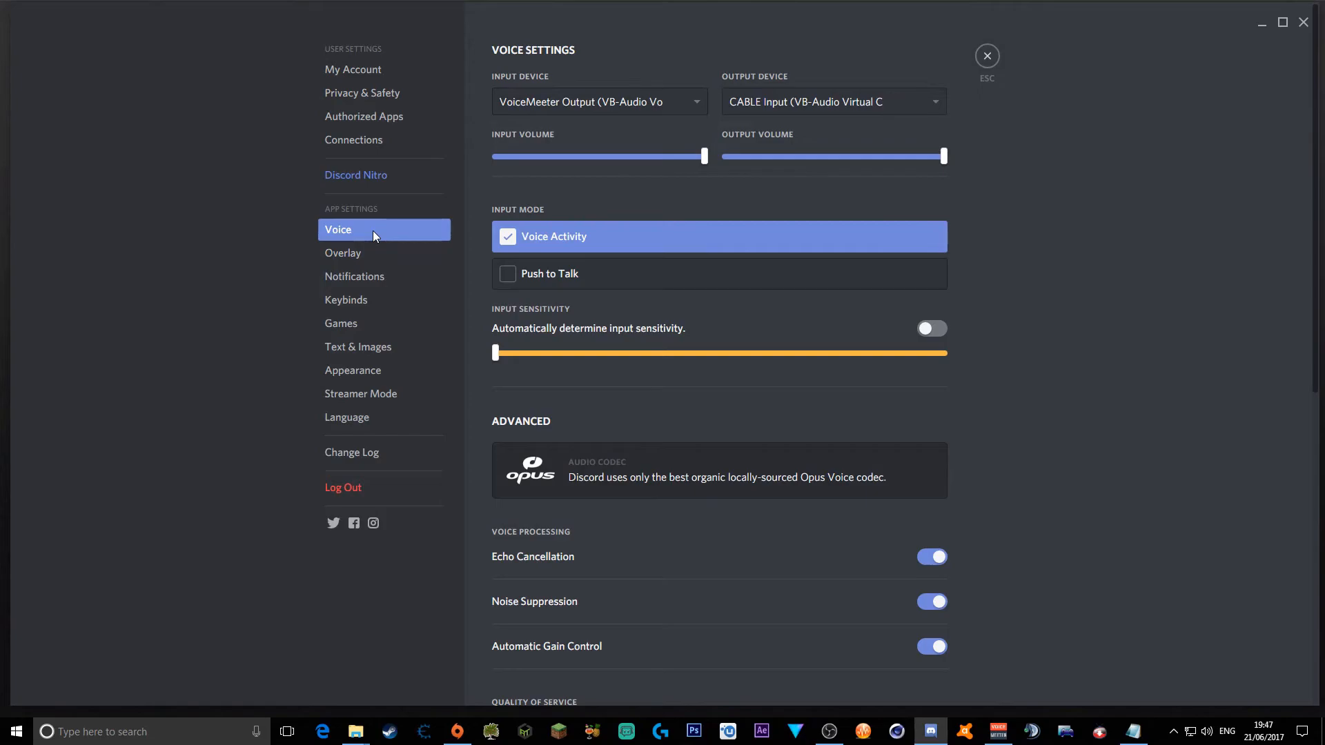
mouse_move(170, 131)
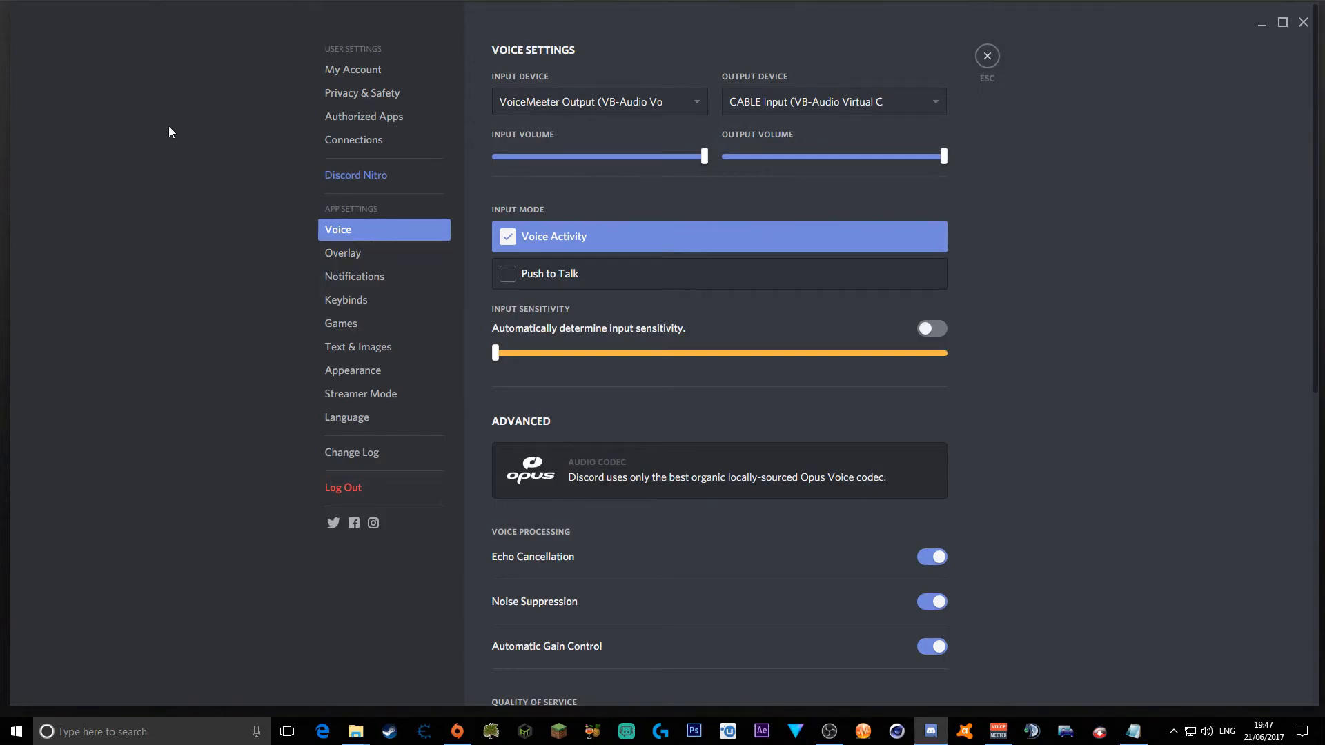
mouse_move(519, 53)
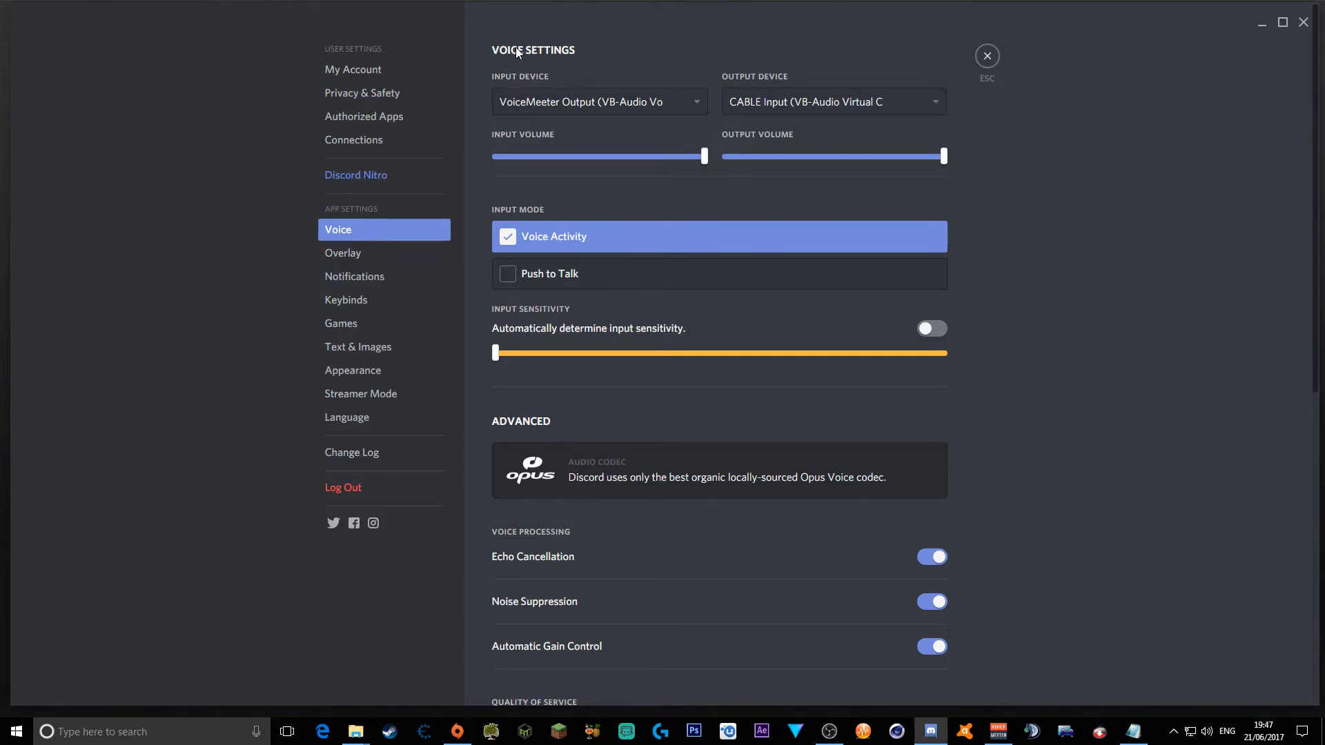
mouse_move(554, 128)
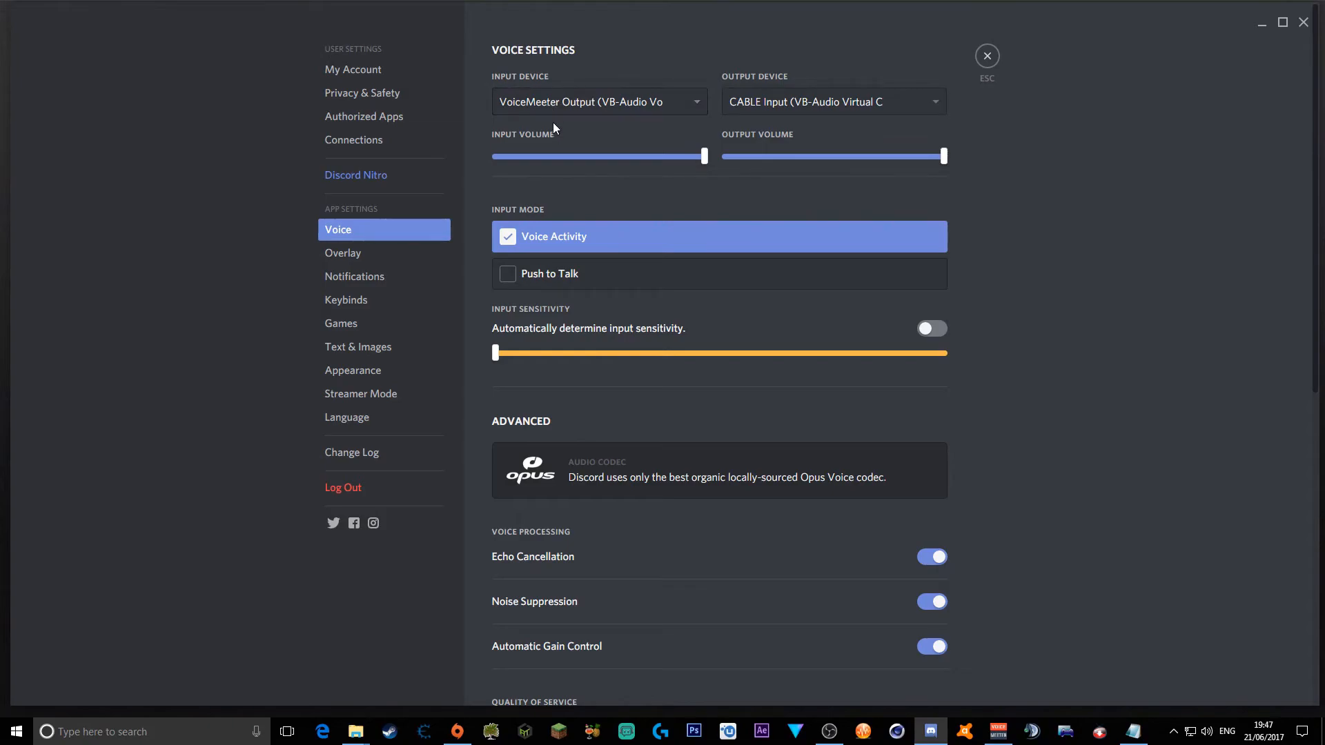
mouse_move(739, 120)
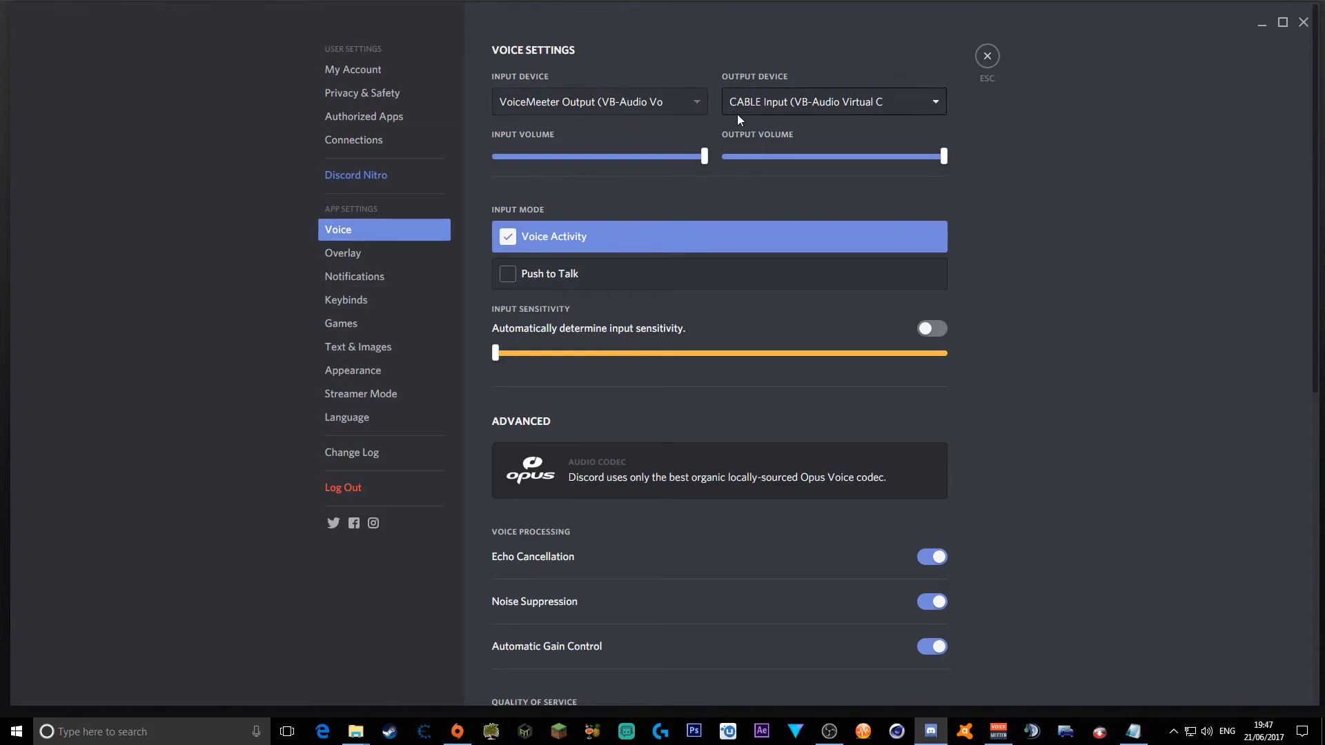
mouse_move(750, 118)
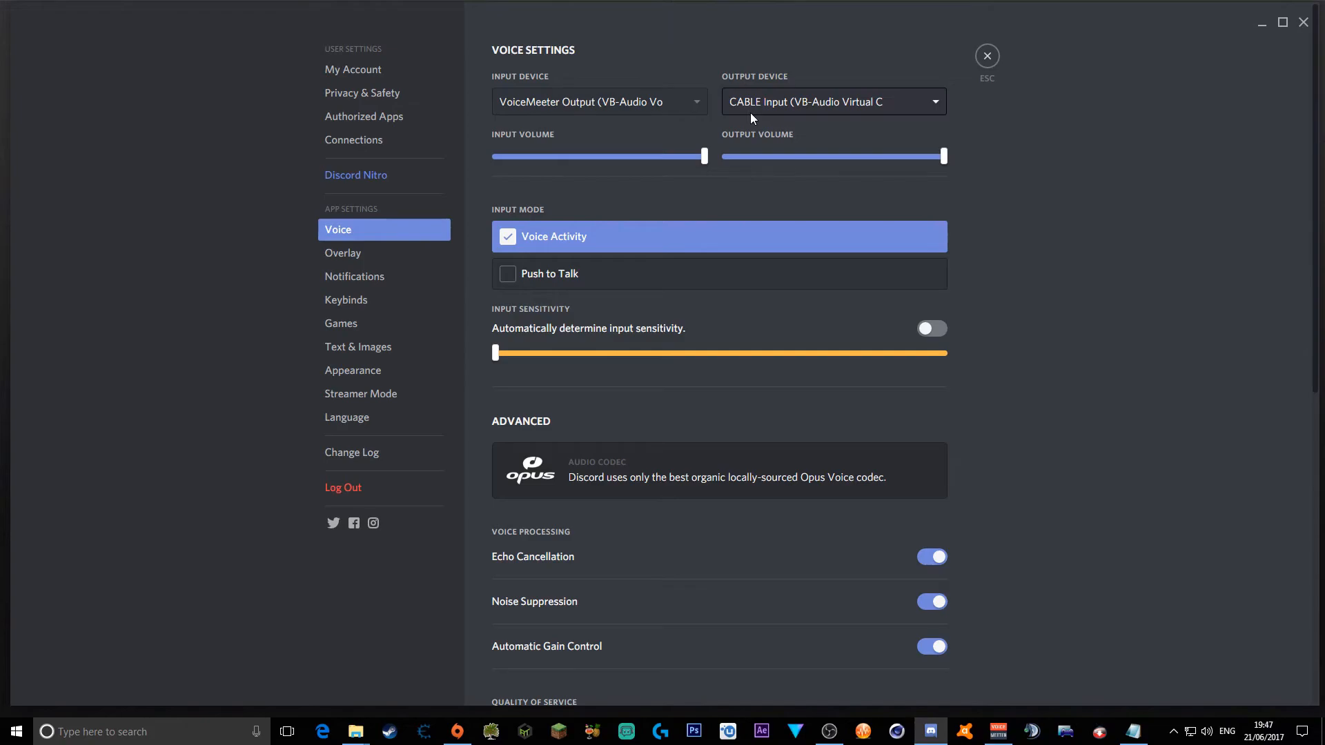
mouse_move(761, 139)
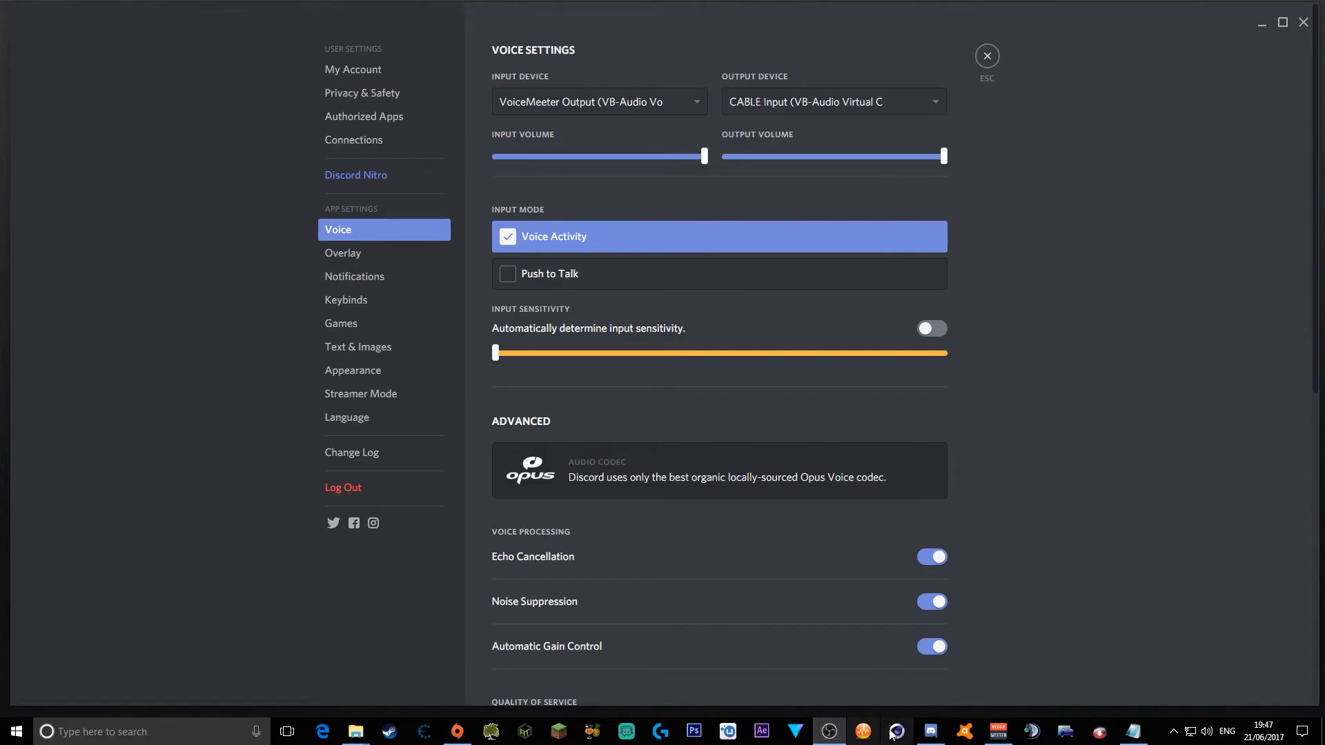
Bring the VoiceMeeter mixer window in front of Discord.
click(998, 731)
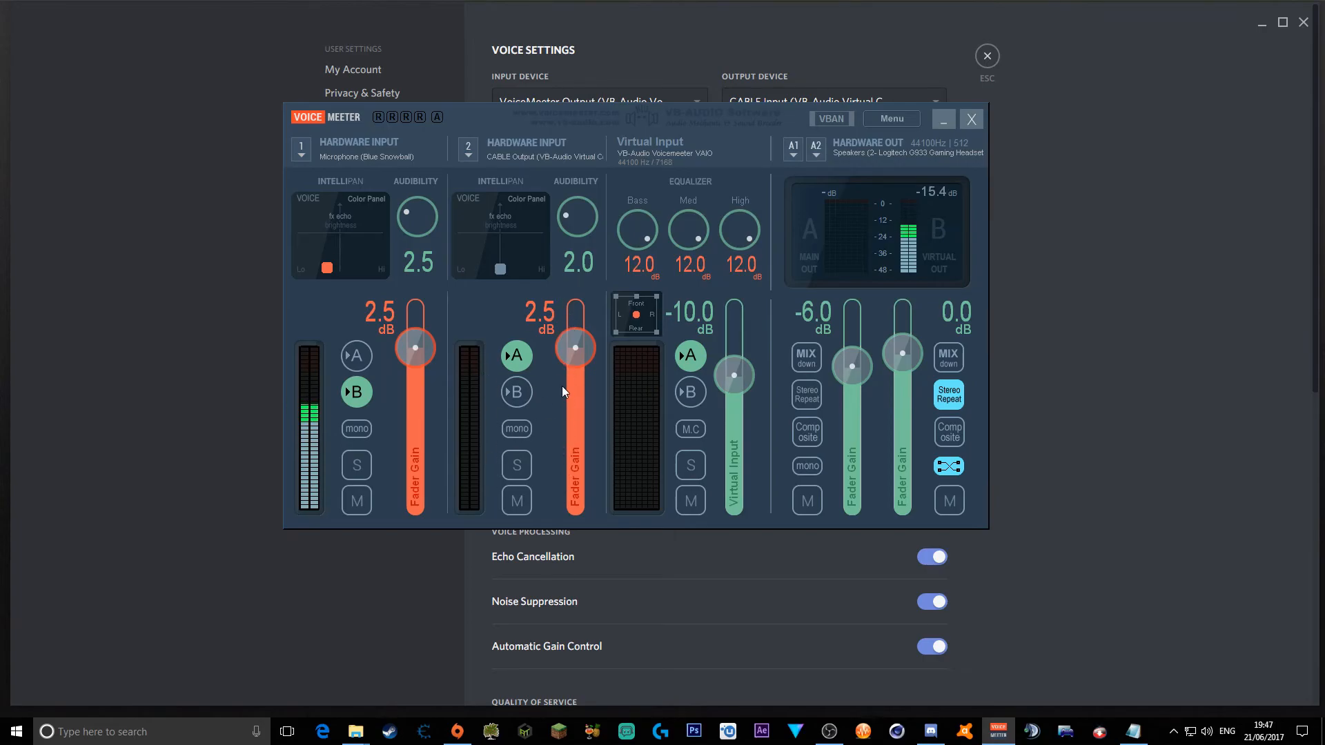
mouse_move(651, 414)
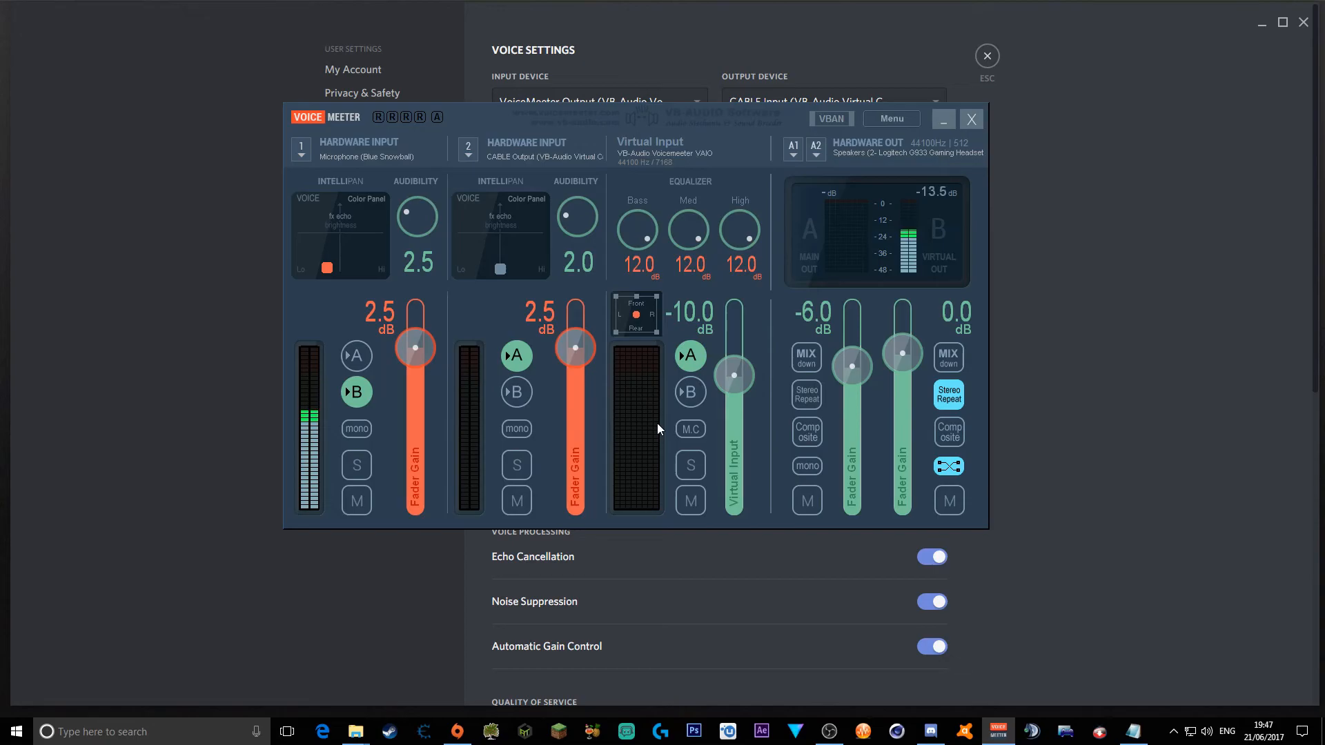
mouse_move(633, 456)
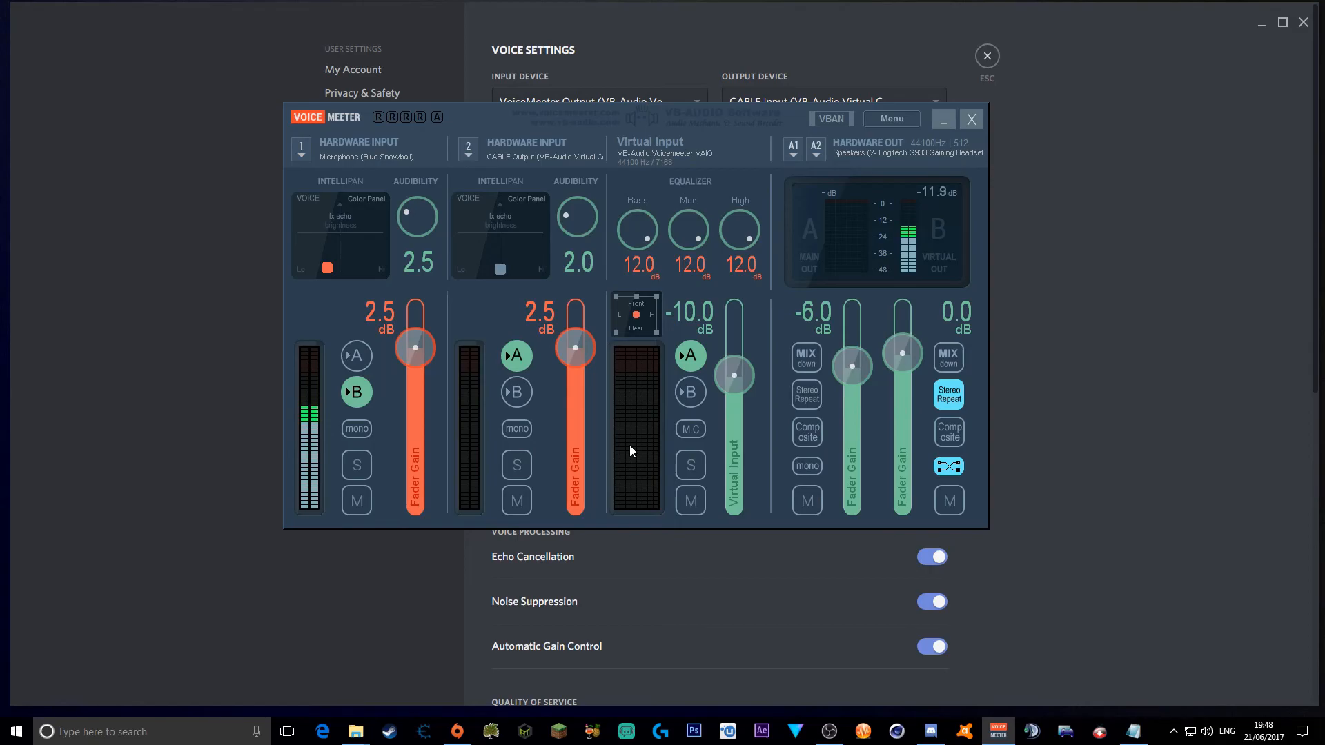
mouse_move(463, 468)
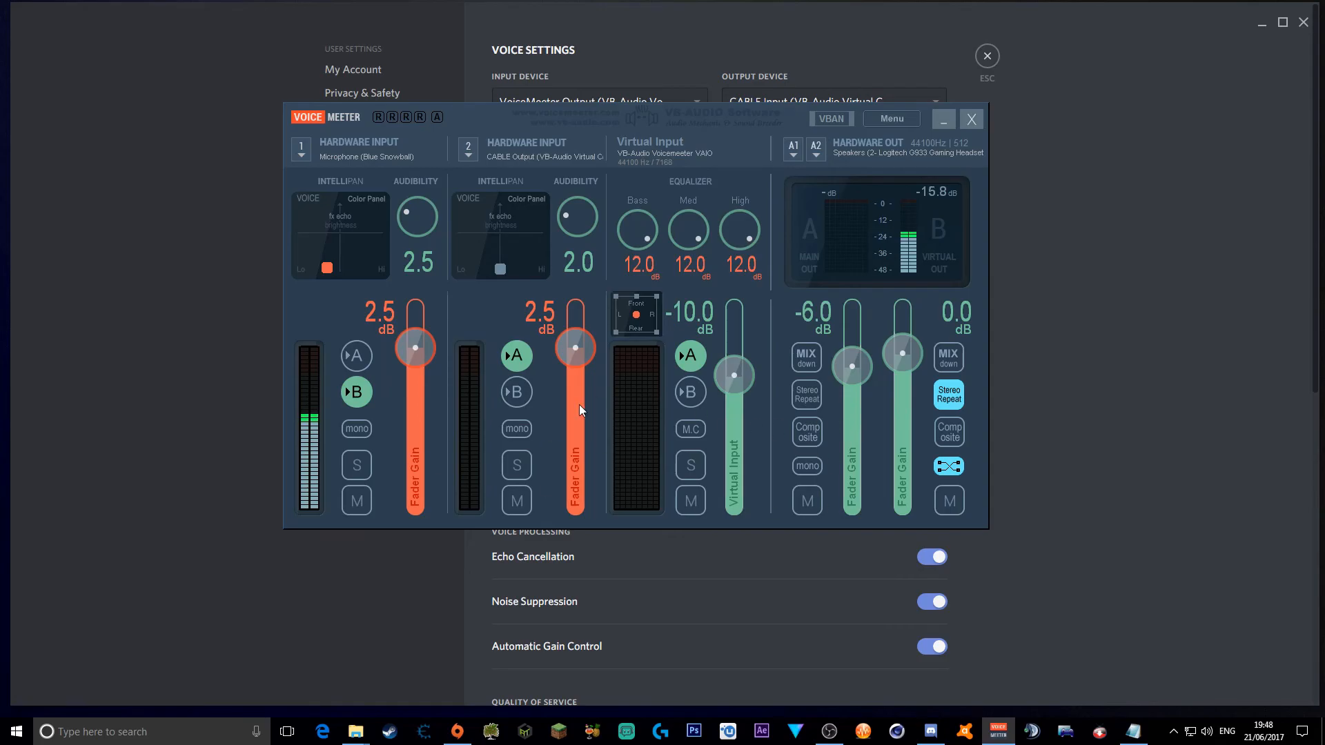
mouse_move(666, 524)
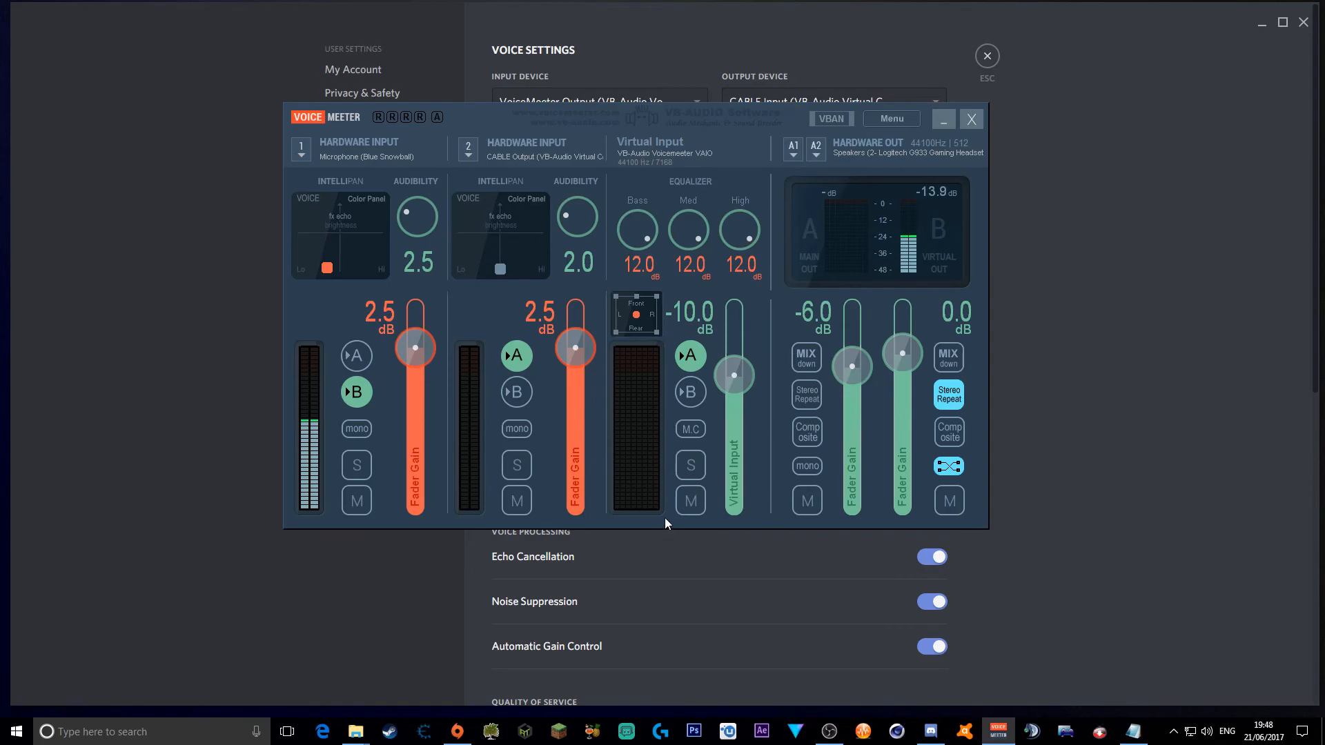